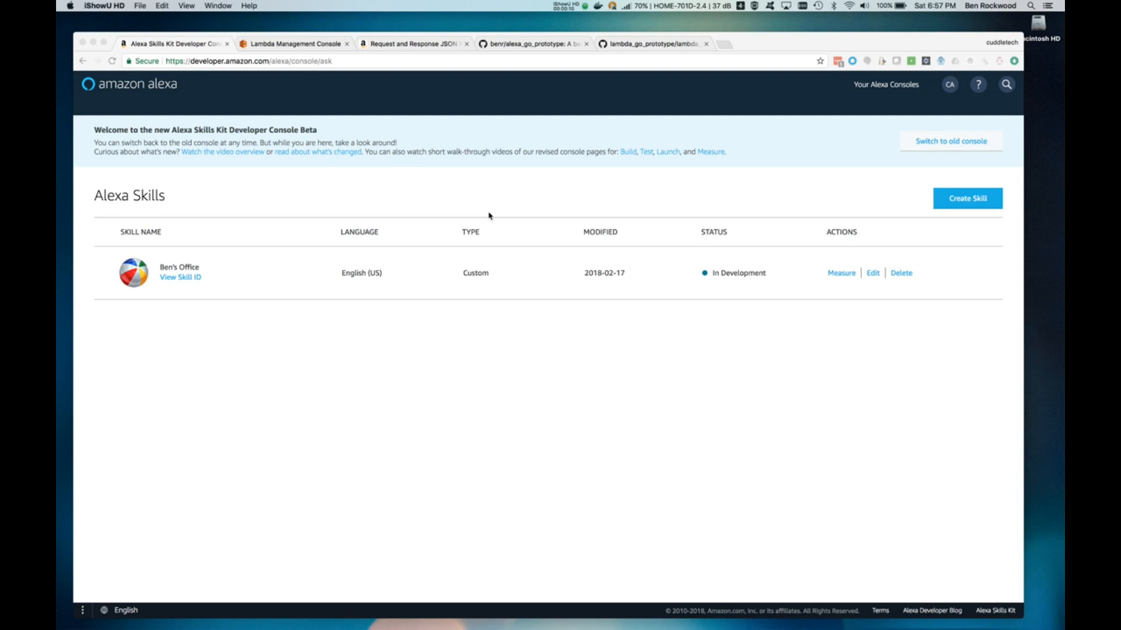
mouse_move(483, 212)
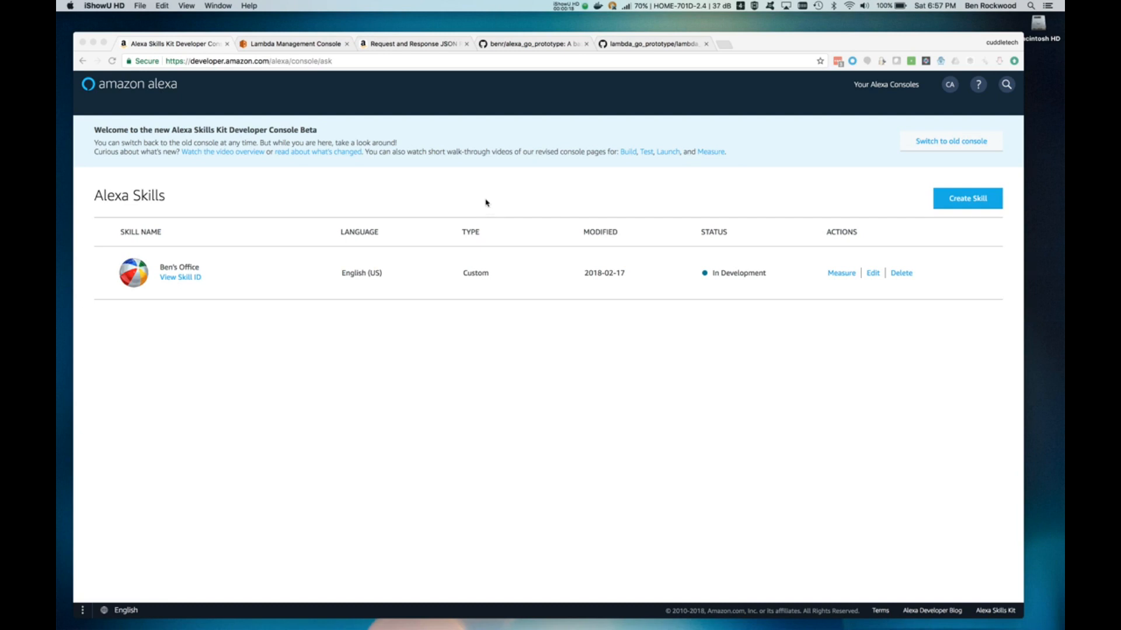
mouse_move(498, 191)
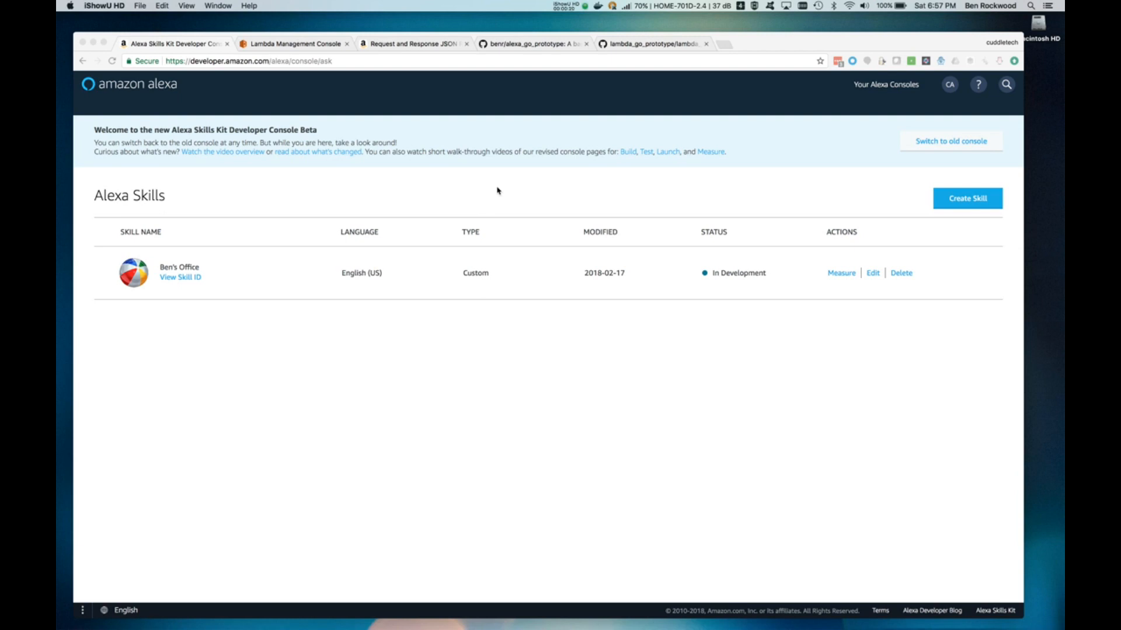
mouse_move(393, 128)
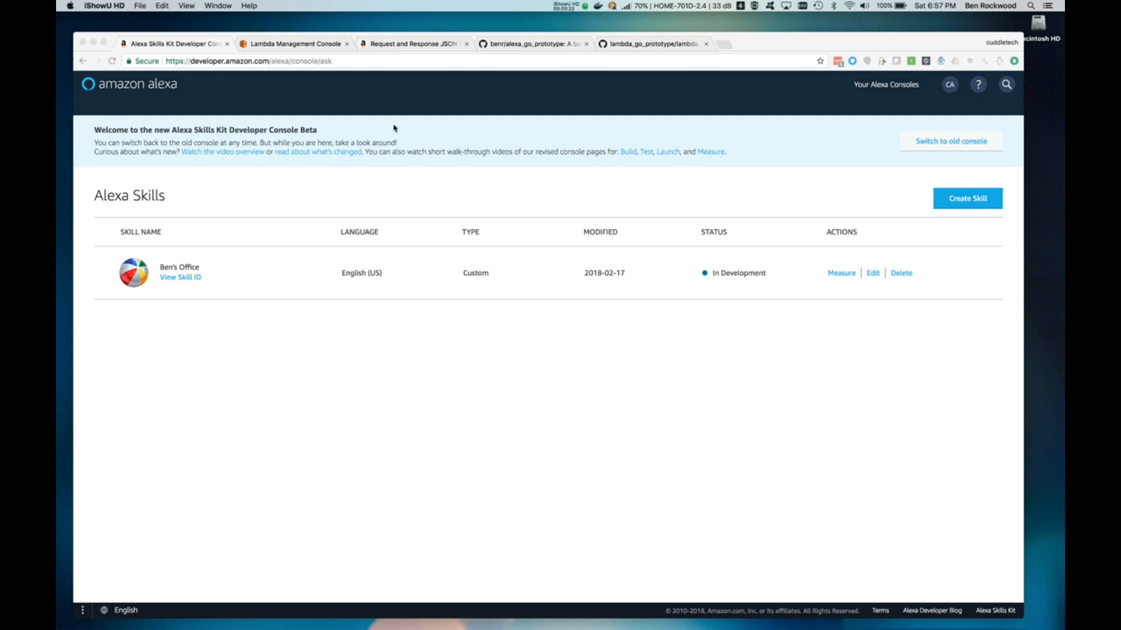
mouse_move(402, 99)
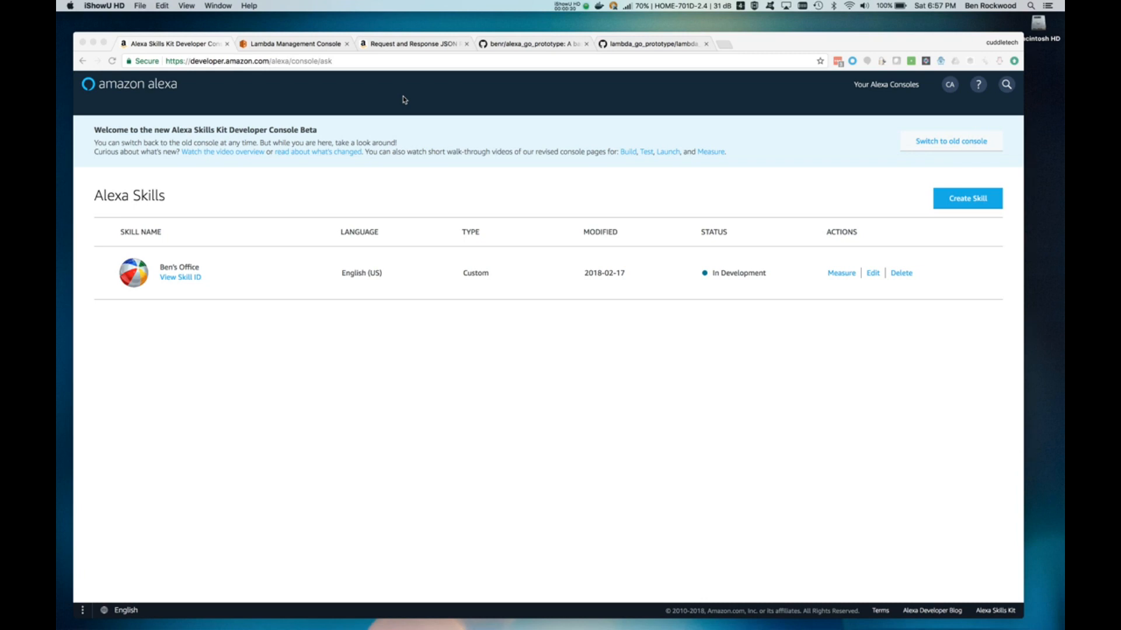
mouse_move(272, 84)
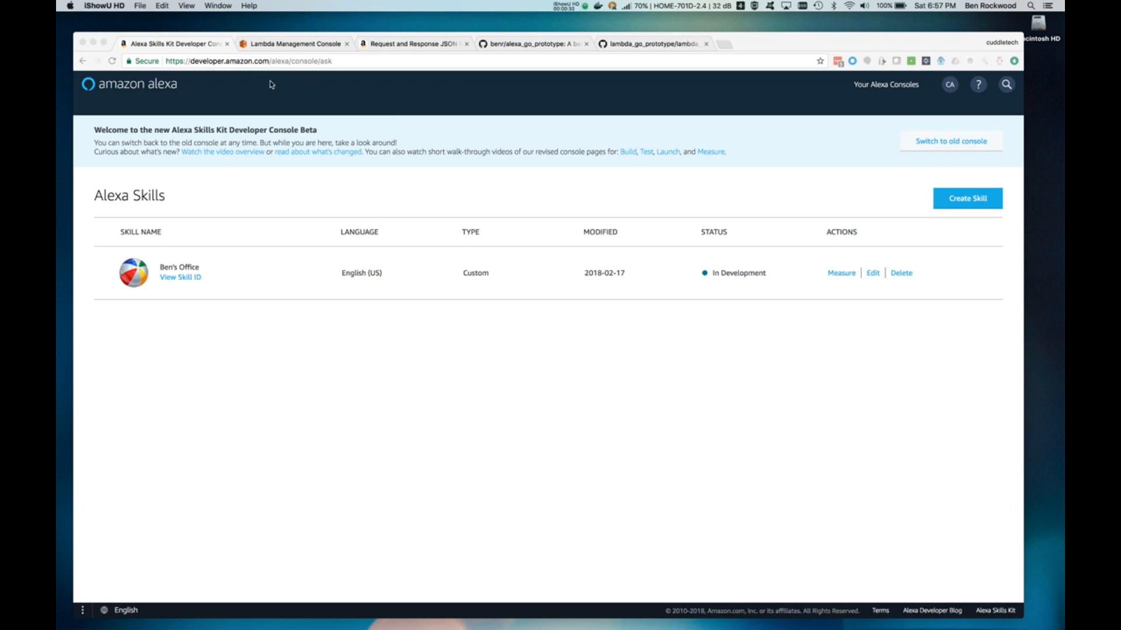
mouse_move(276, 68)
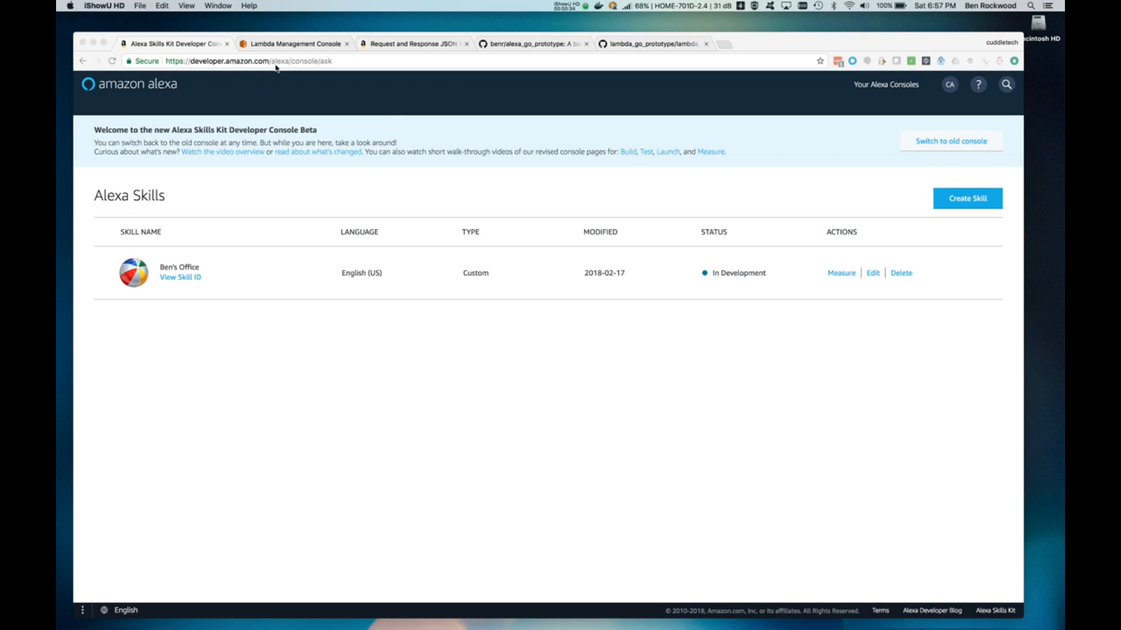
mouse_move(302, 67)
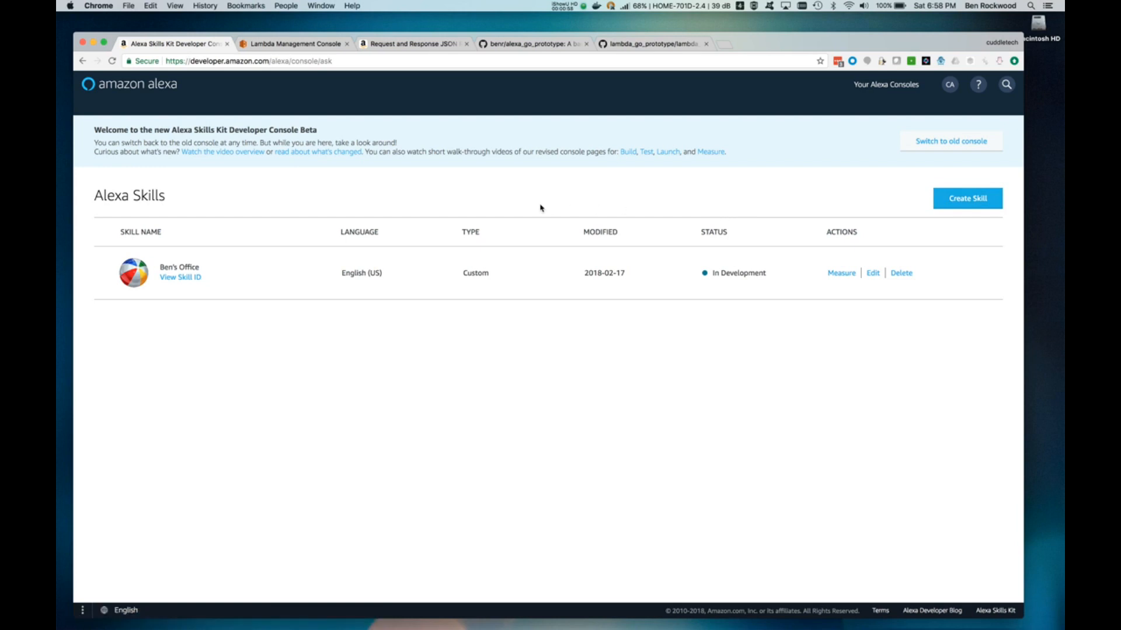
Create a new skill named 'mytestskill' using the Custom model.
click(967, 198)
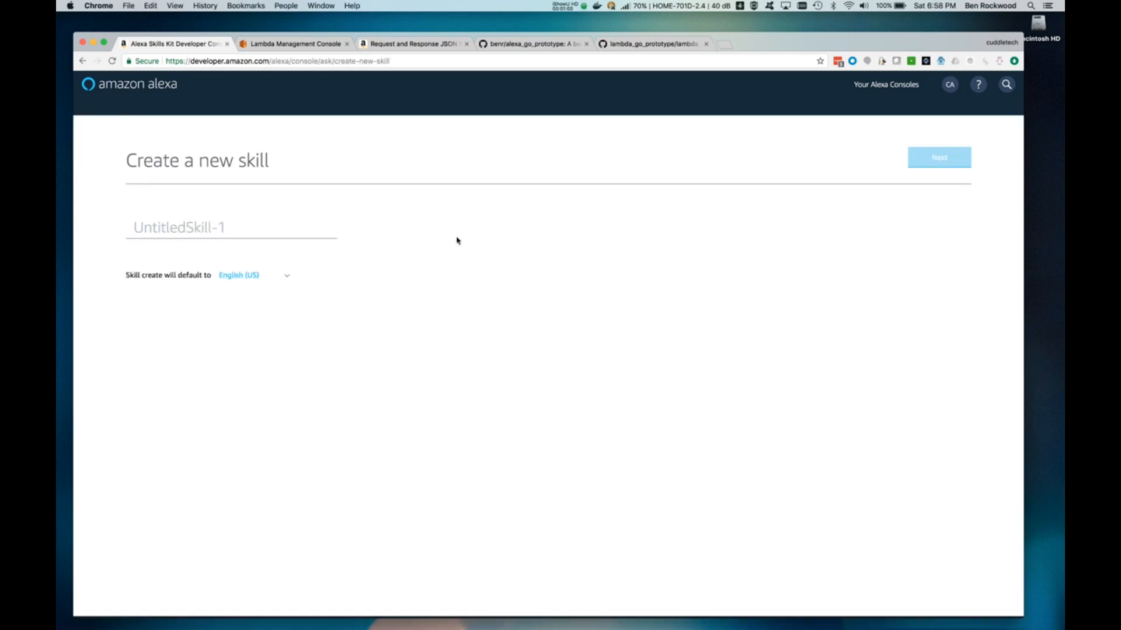
click(229, 227)
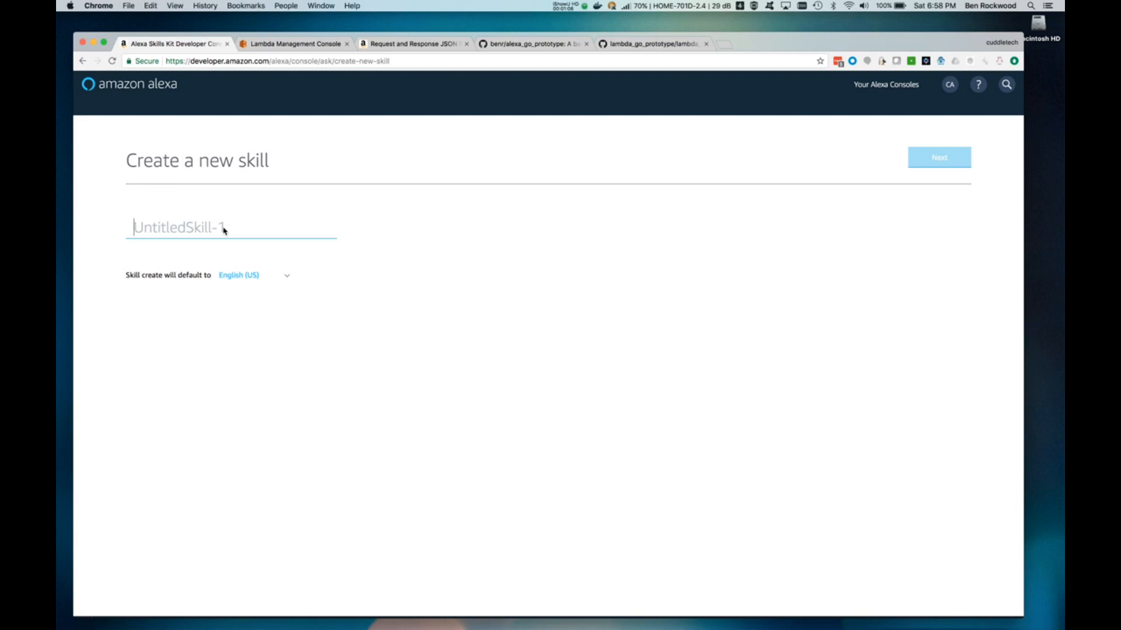
text(mytests)
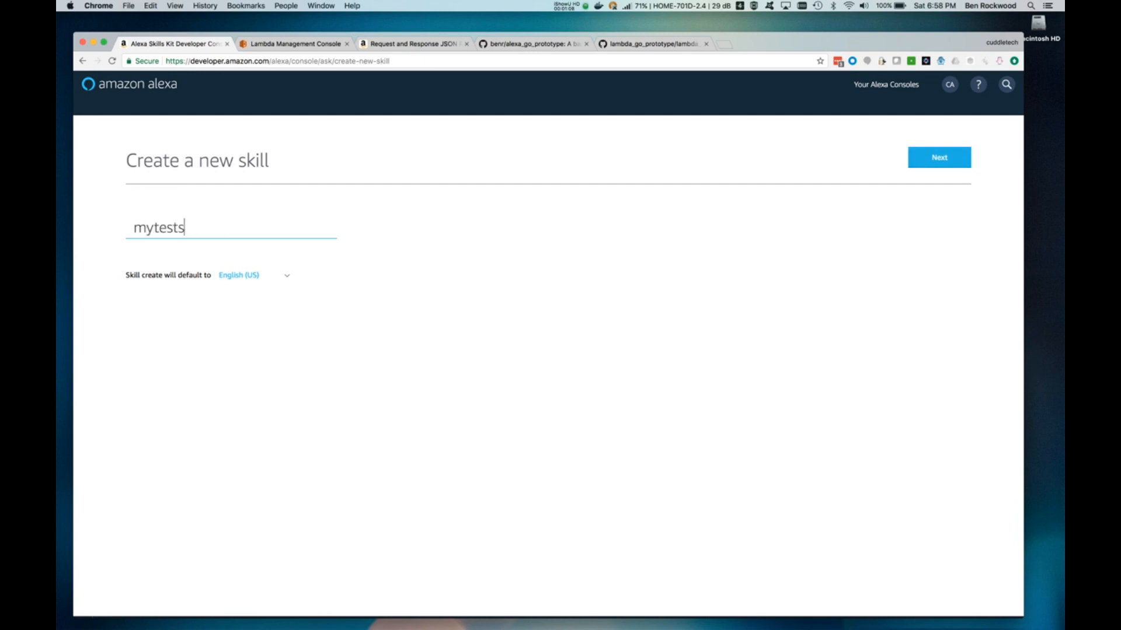
text(kill)
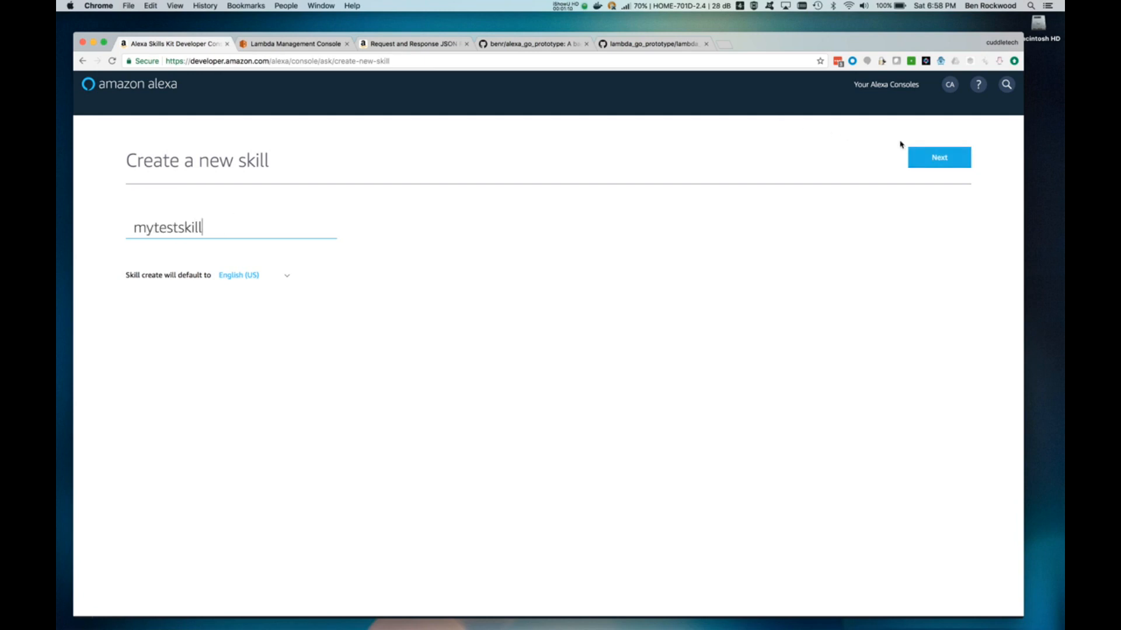
click(938, 157)
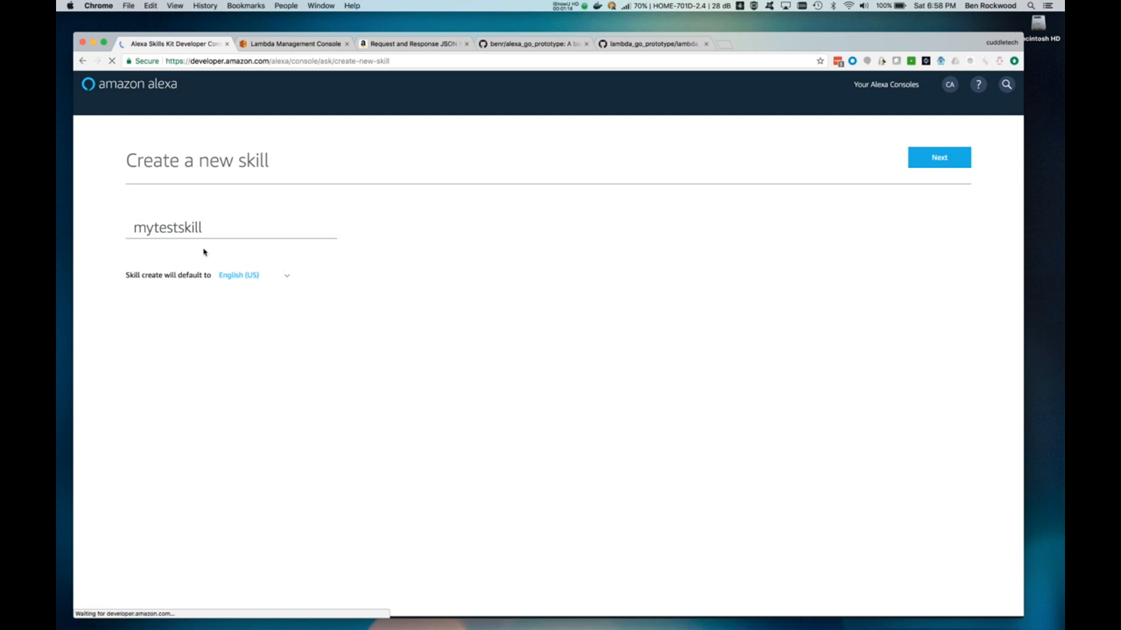
click(939, 157)
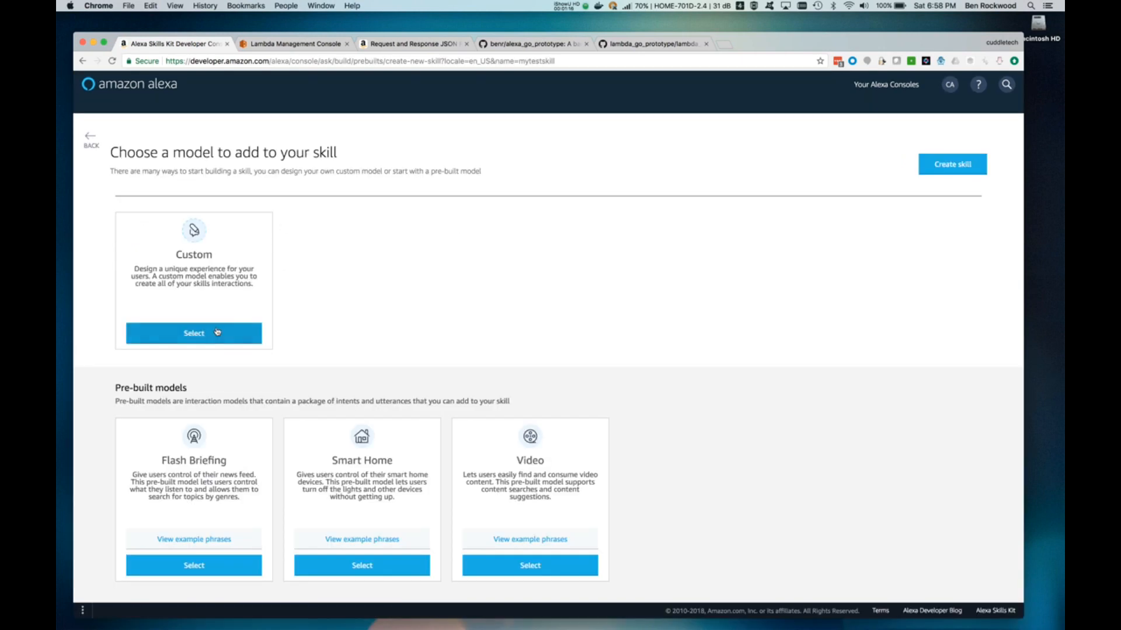
click(193, 334)
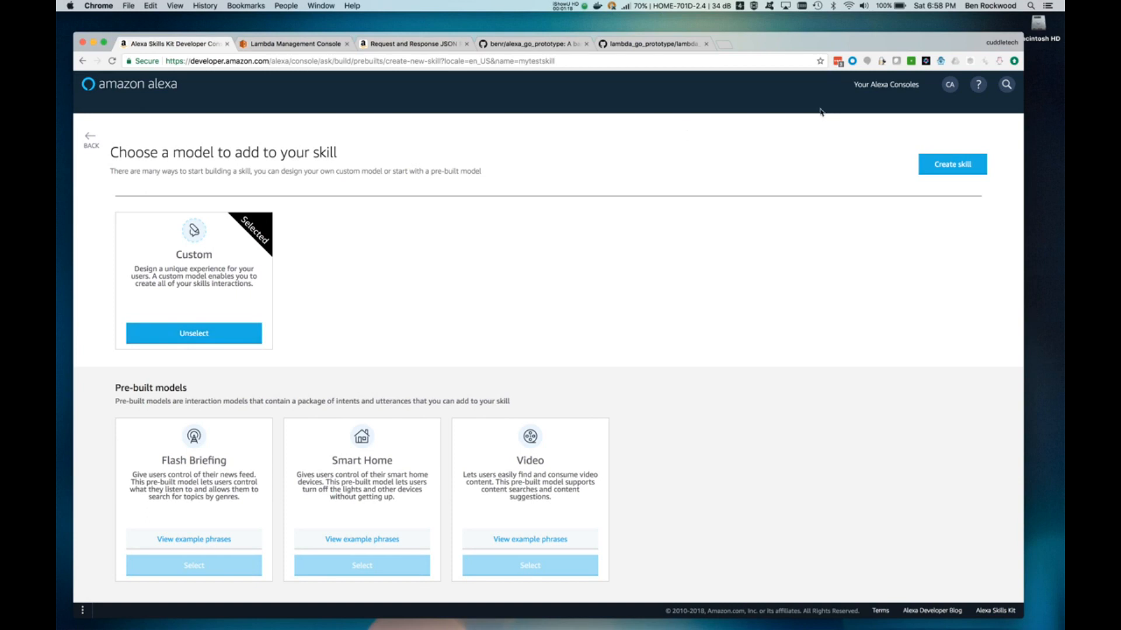
click(951, 164)
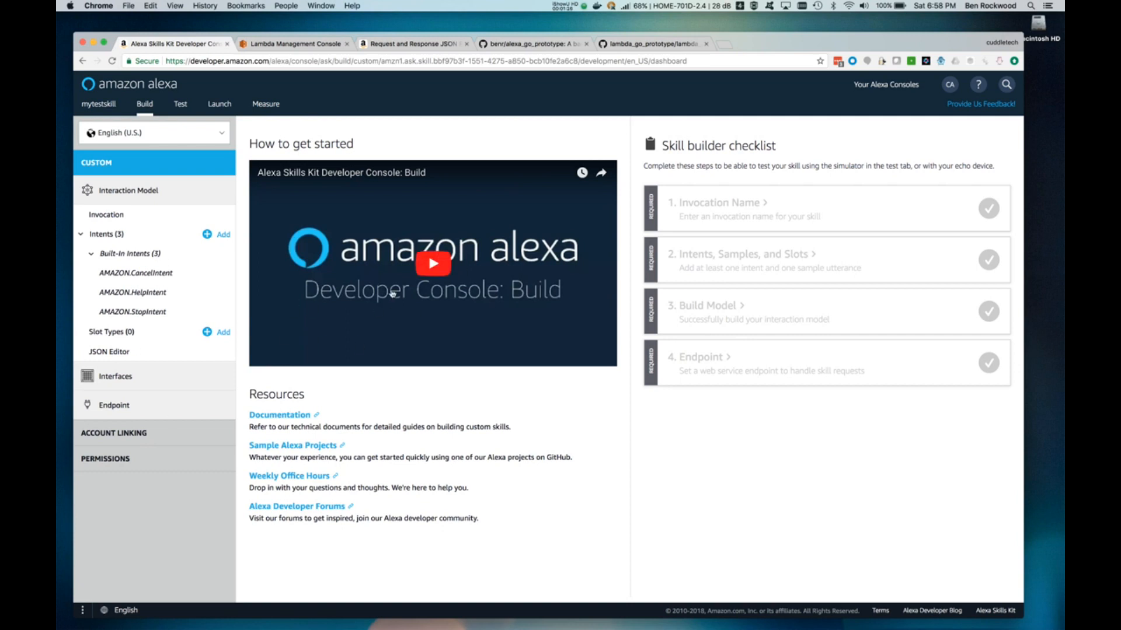
mouse_move(144, 207)
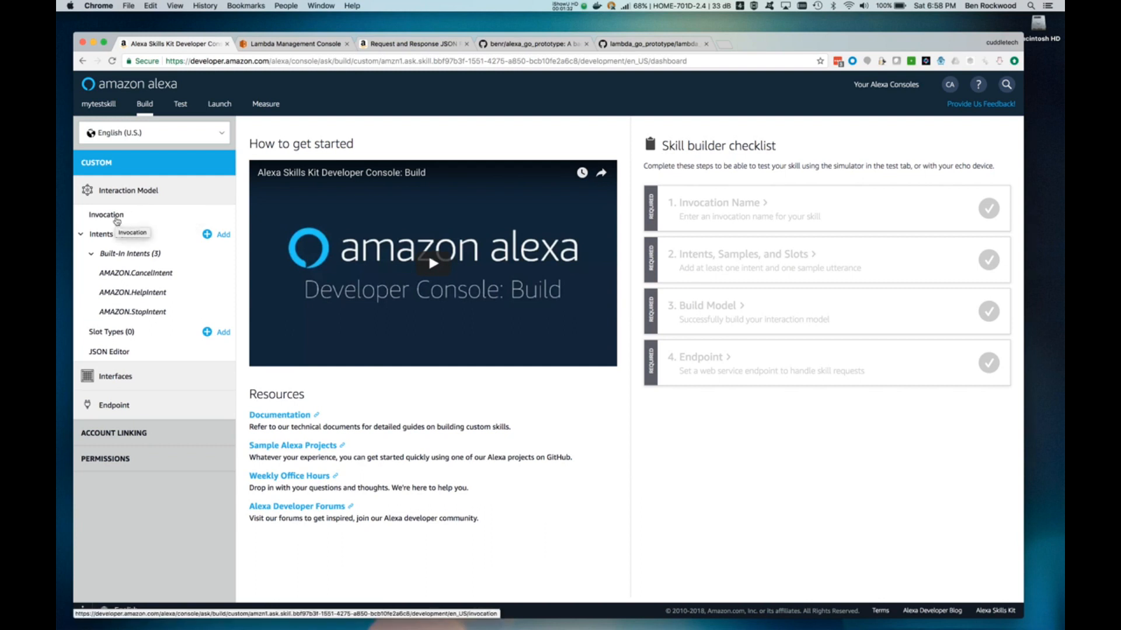
Enter 'testapp' as the Skill Invocation Name.
click(106, 215)
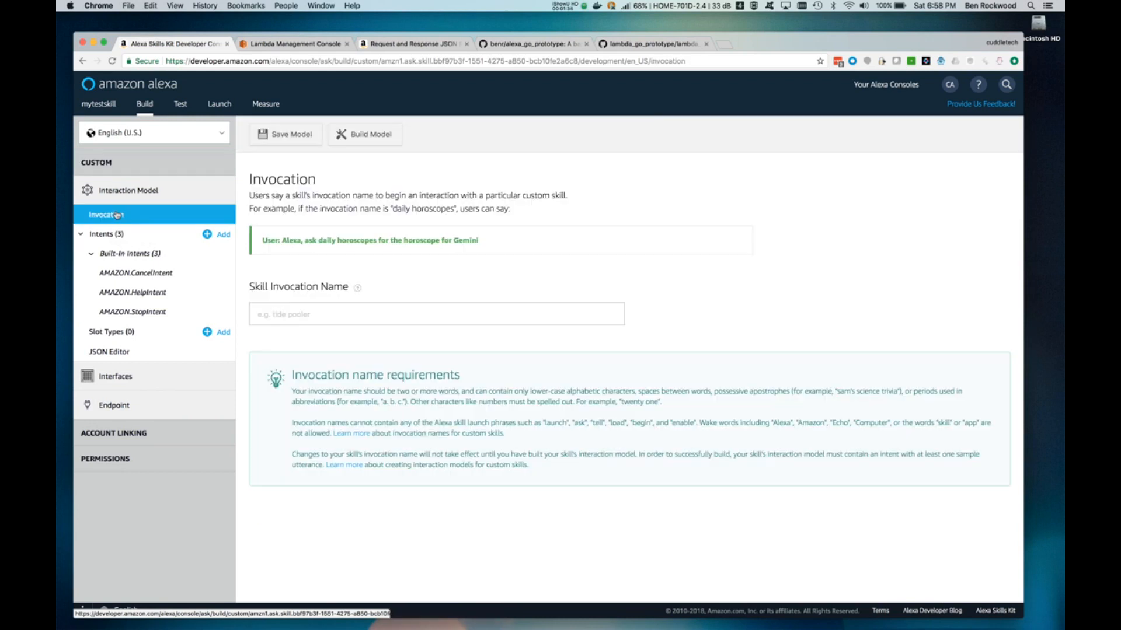
click(436, 314)
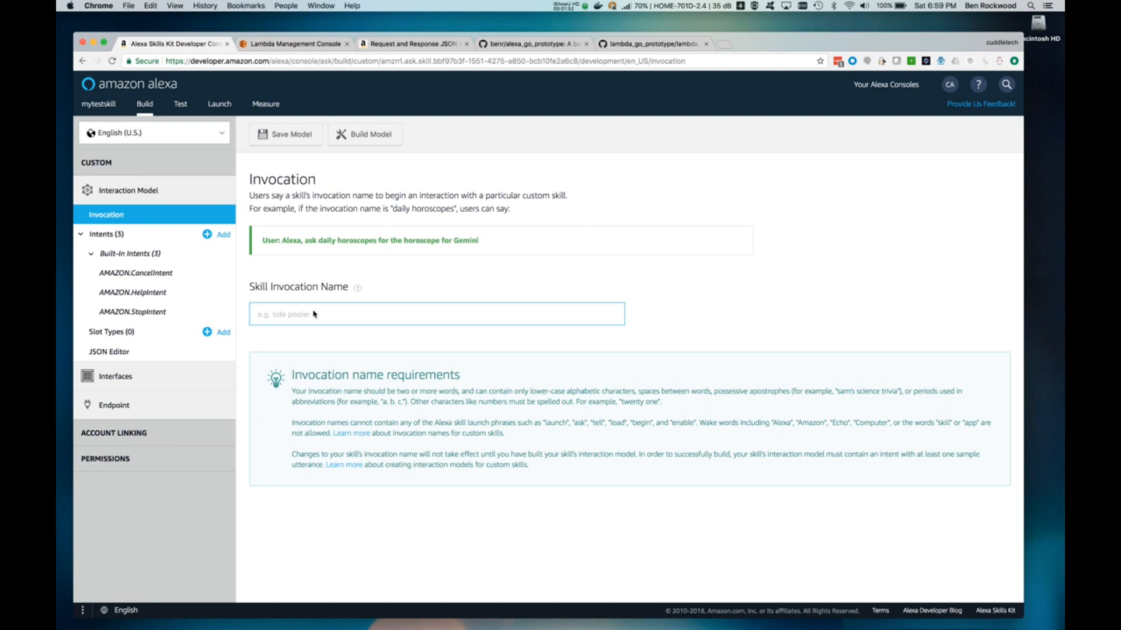
text(testap)
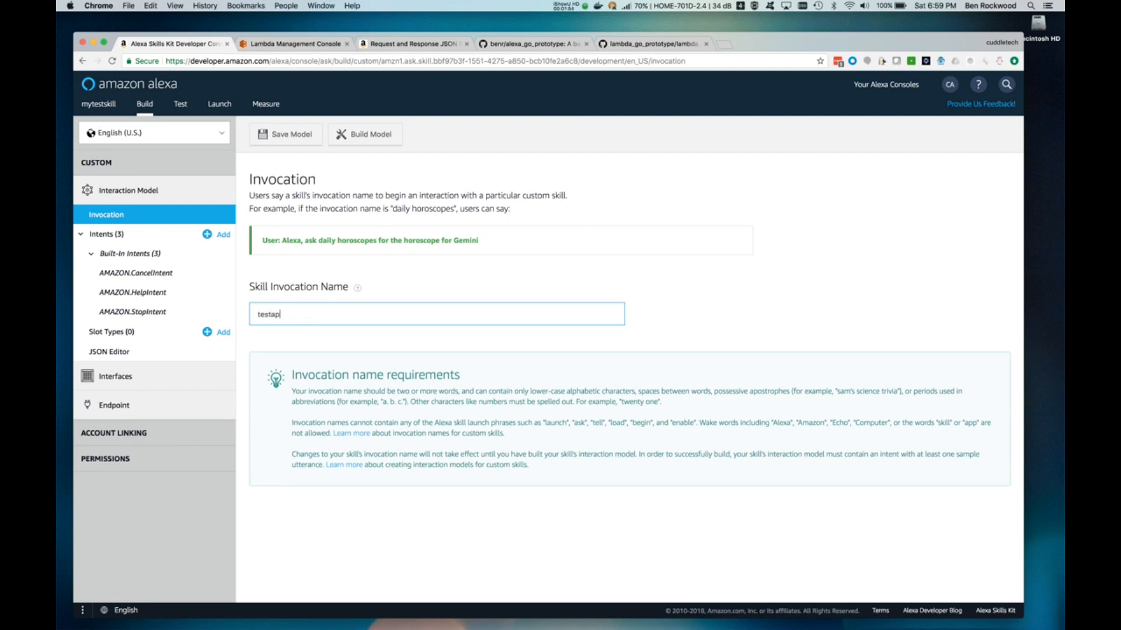
text(p)
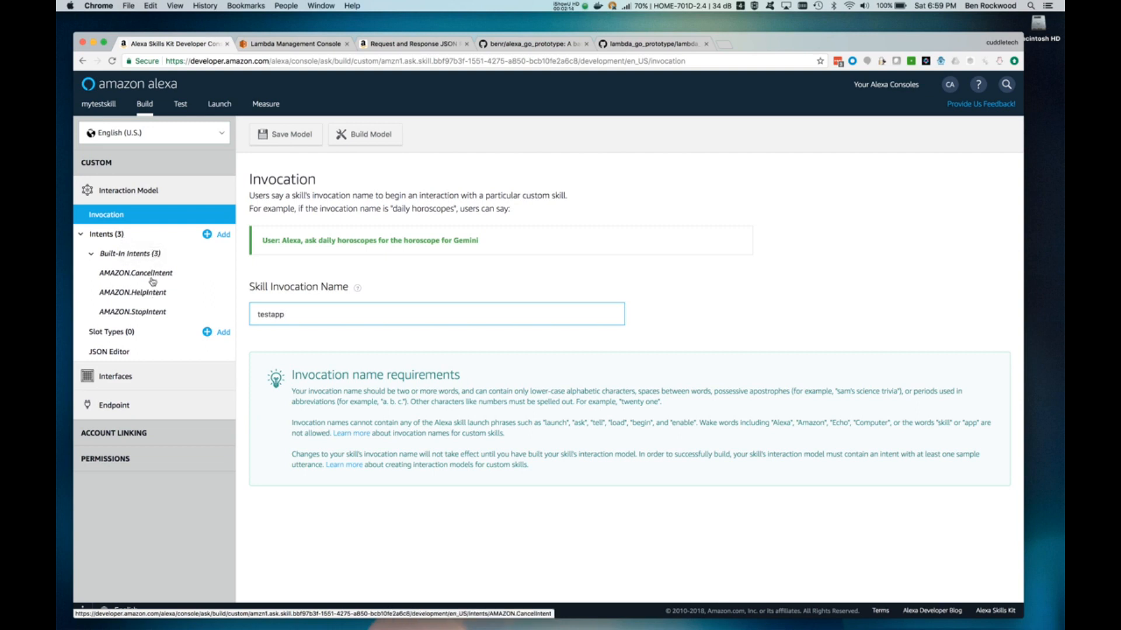
mouse_move(165, 286)
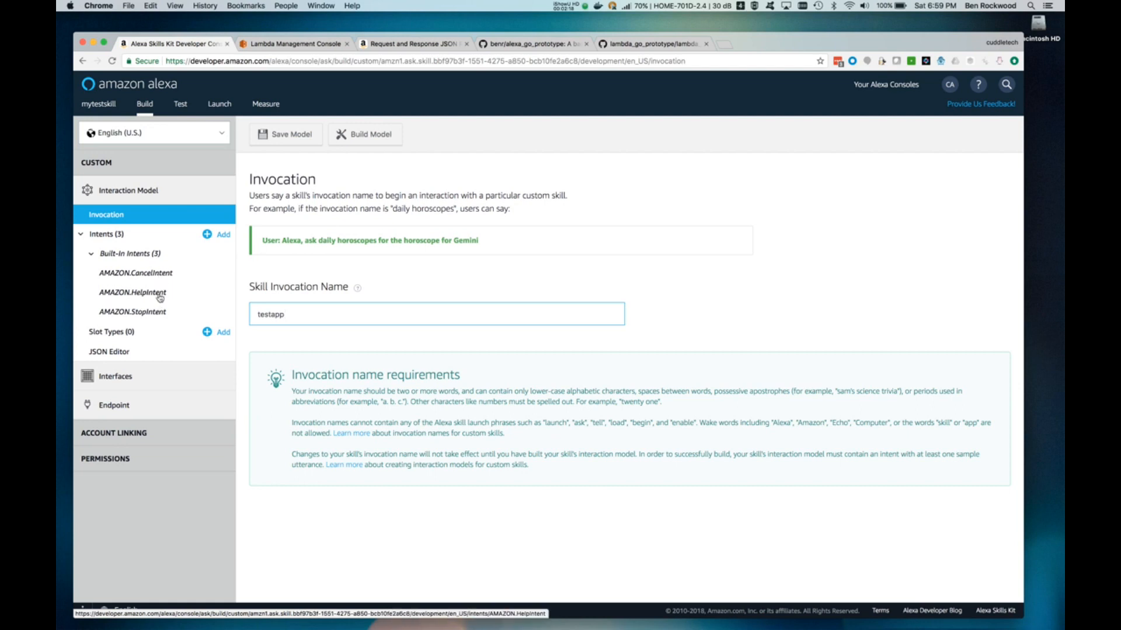
mouse_move(160, 307)
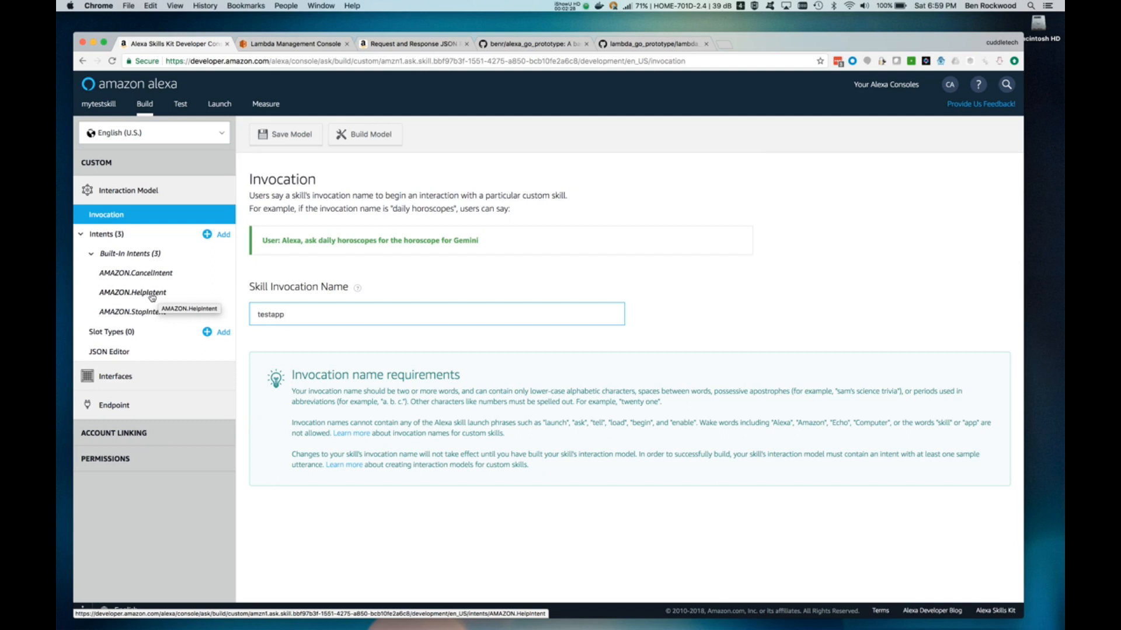
View AMAZON.HelpIntent with sample utterances 'help' and 'can you help me'.
click(132, 293)
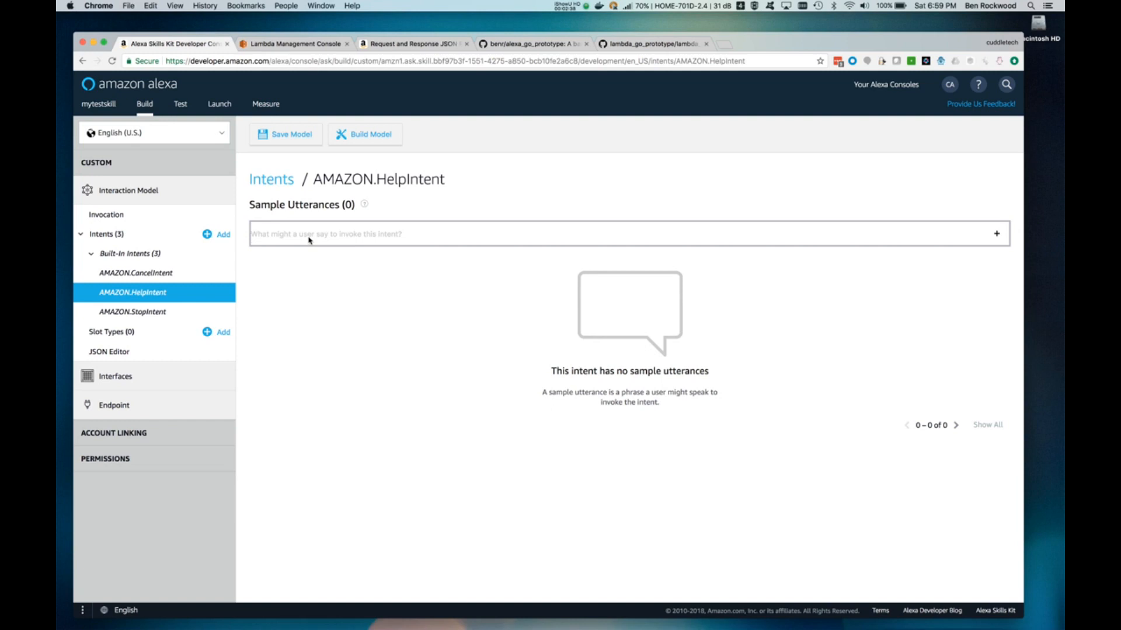
text(help)
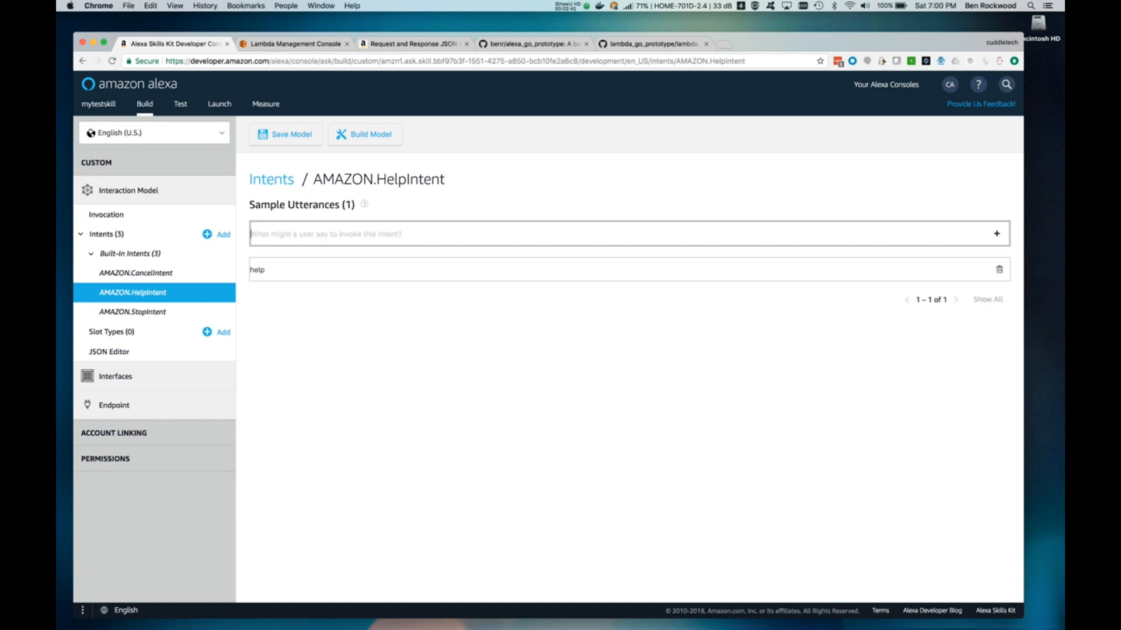
text(can you help me)
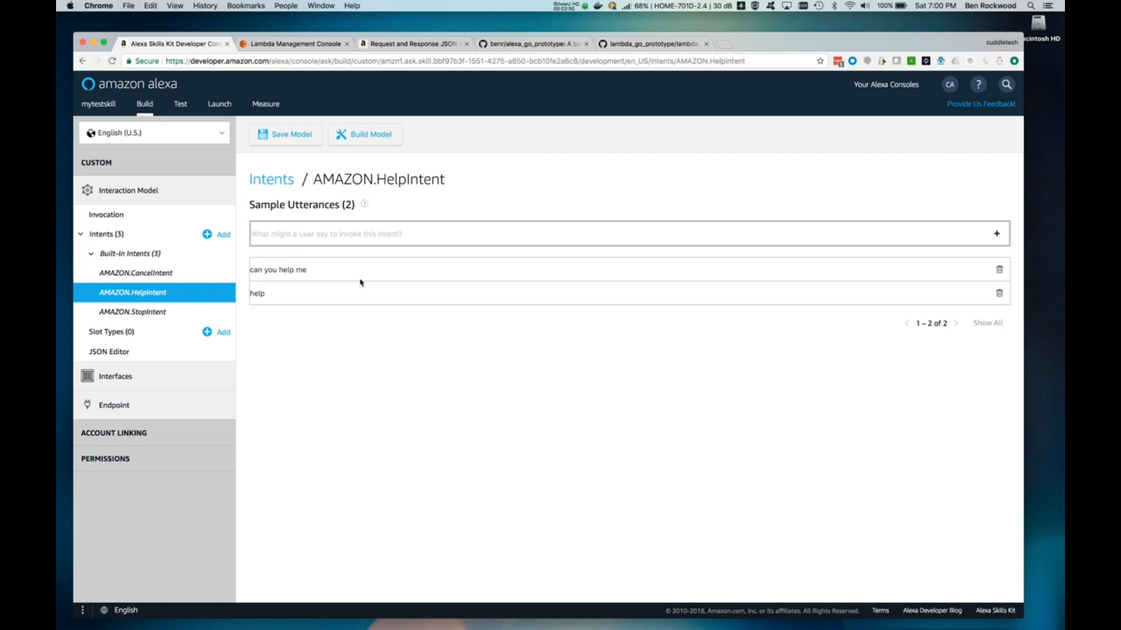
mouse_move(340, 268)
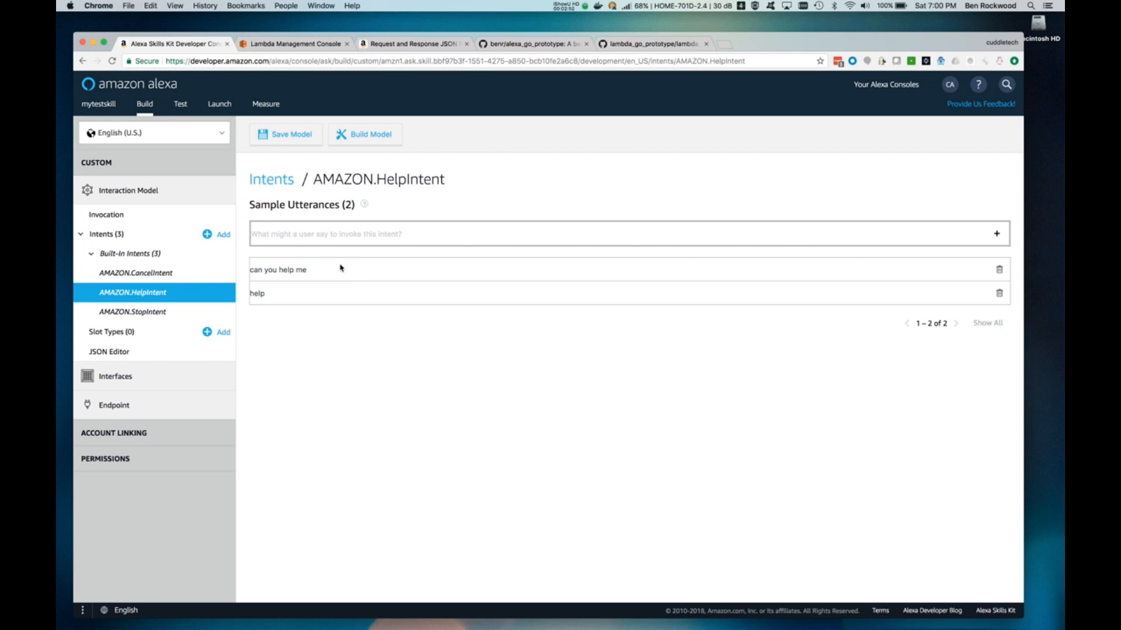
mouse_move(345, 255)
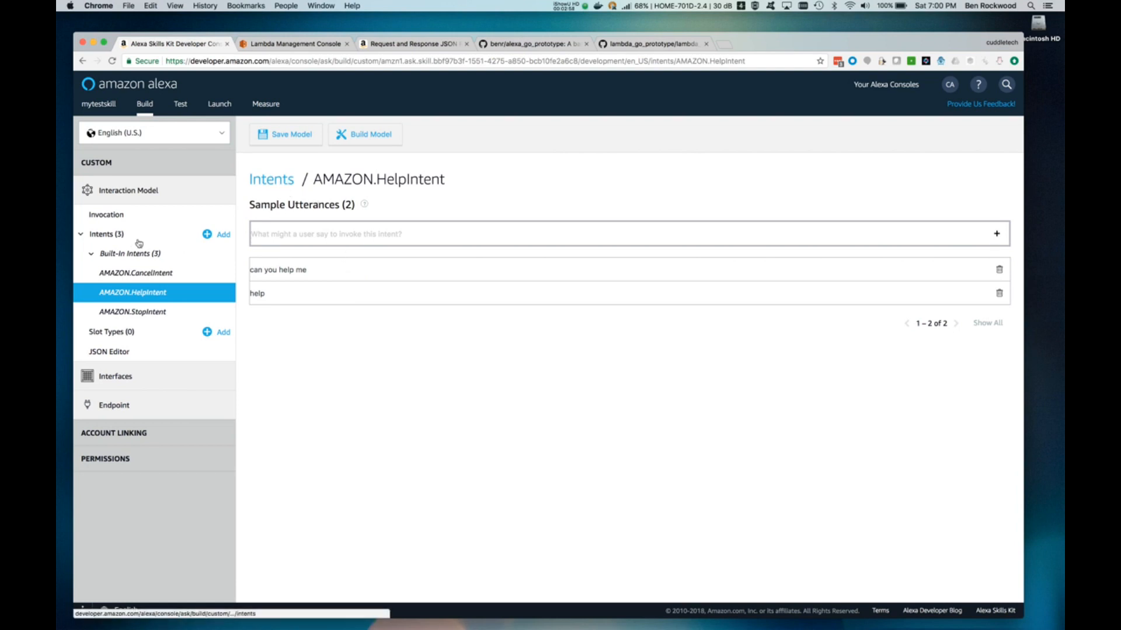
Add a new custom intent named 'temp'.
click(105, 234)
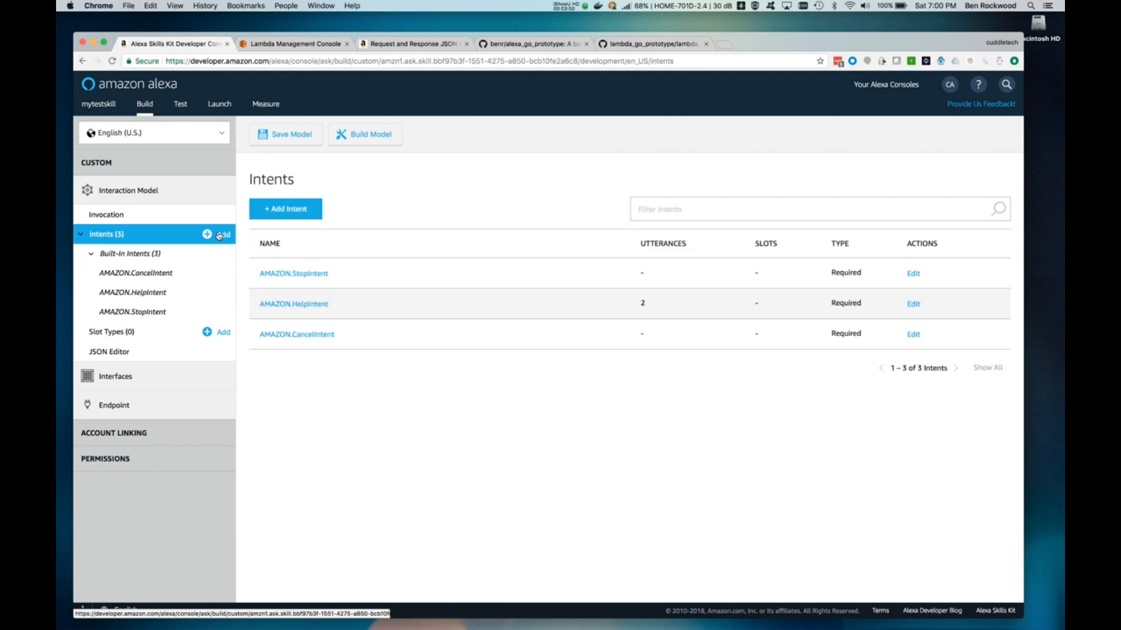
click(285, 209)
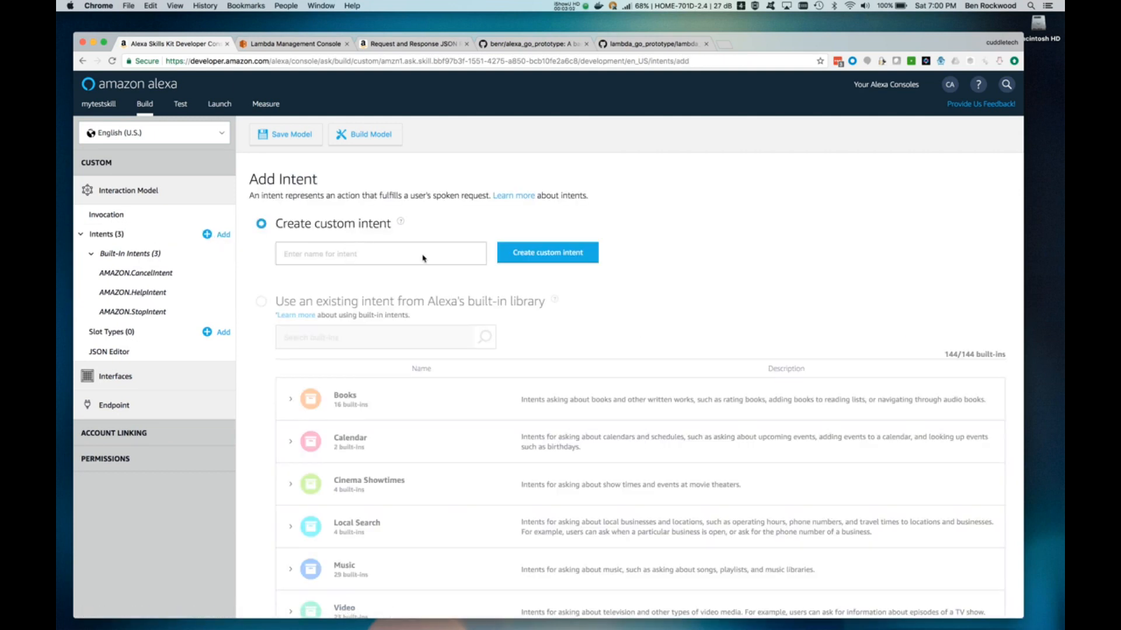
click(380, 254)
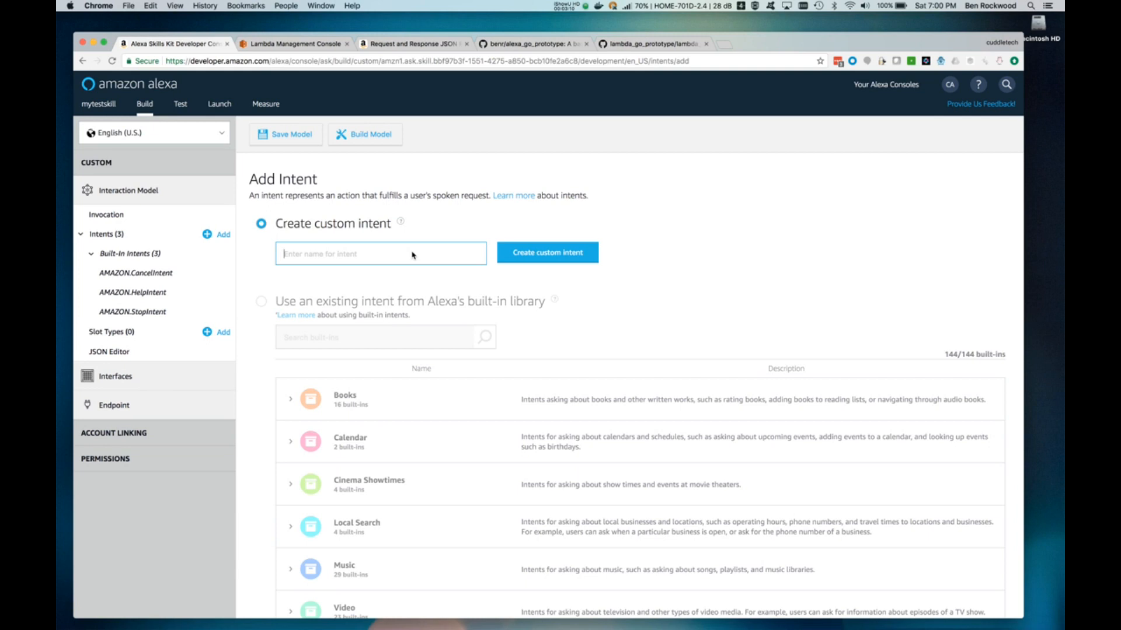
text(temp)
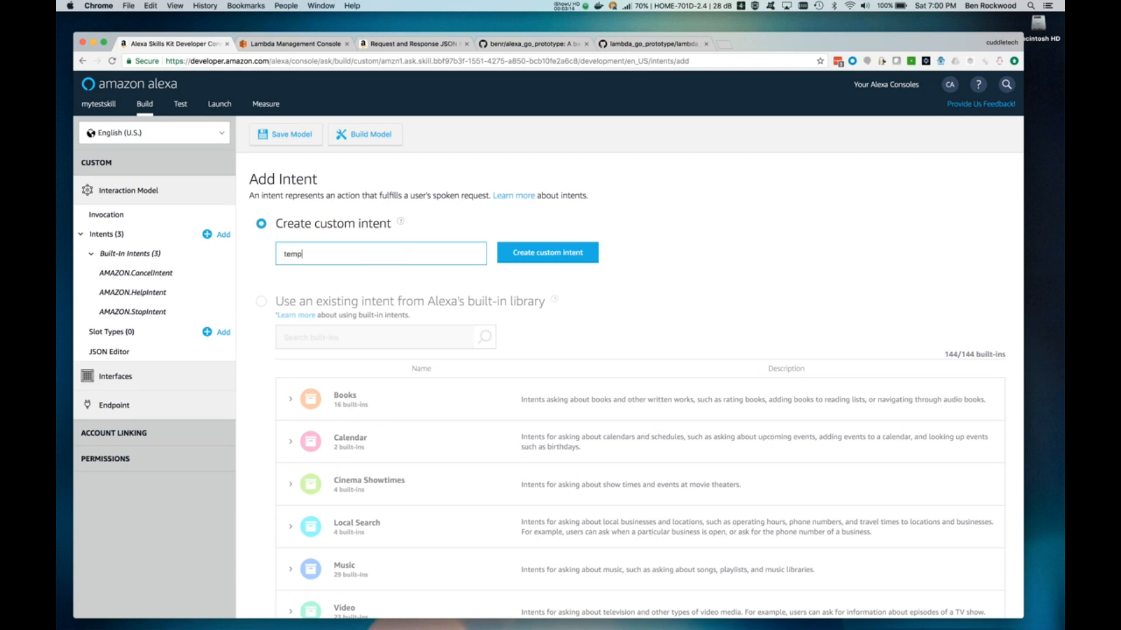
click(547, 253)
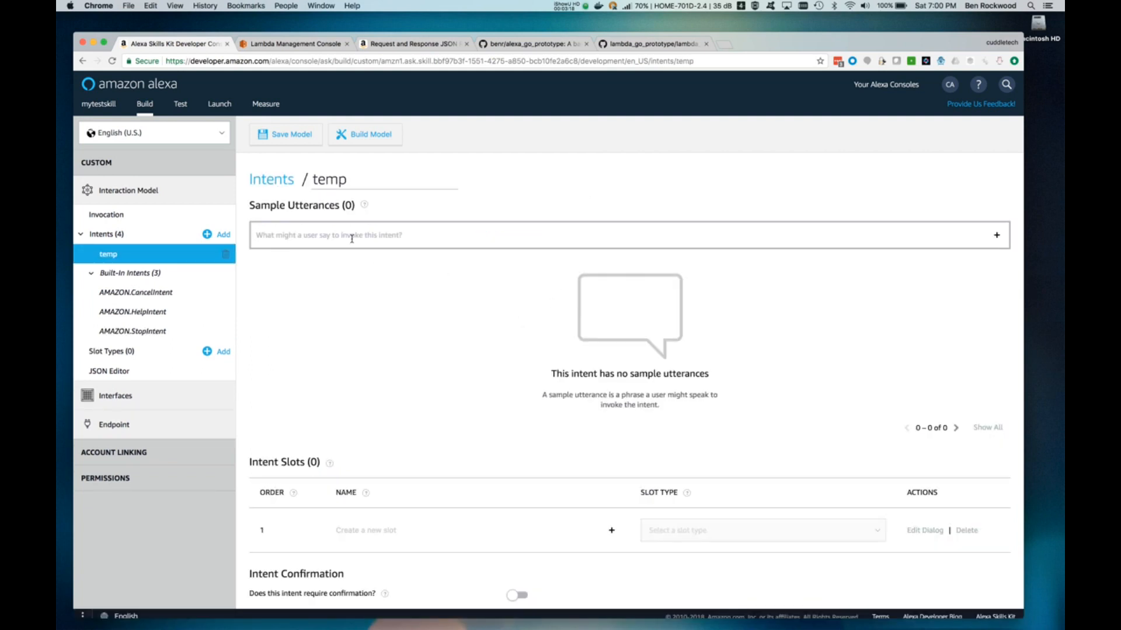
Give the temp intent utterances 'how warm is it' and 'what is the temperature'.
text(how)
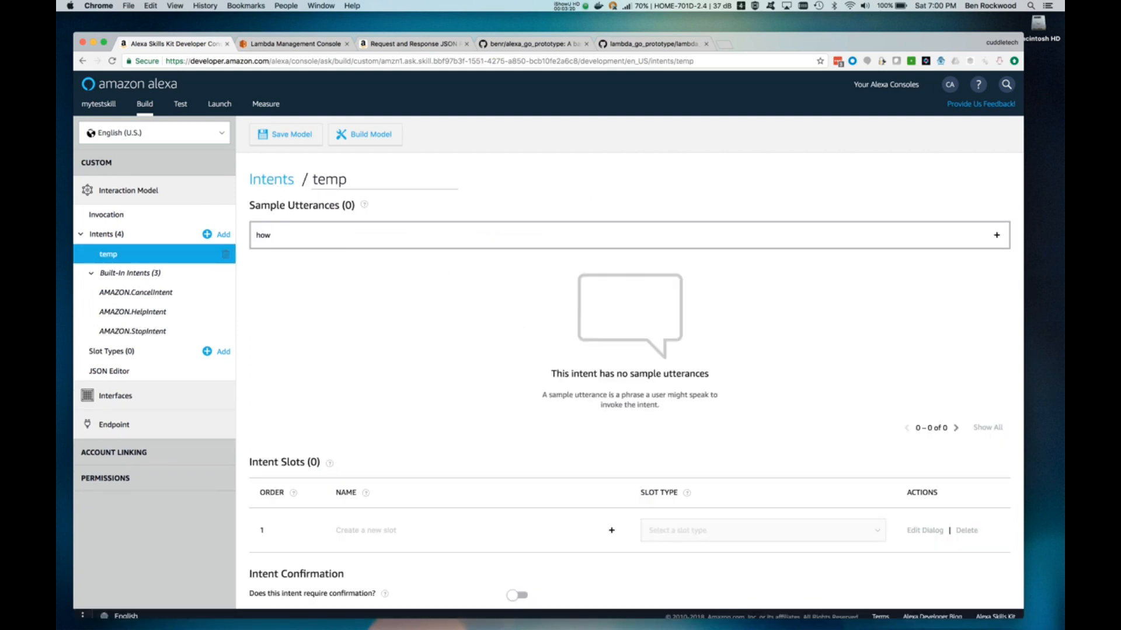
text(how warm is it)
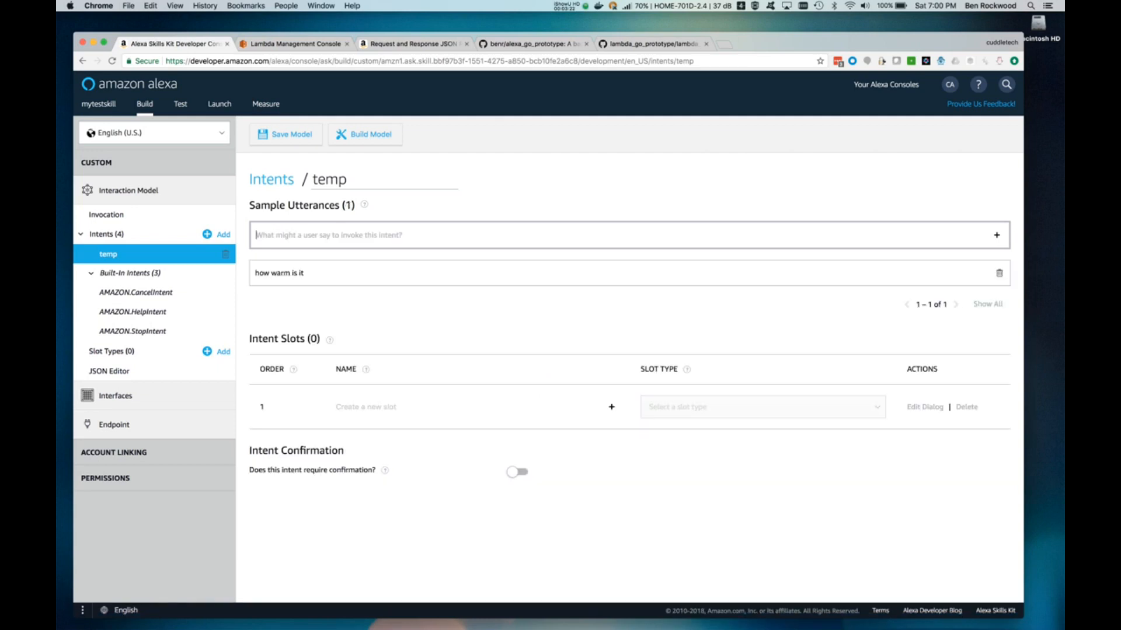
text(what)
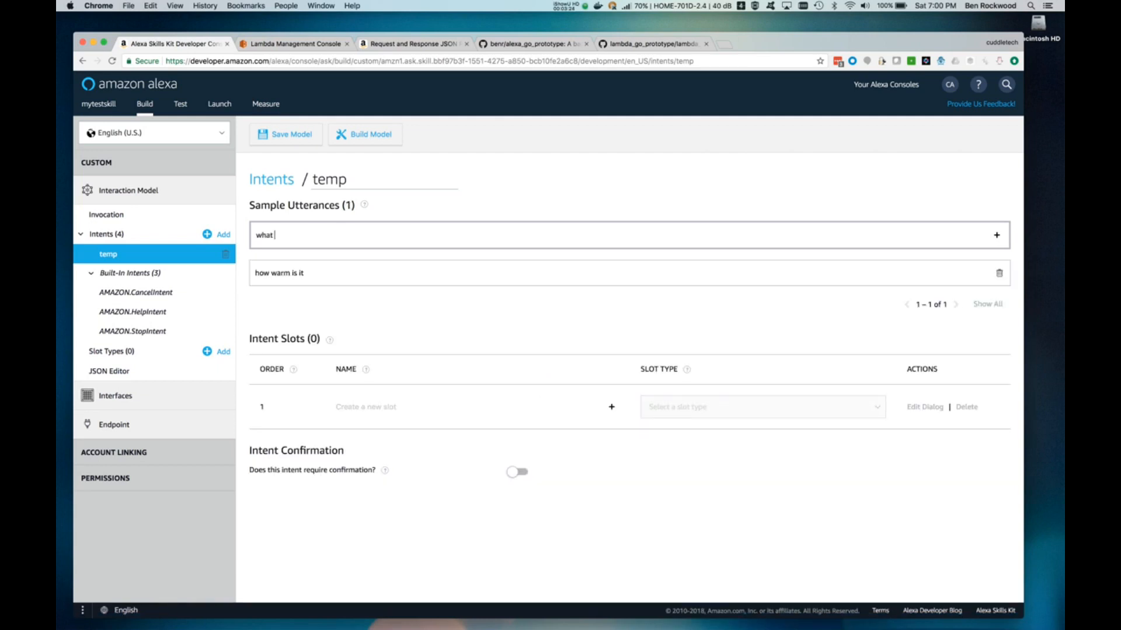
text(is the temper)
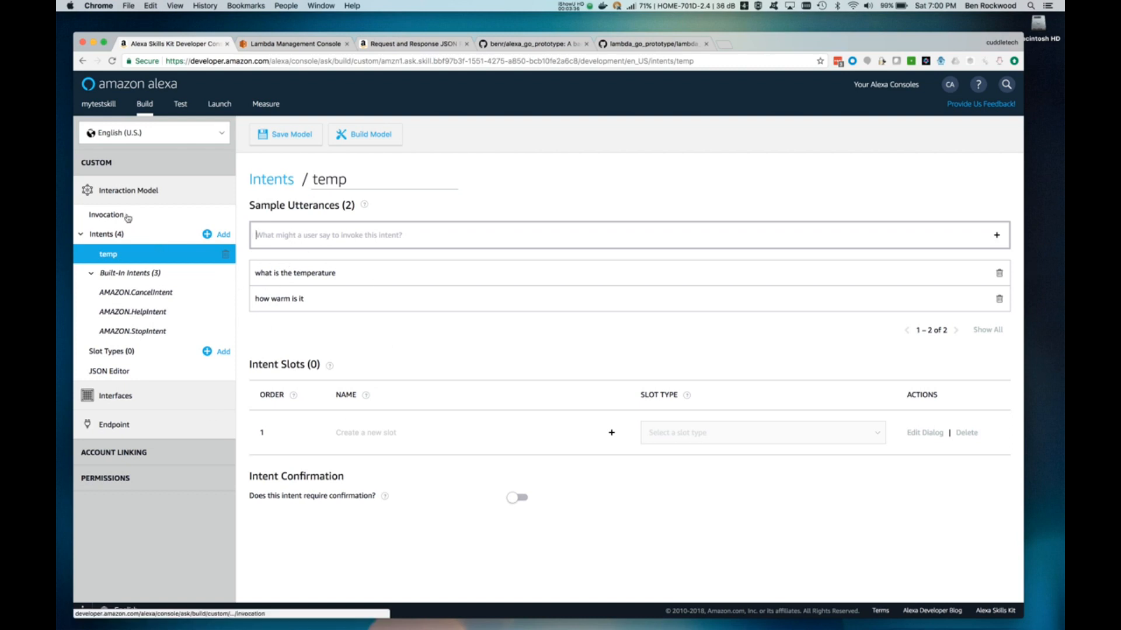
mouse_move(109, 214)
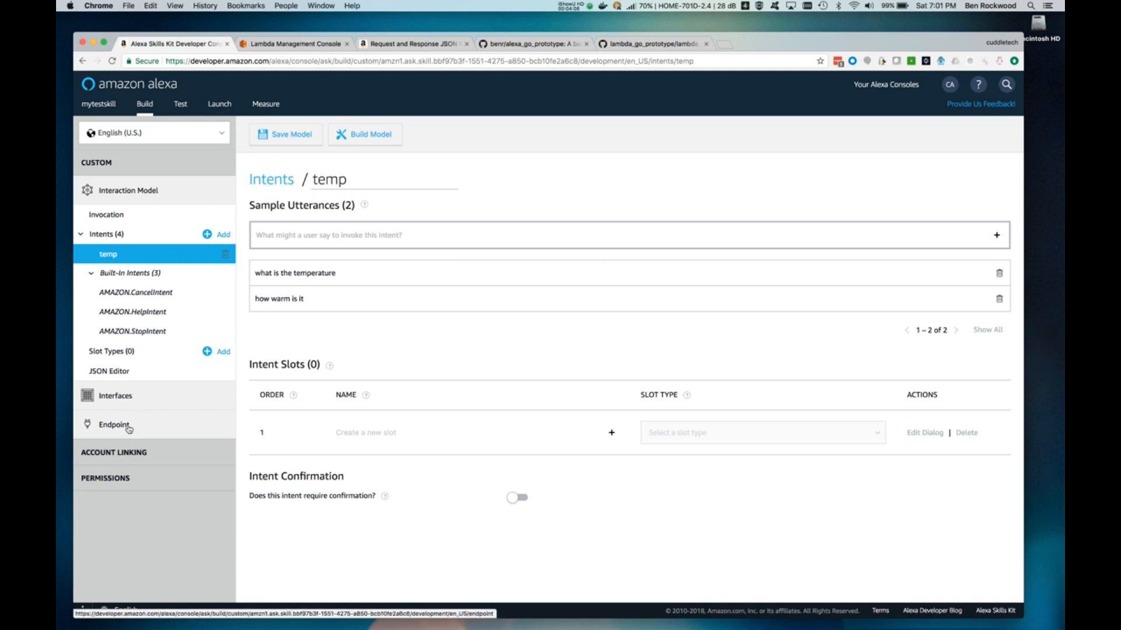
Choose AWS Lambda ARN as the skill's service endpoint type.
click(113, 424)
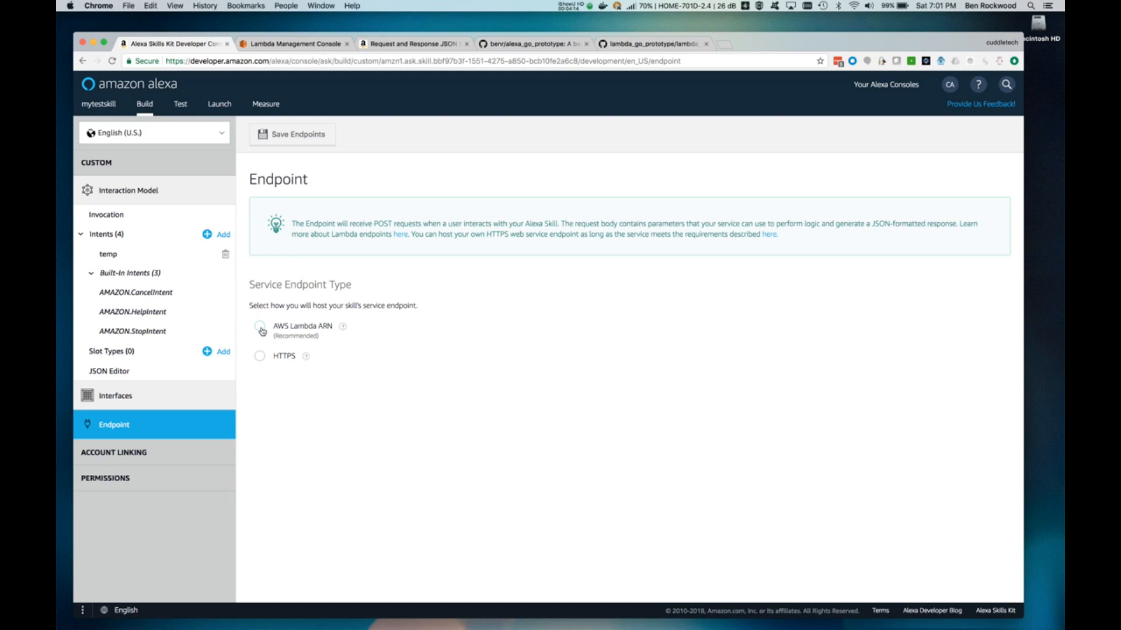
click(260, 325)
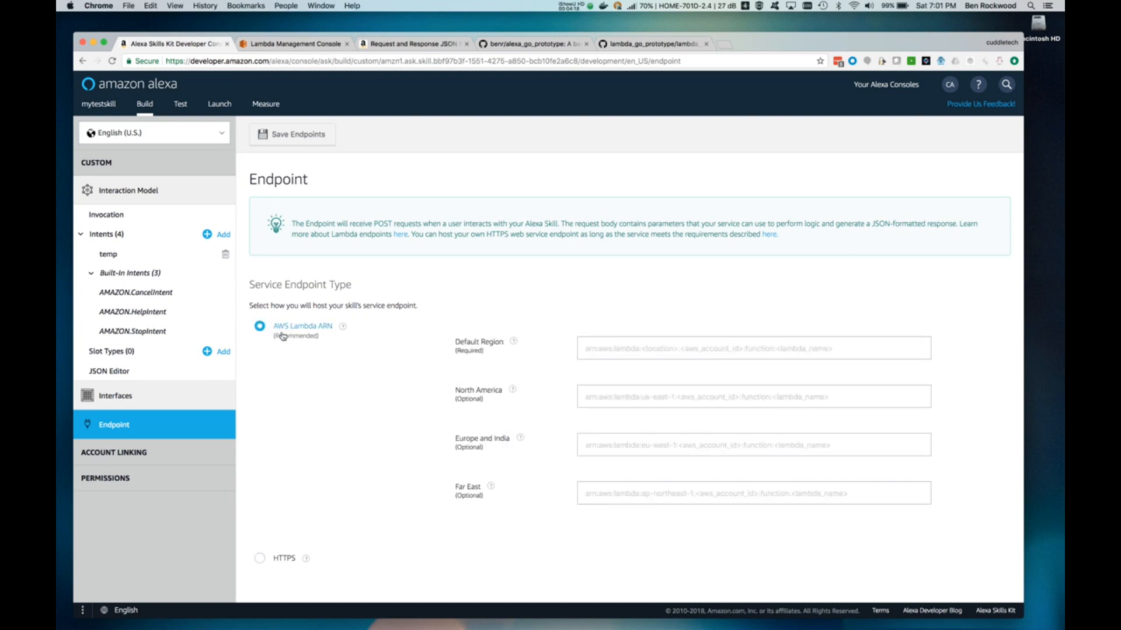
mouse_move(532, 341)
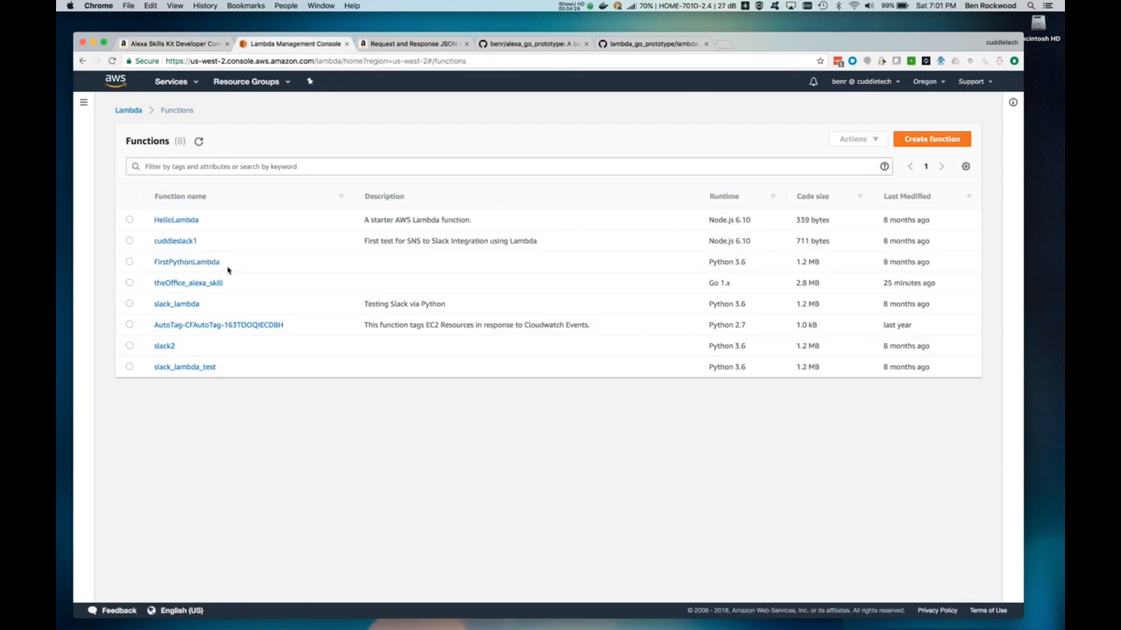
mouse_move(189, 283)
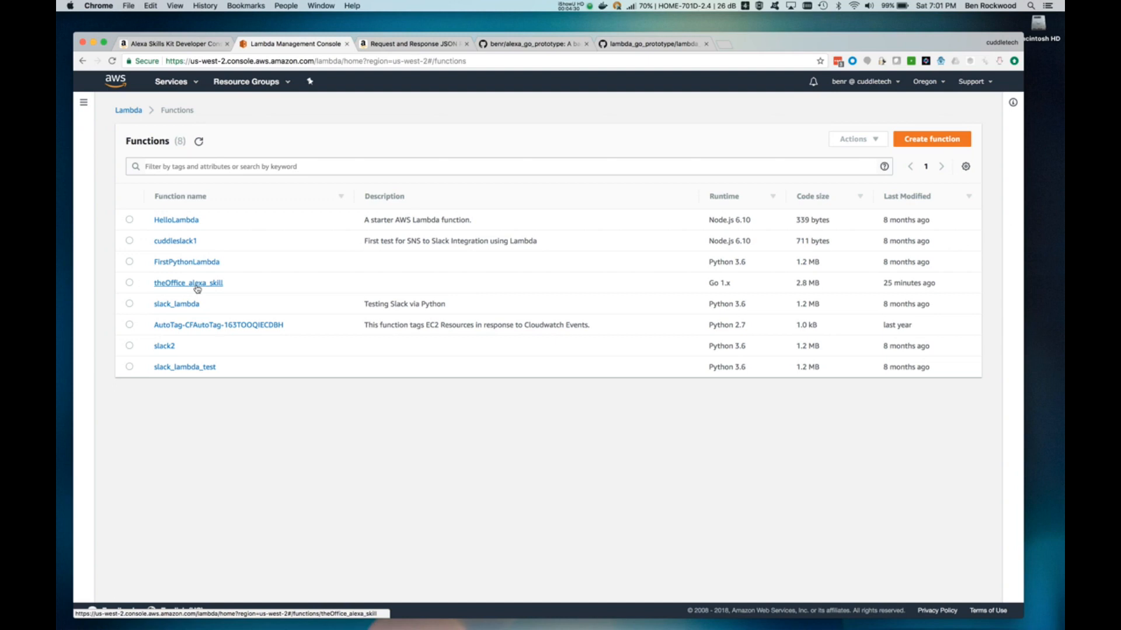
Open the theOffice_alexa_skill Lambda function to reveal its ARN.
click(188, 282)
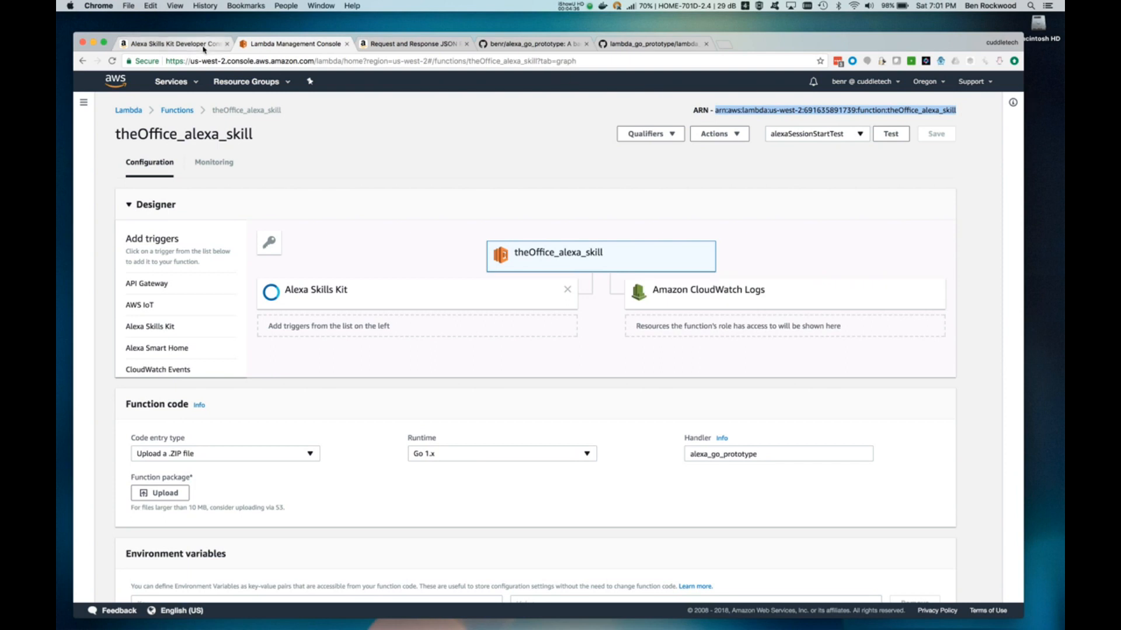
Paste the theOffice_alexa_skill Lambda ARN into the Default Region endpoint field.
click(172, 44)
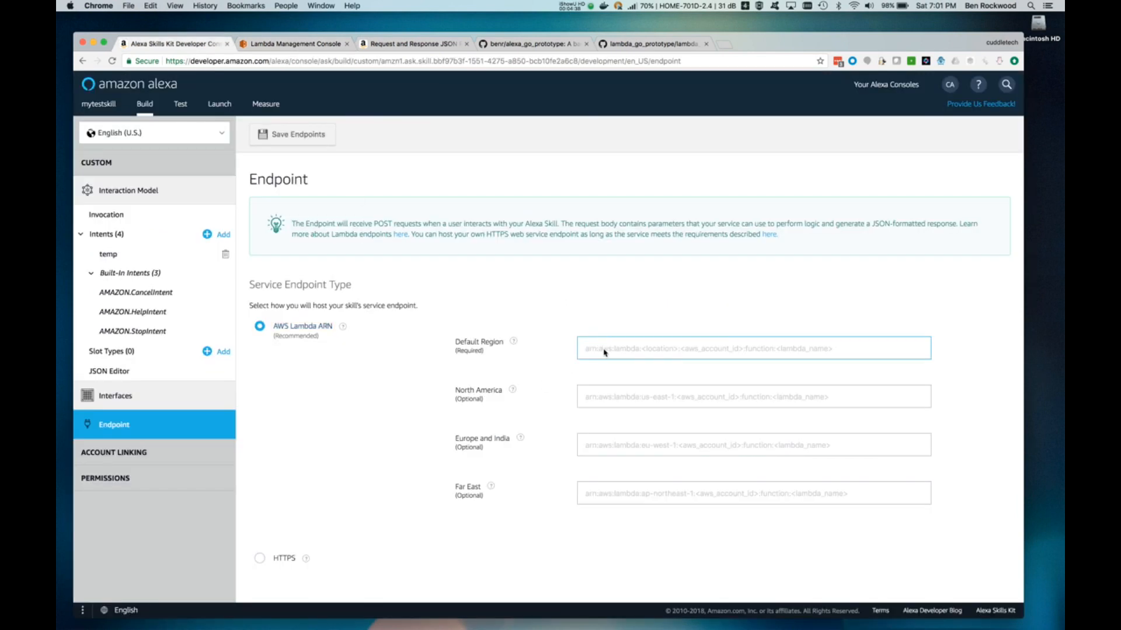
text(arn:aws:lambda:us-west-2:691635891739:function:theOffice_alexa_skill)
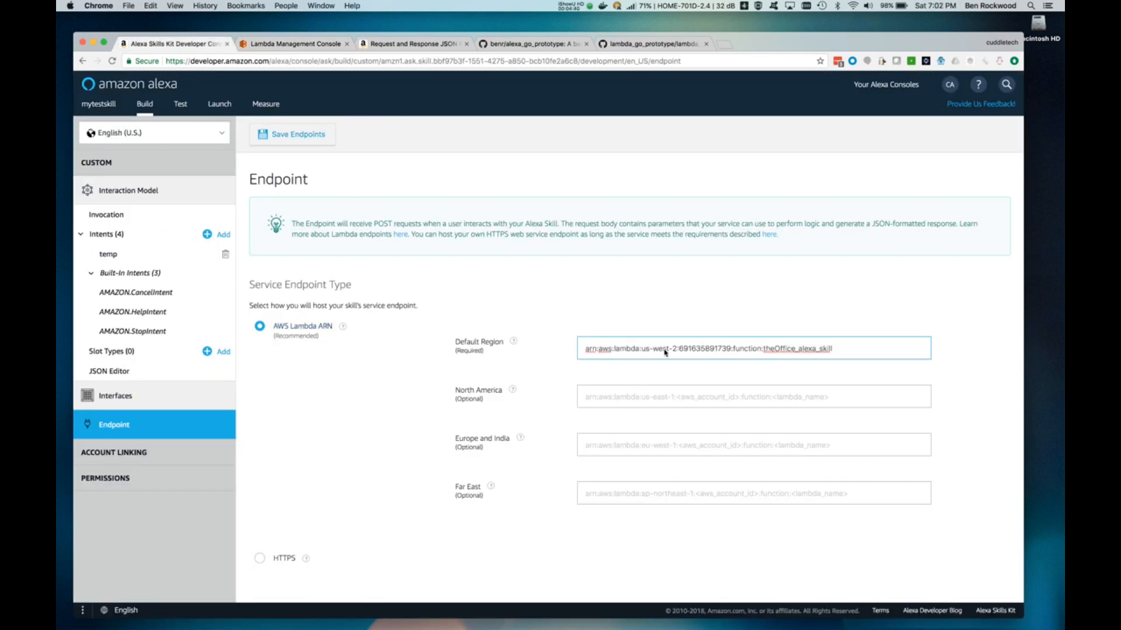
mouse_move(473, 386)
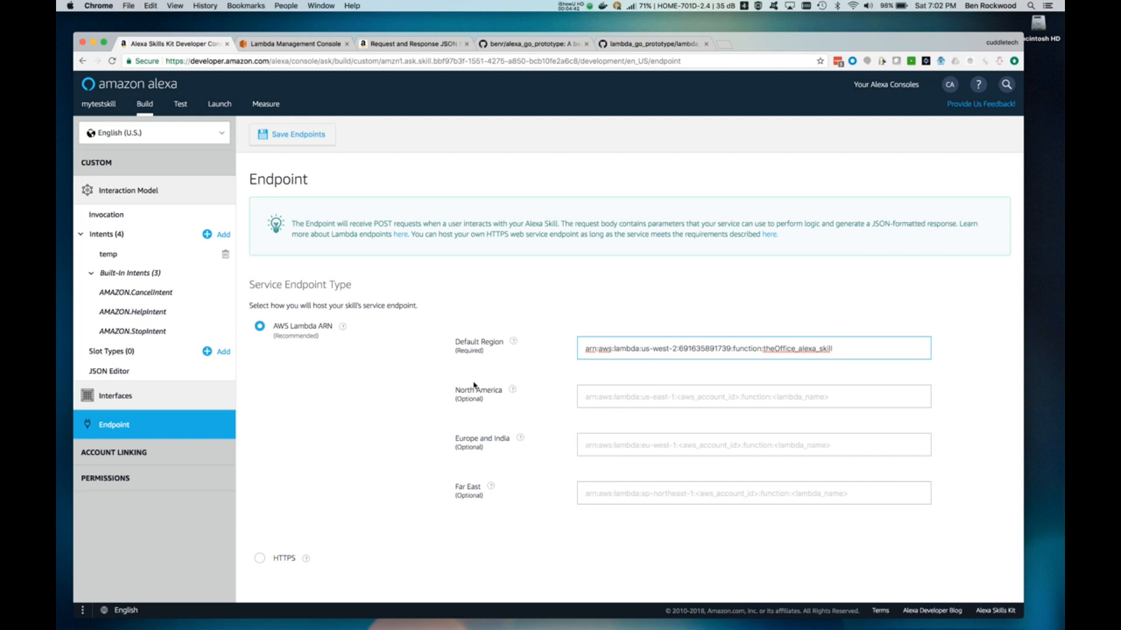
mouse_move(486, 375)
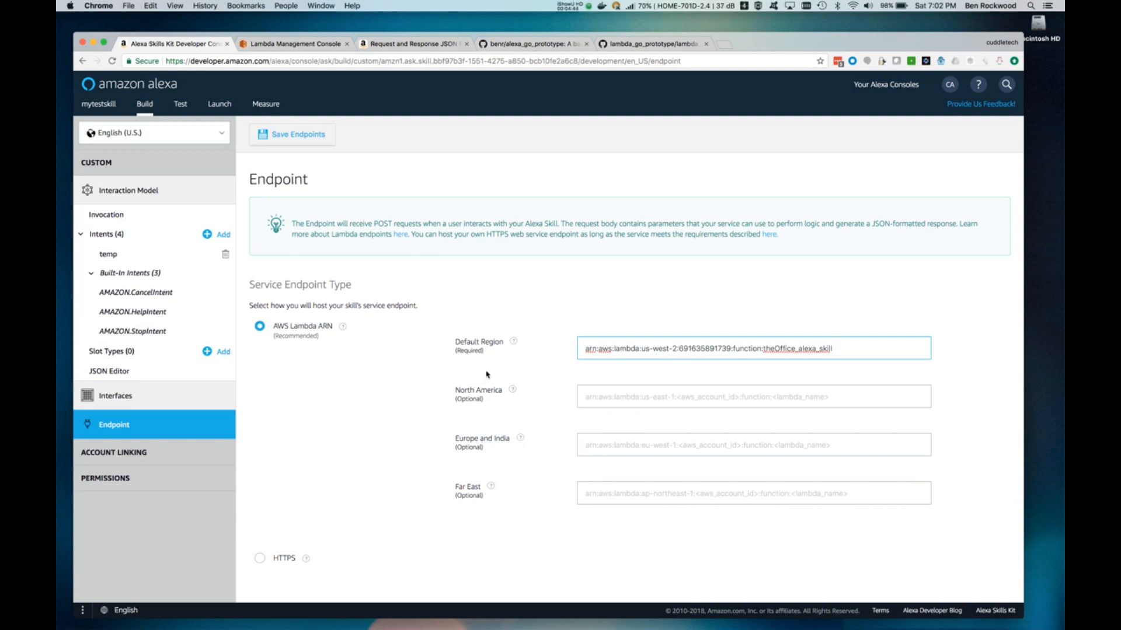
mouse_move(493, 386)
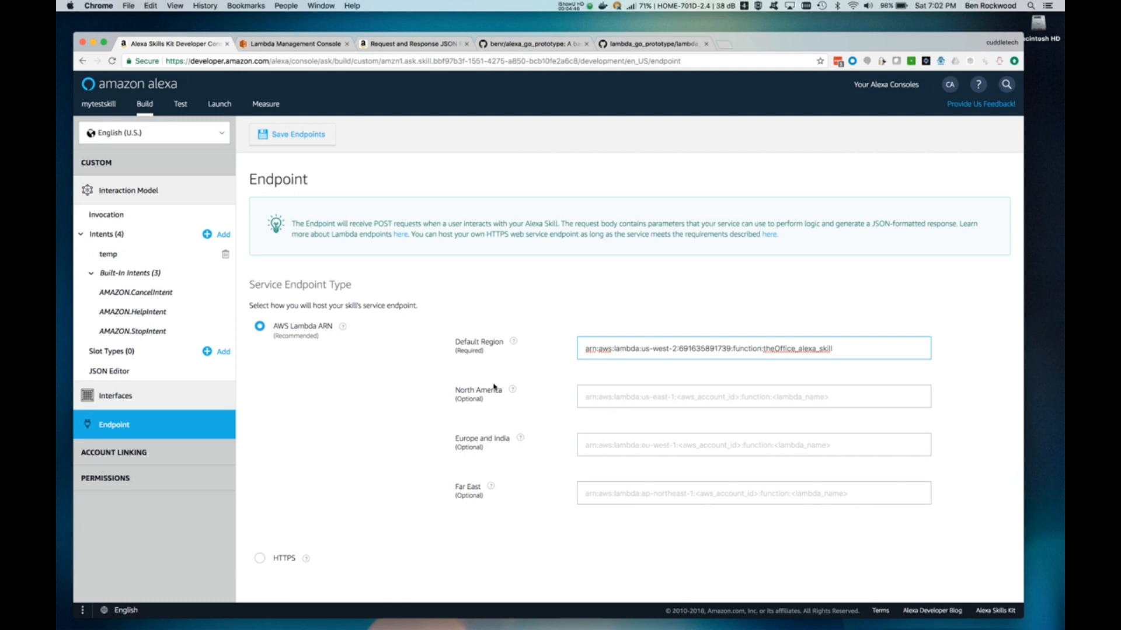
mouse_move(487, 393)
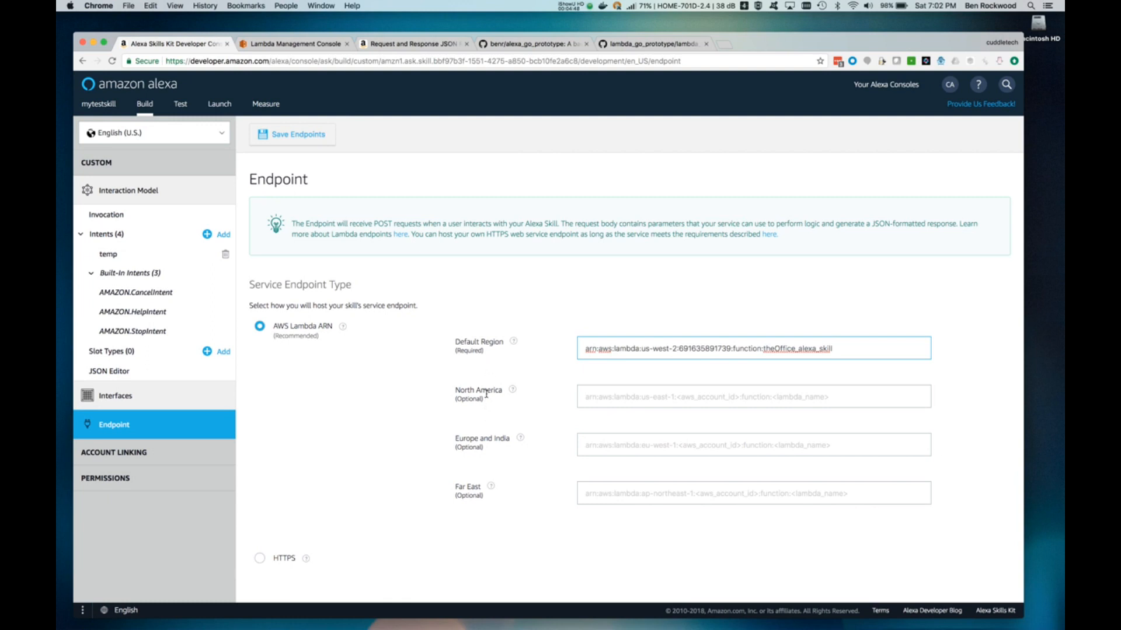
mouse_move(586, 372)
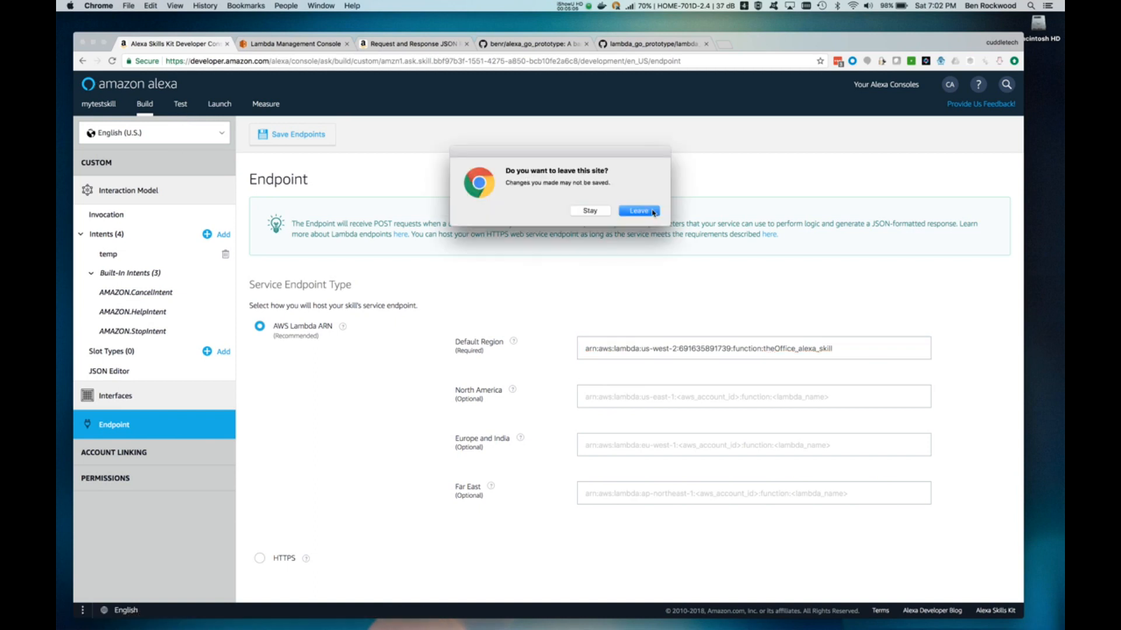
Leave unsaved, go to the Alexa Skills list, and select Ben's Office skill ID.
click(635, 210)
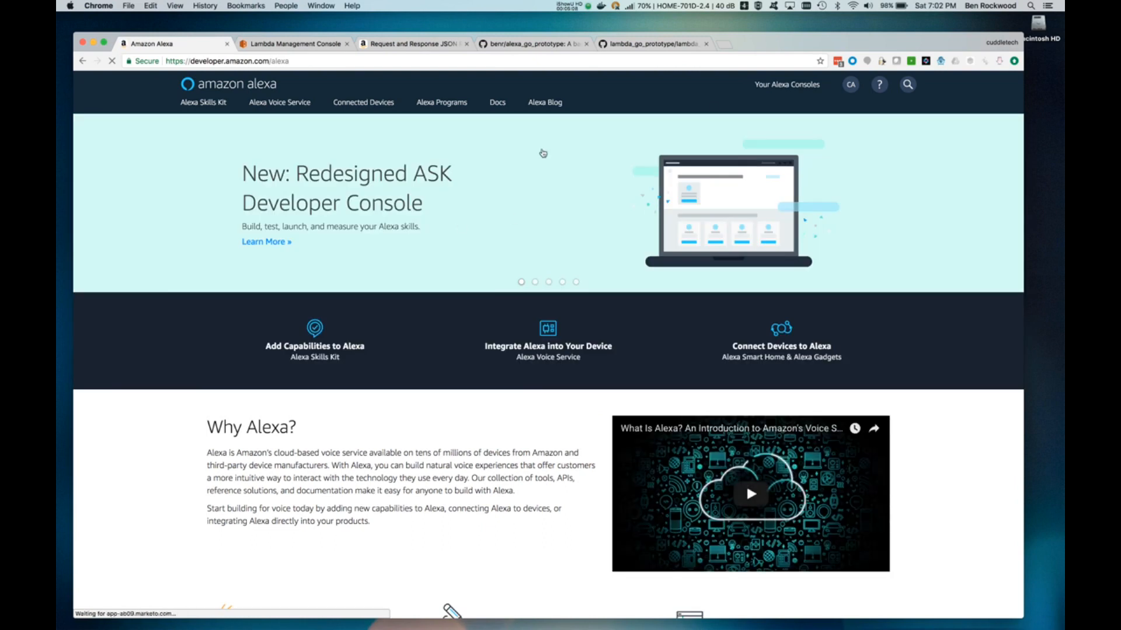
click(786, 84)
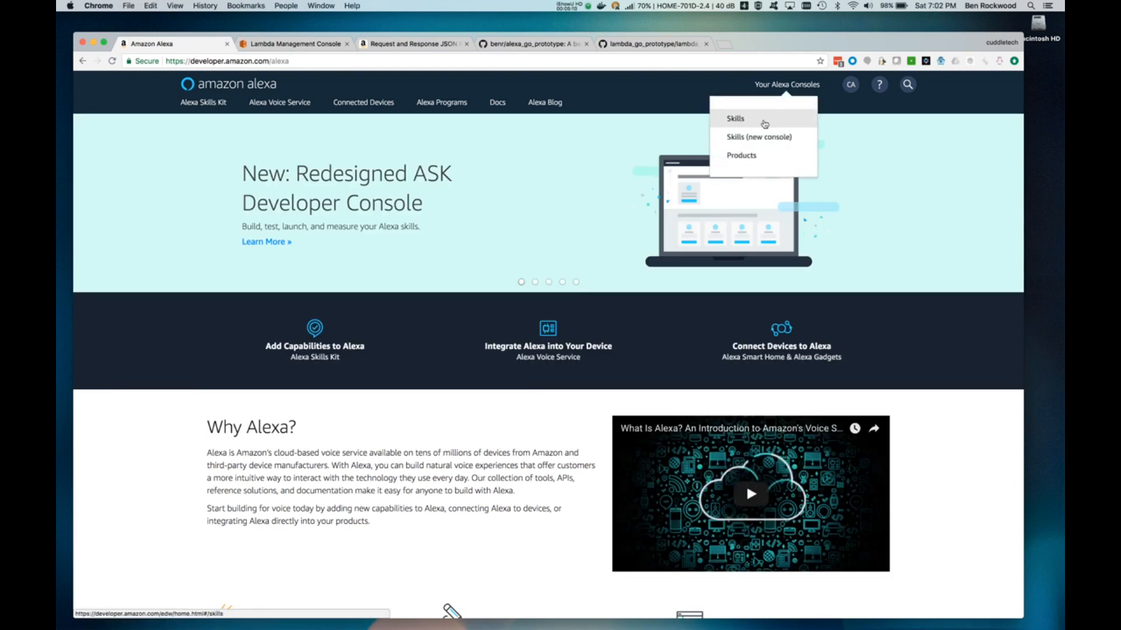
click(759, 137)
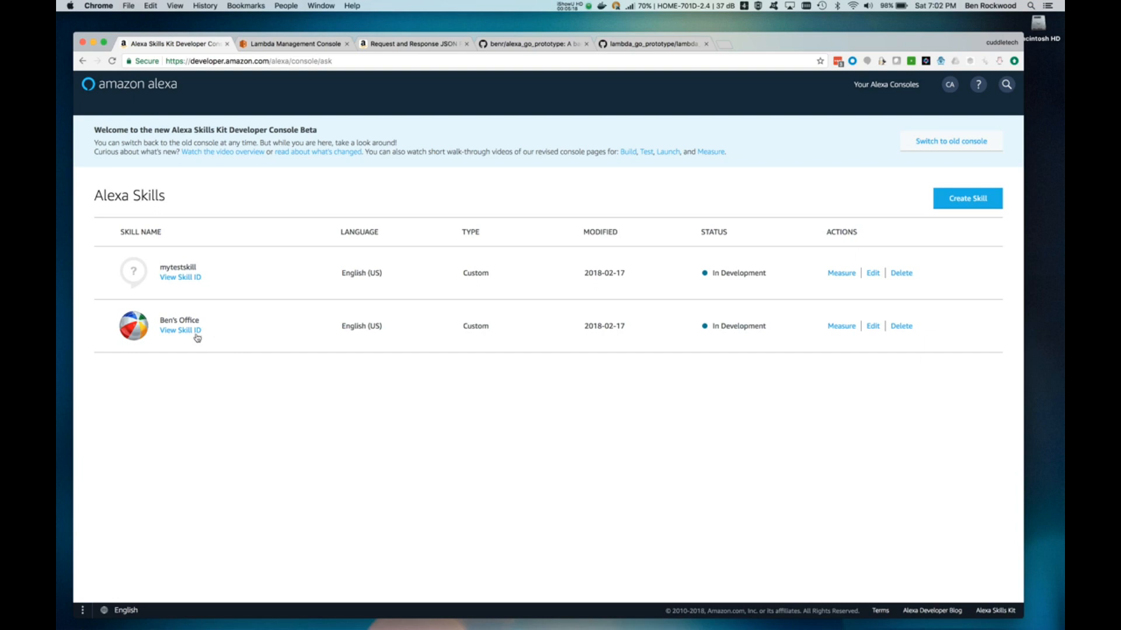
click(180, 330)
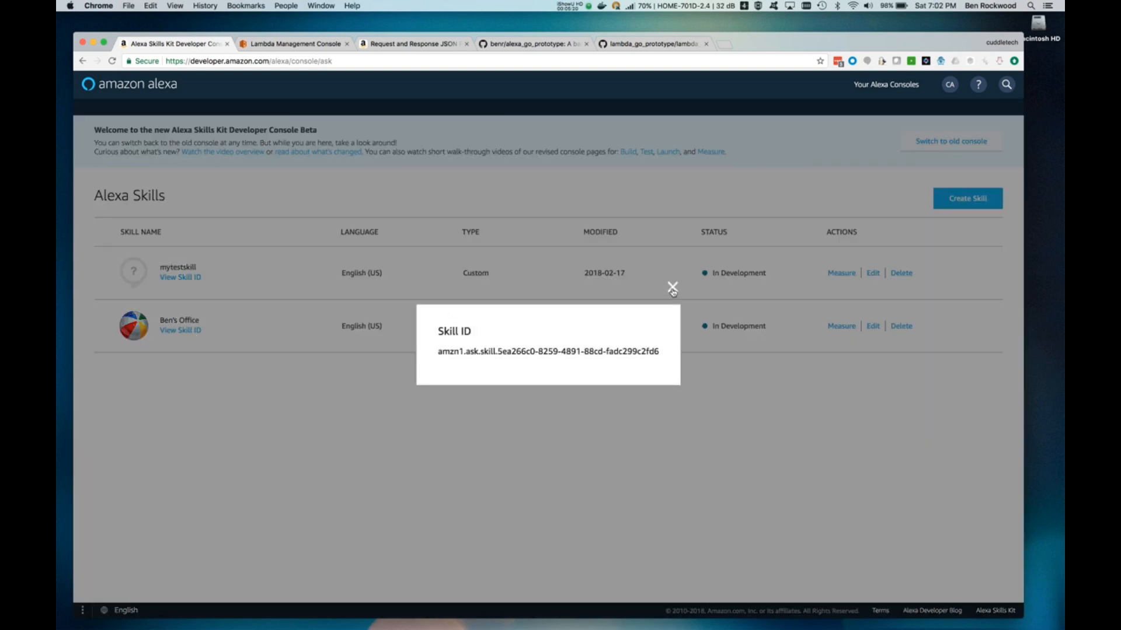
double_click(548, 351)
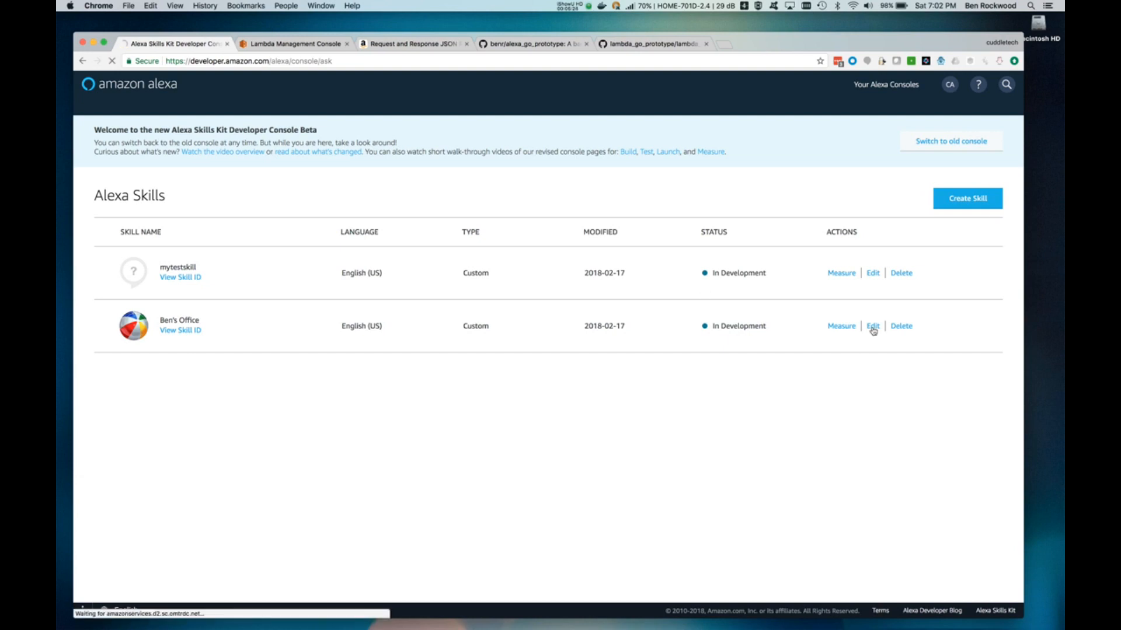
Edit Ben's Office, reviewing the officetemp and hello intents and the endpoint ARN.
click(871, 326)
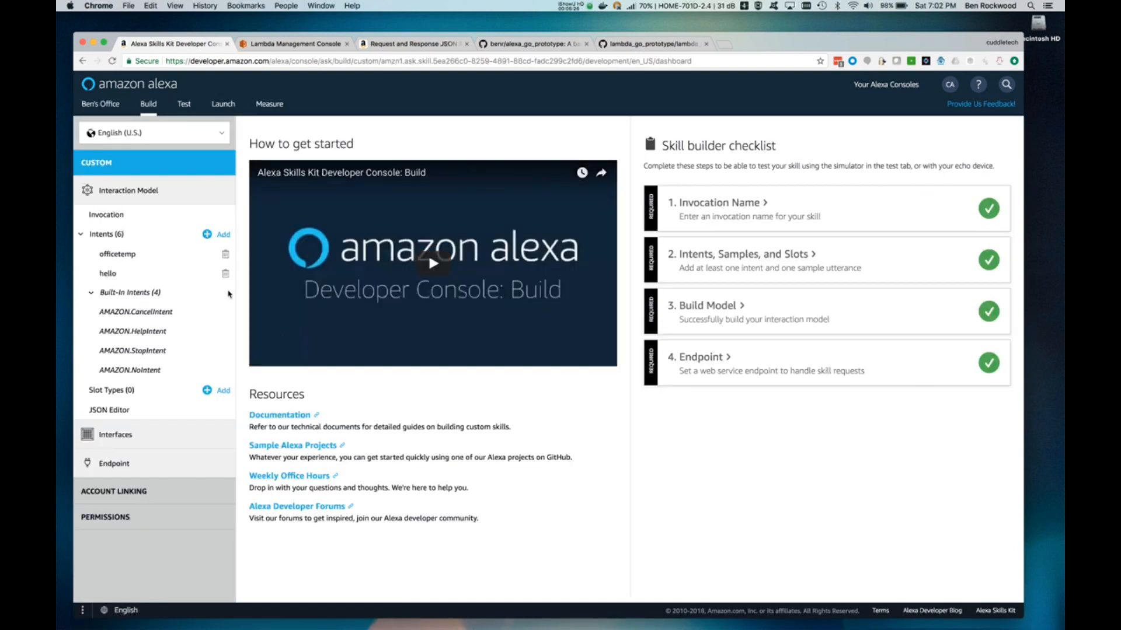
mouse_move(131, 268)
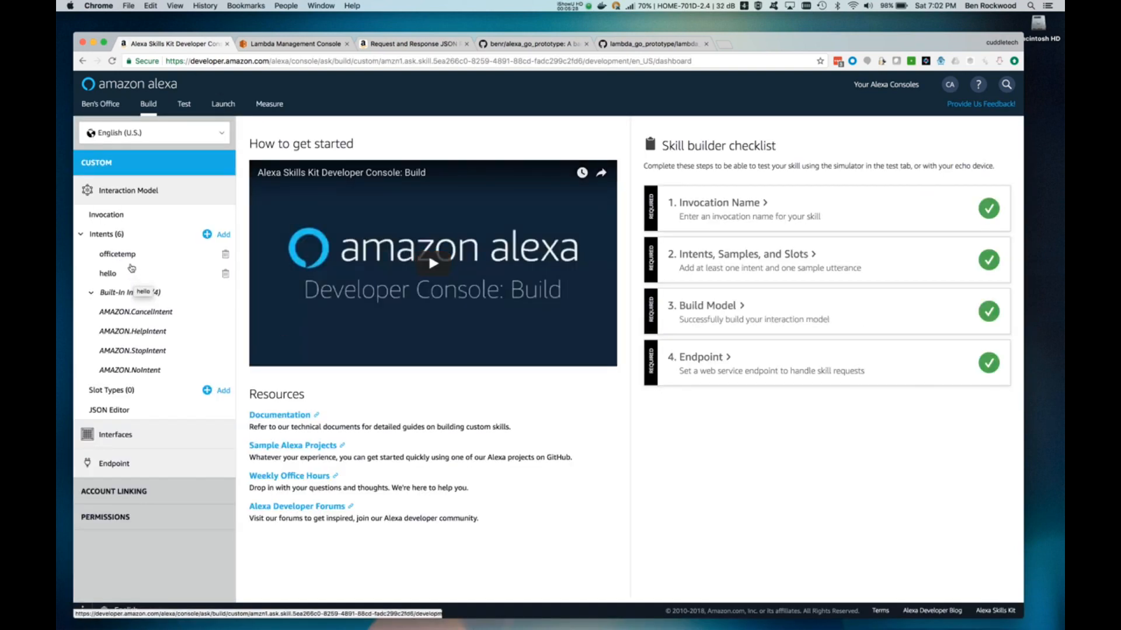
click(117, 254)
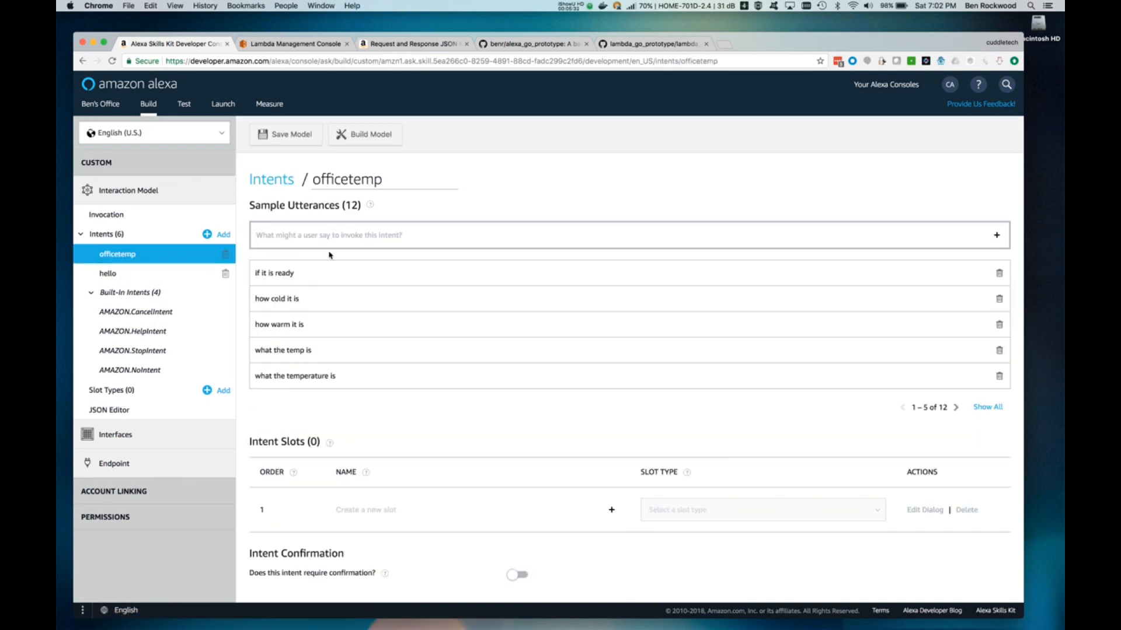
click(107, 273)
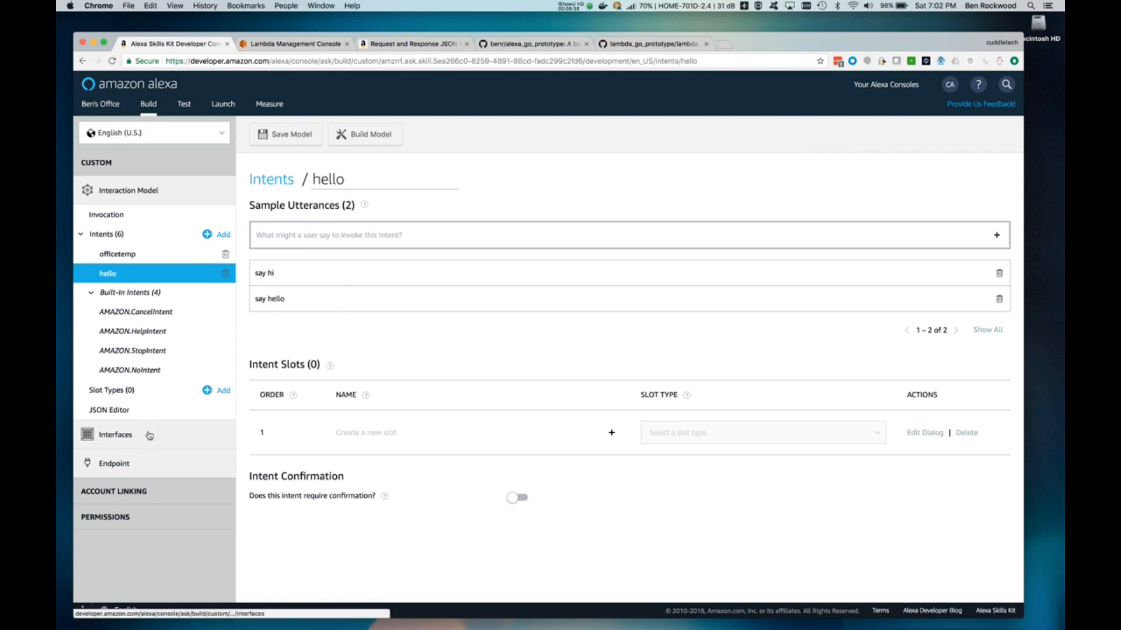
click(113, 463)
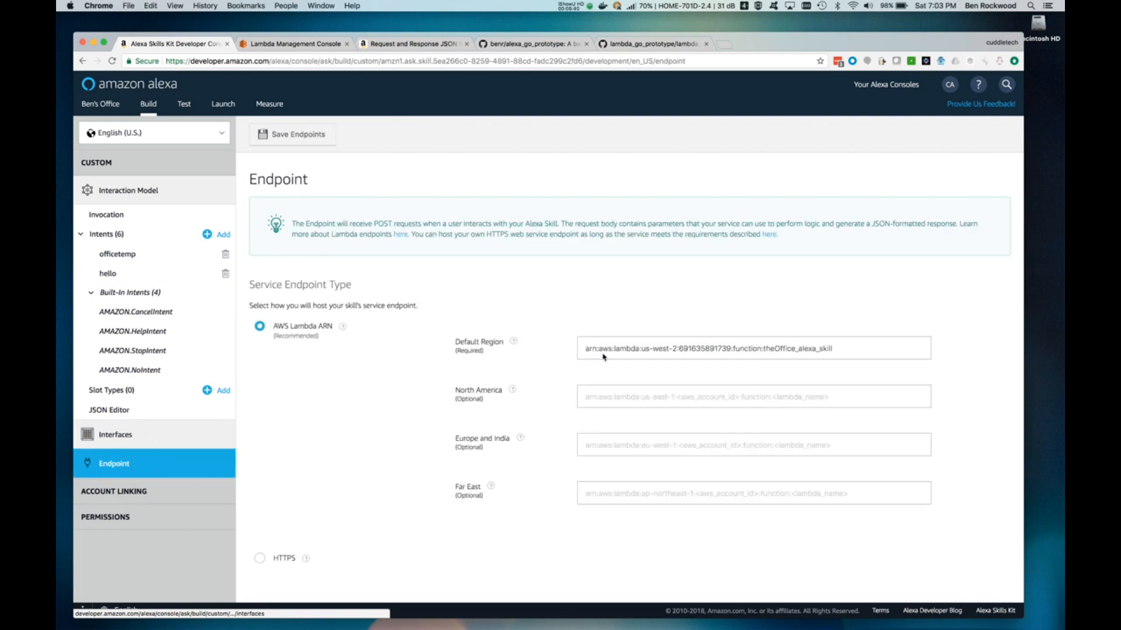
mouse_move(663, 344)
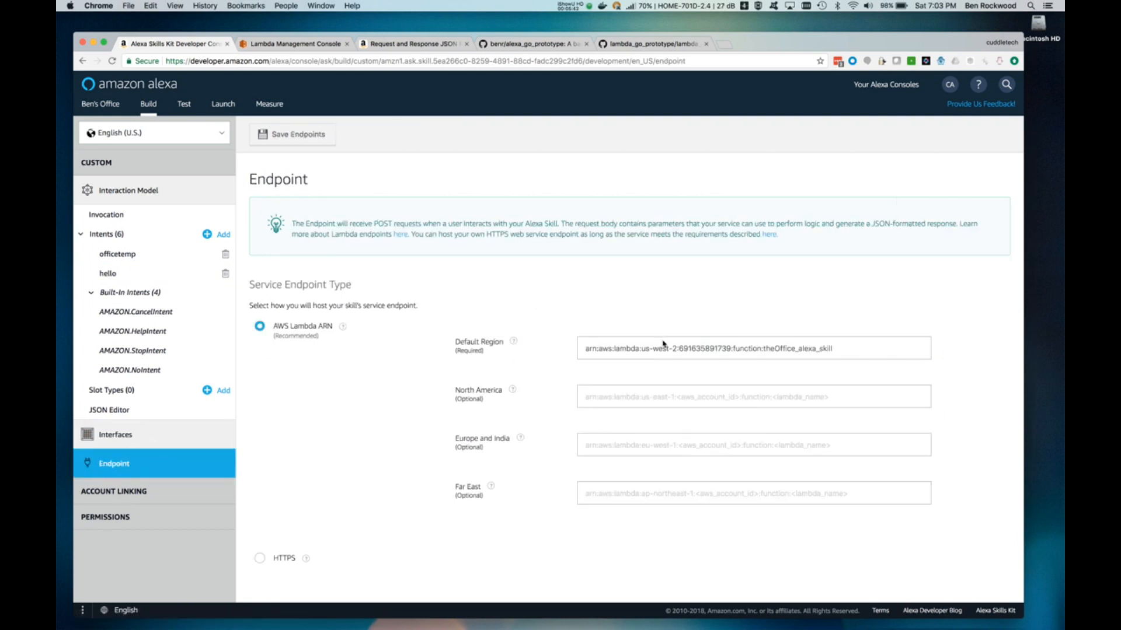
mouse_move(460, 212)
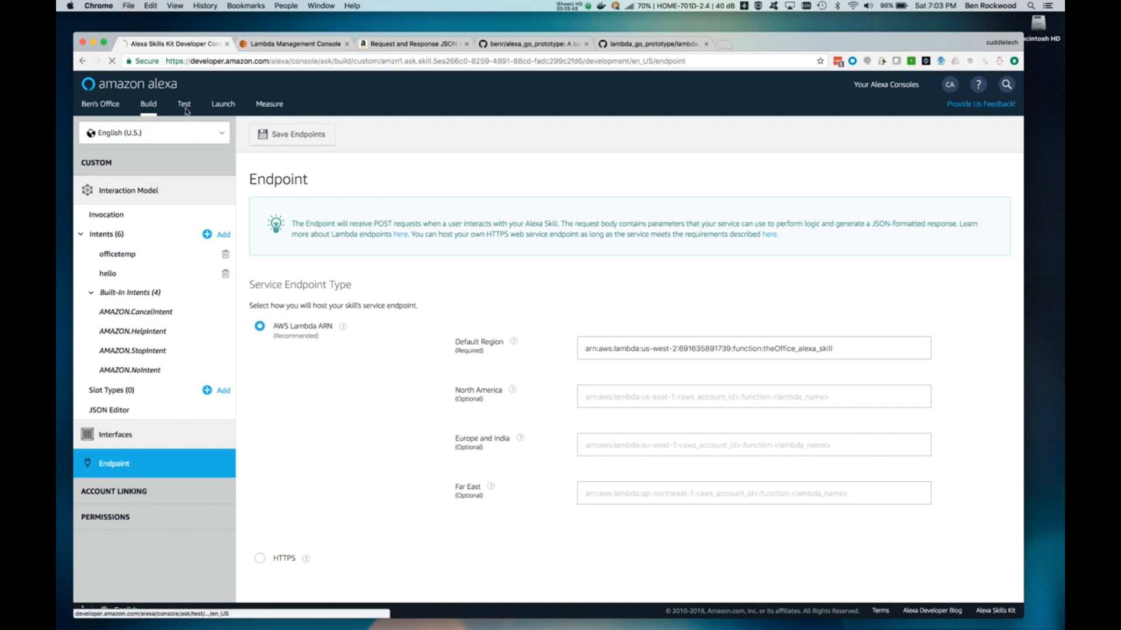
In the Test simulator, ask the office the temperature and get 68 degrees.
click(184, 104)
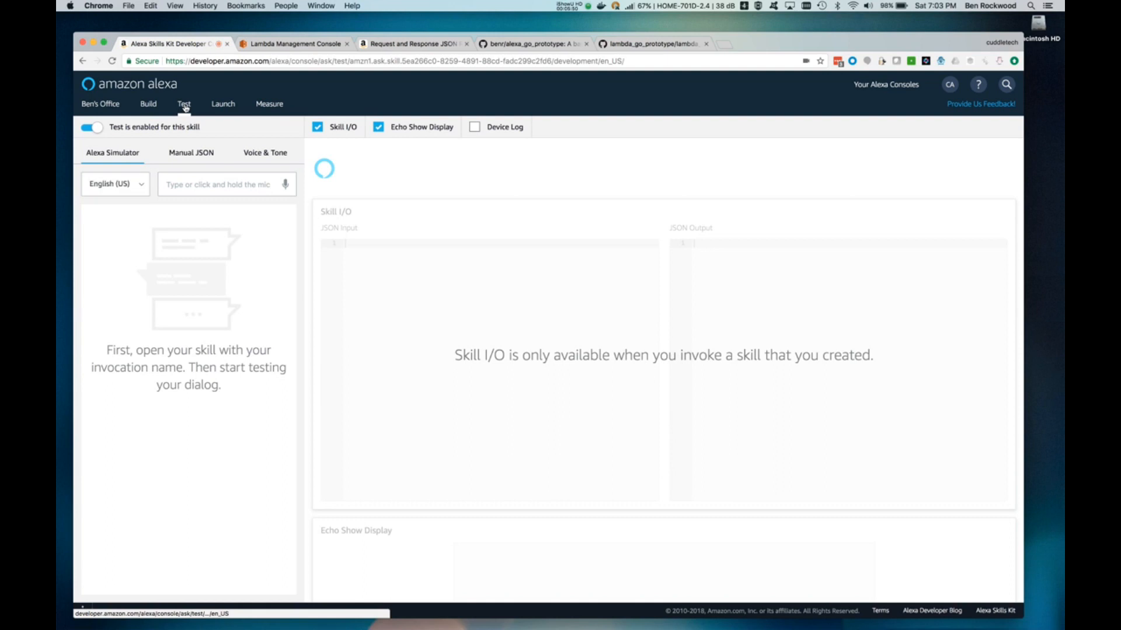
mouse_move(285, 186)
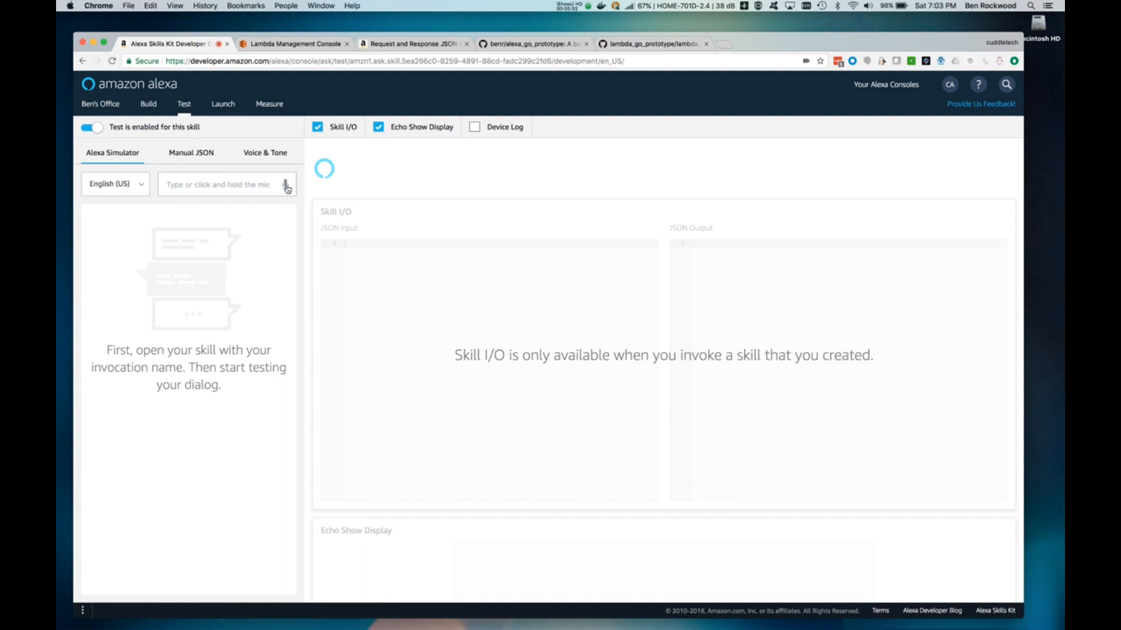
mouse_move(284, 184)
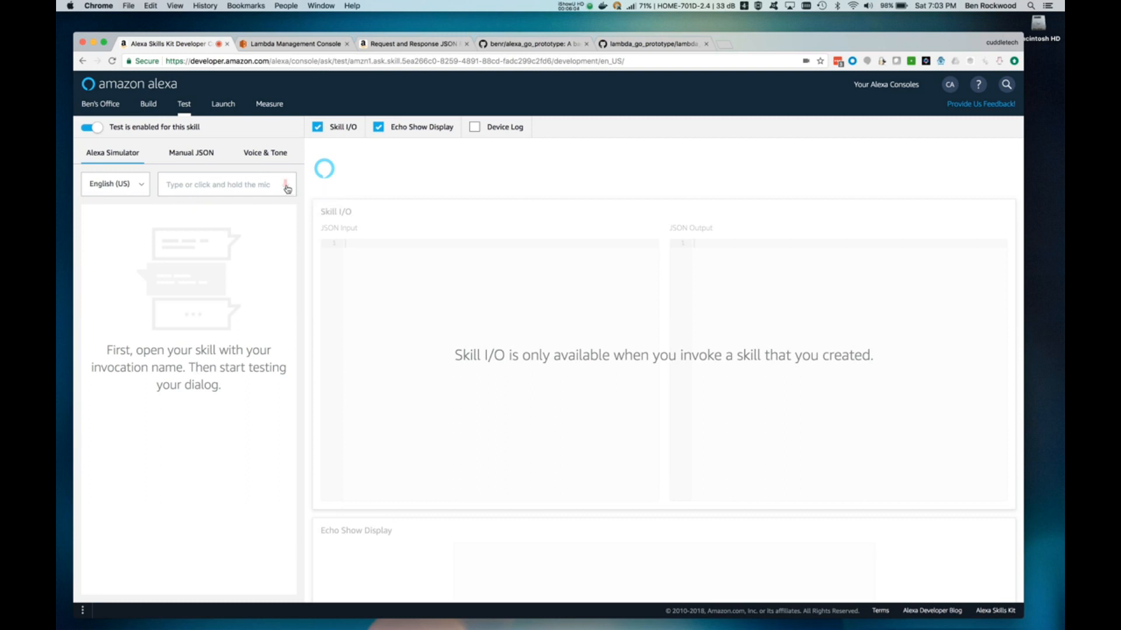
click(286, 185)
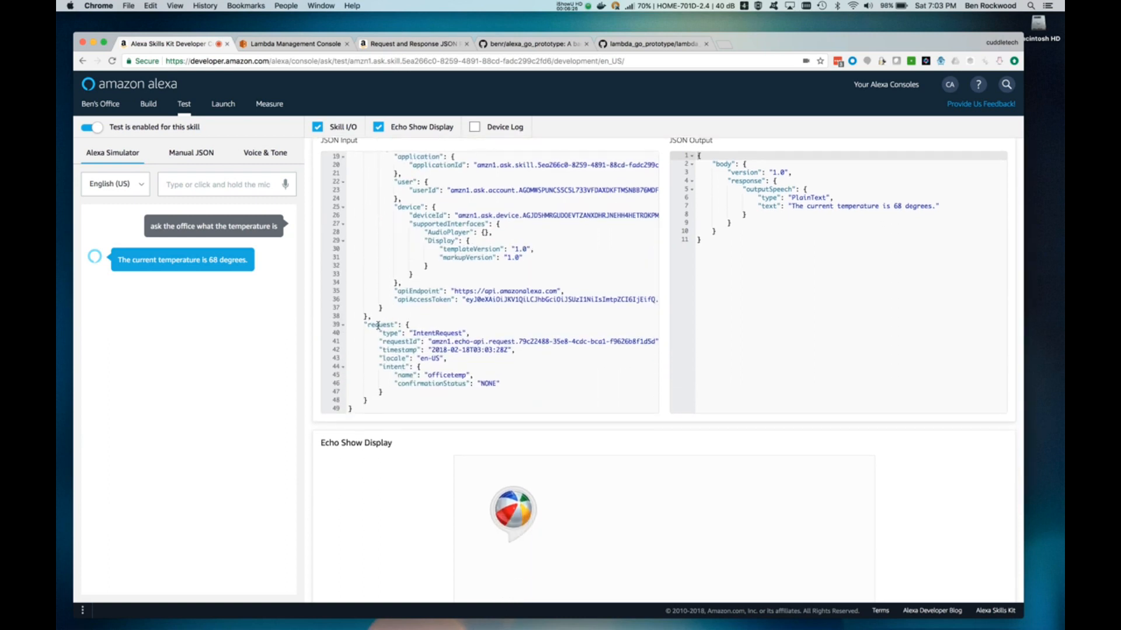
Highlight the request section of the officetemp JSON input, then show theOffice_alexa_skill Lambda function.
double_click(380, 325)
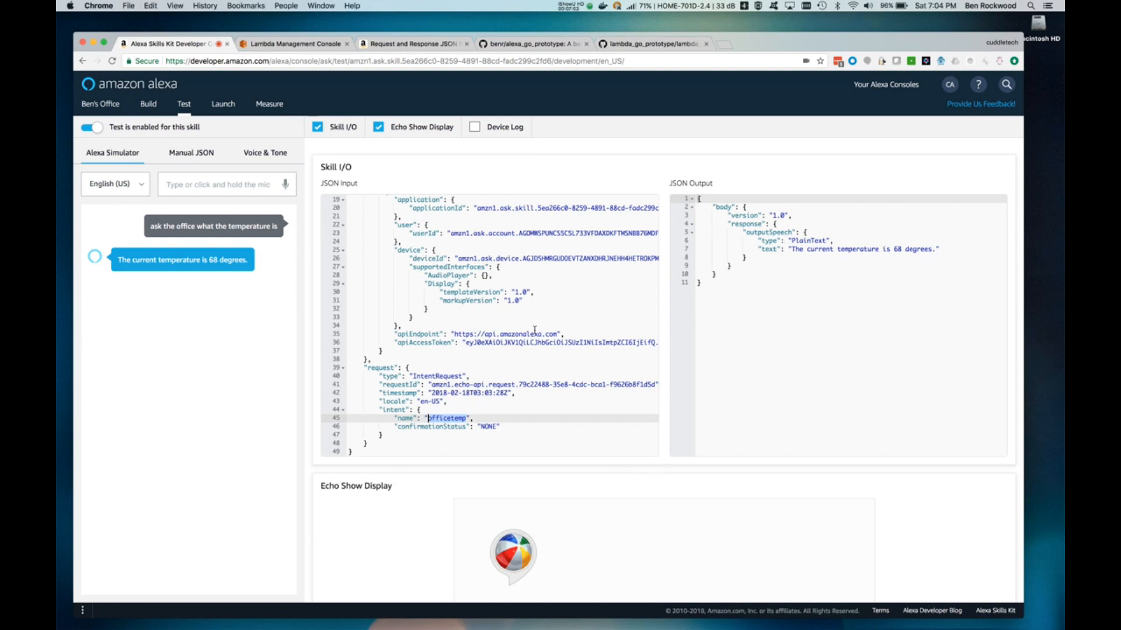
click(293, 43)
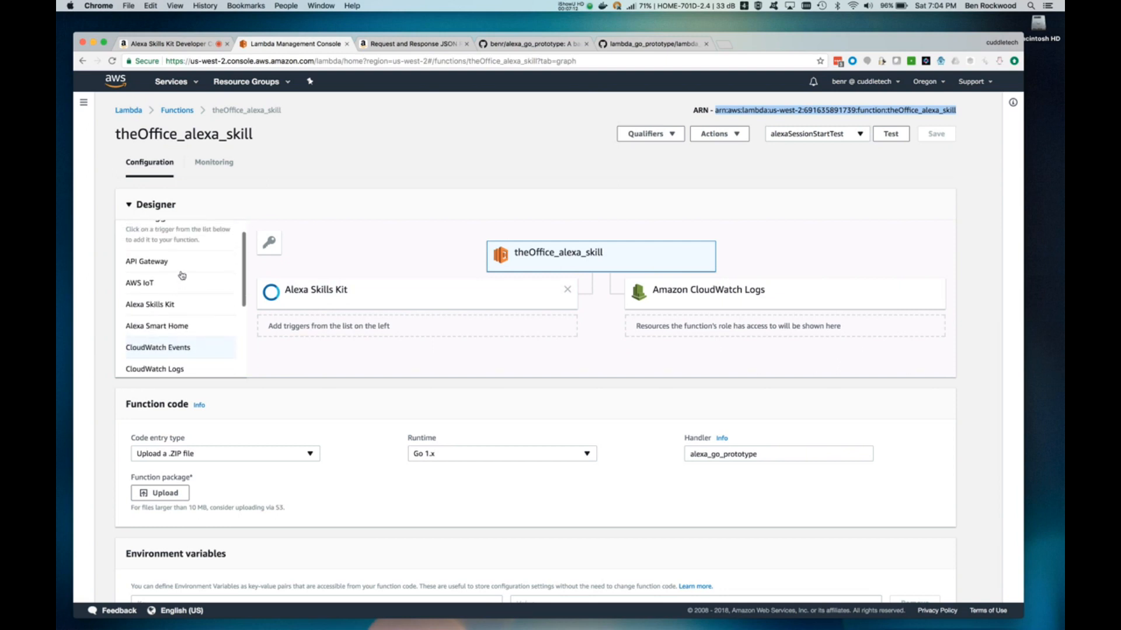
Review the function's Alexa Skills Kit trigger details, then pull up the alexa_go_prototype repository.
click(415, 290)
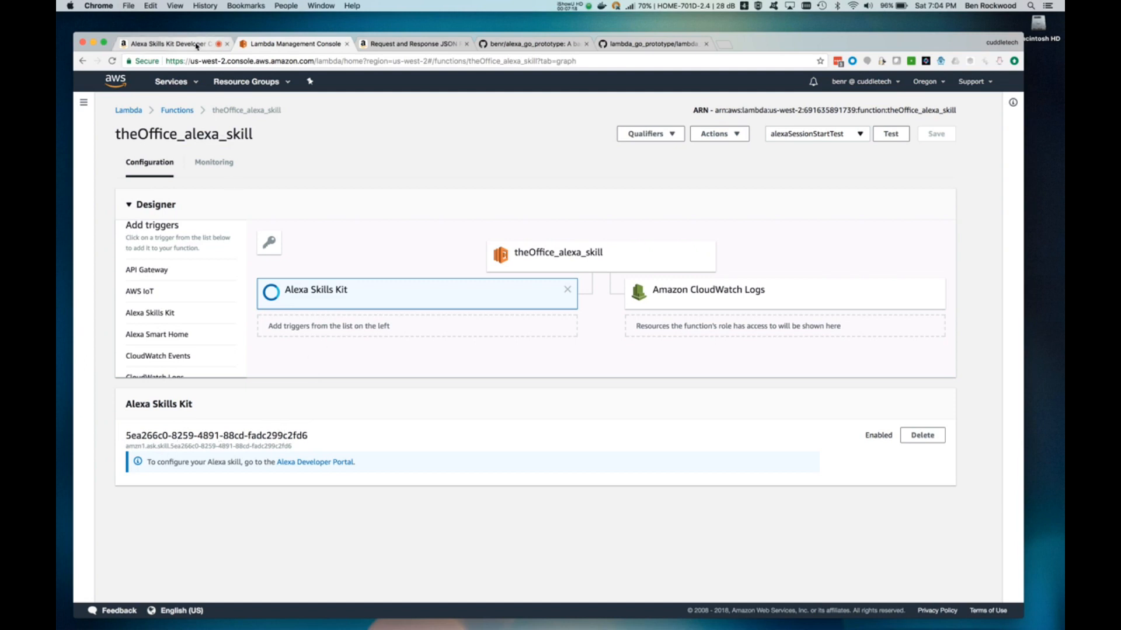
mouse_move(341, 184)
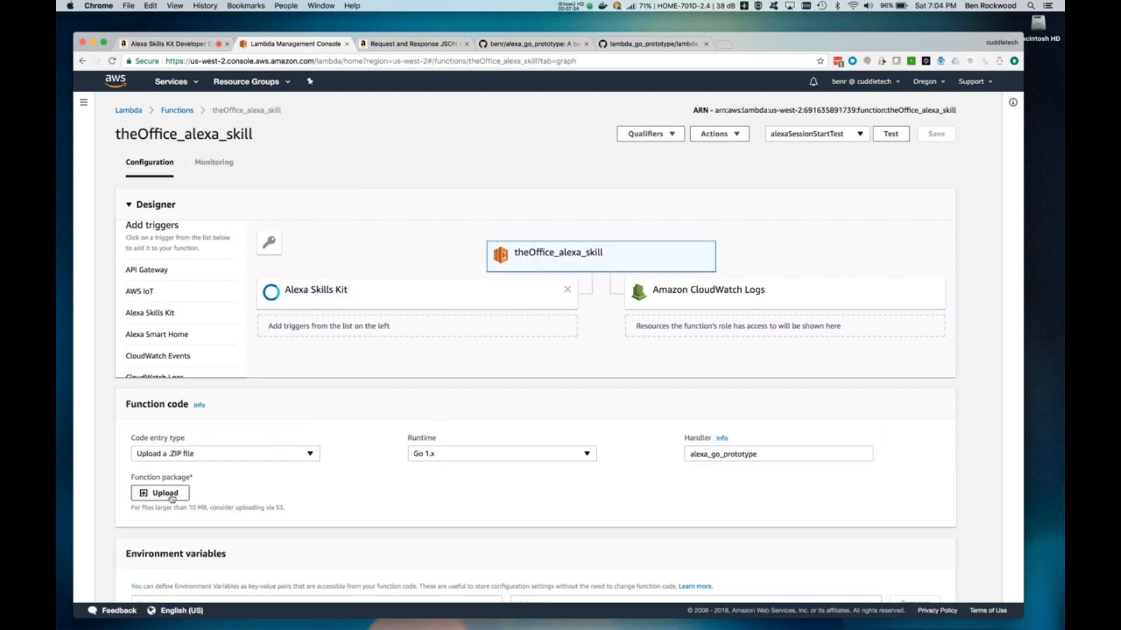
mouse_move(632, 398)
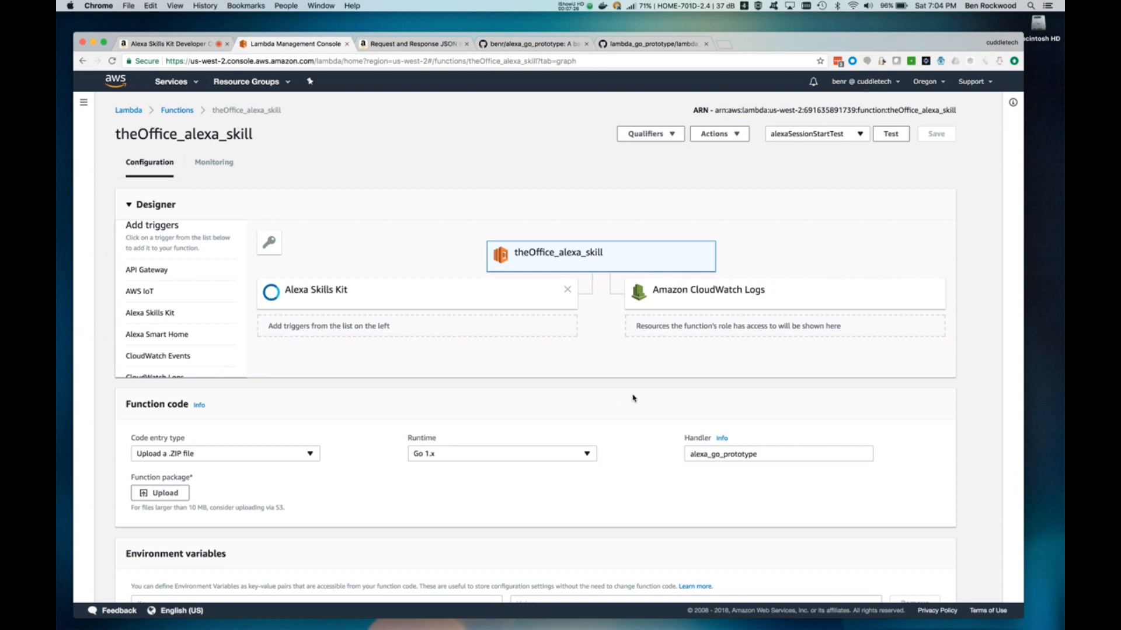
mouse_move(681, 376)
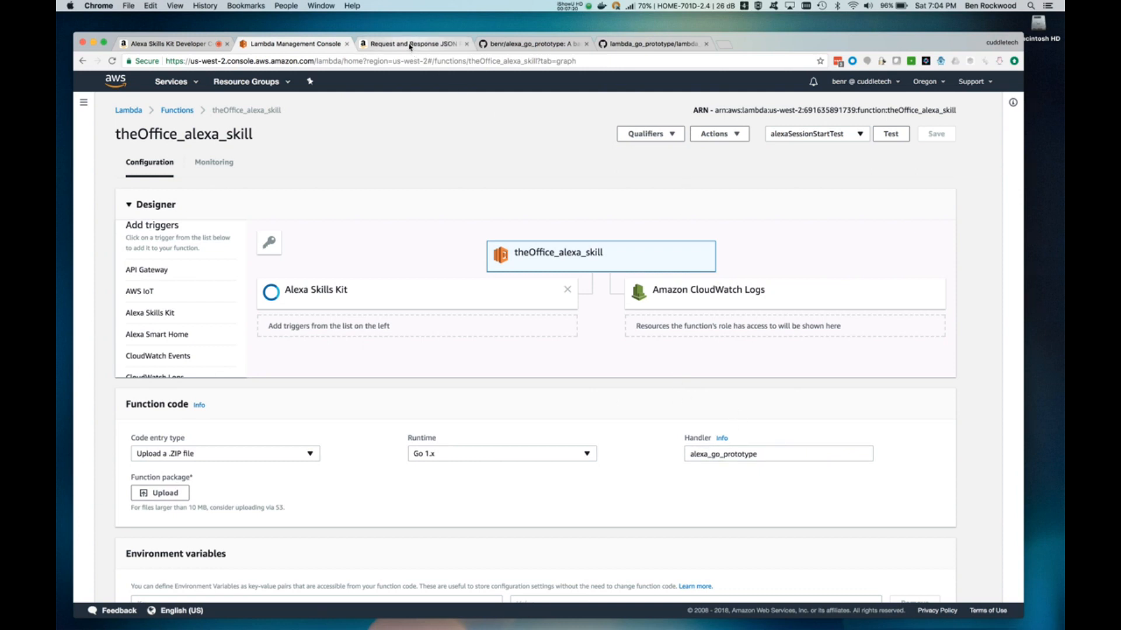
click(532, 44)
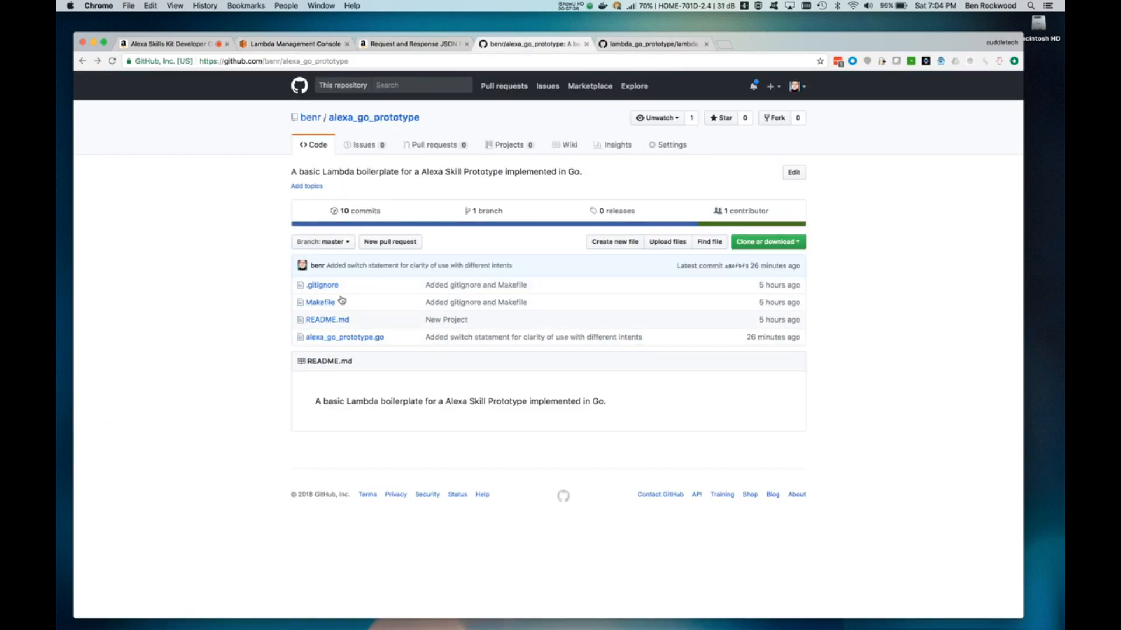
Read lambda_go_prototype.go, the 36-line Go handler that dumps the event map.
click(632, 44)
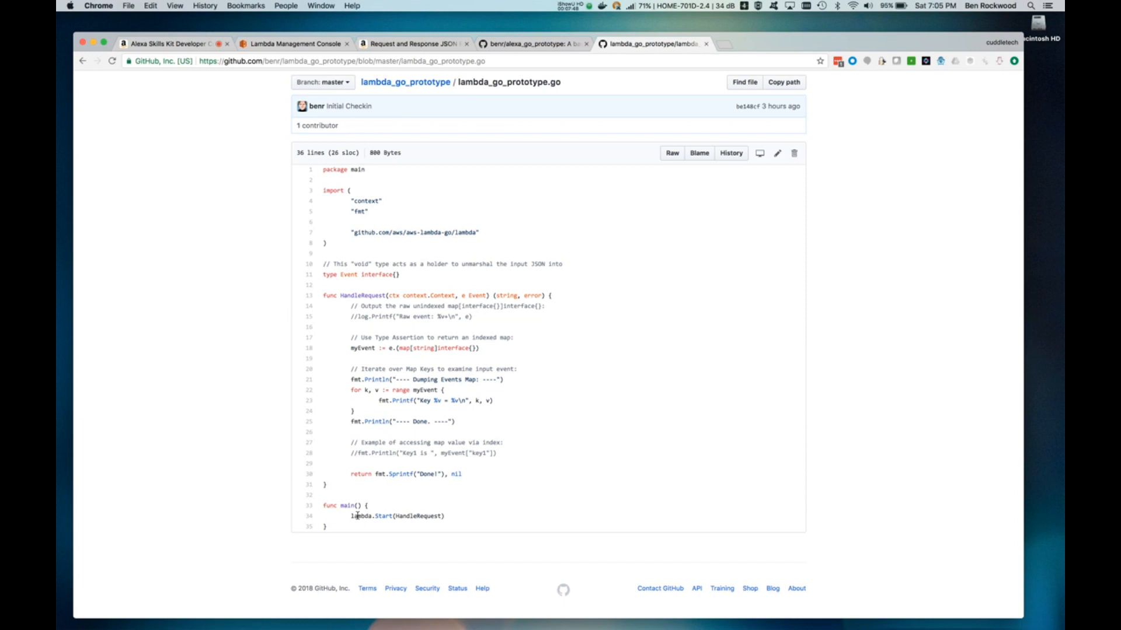
mouse_move(363, 264)
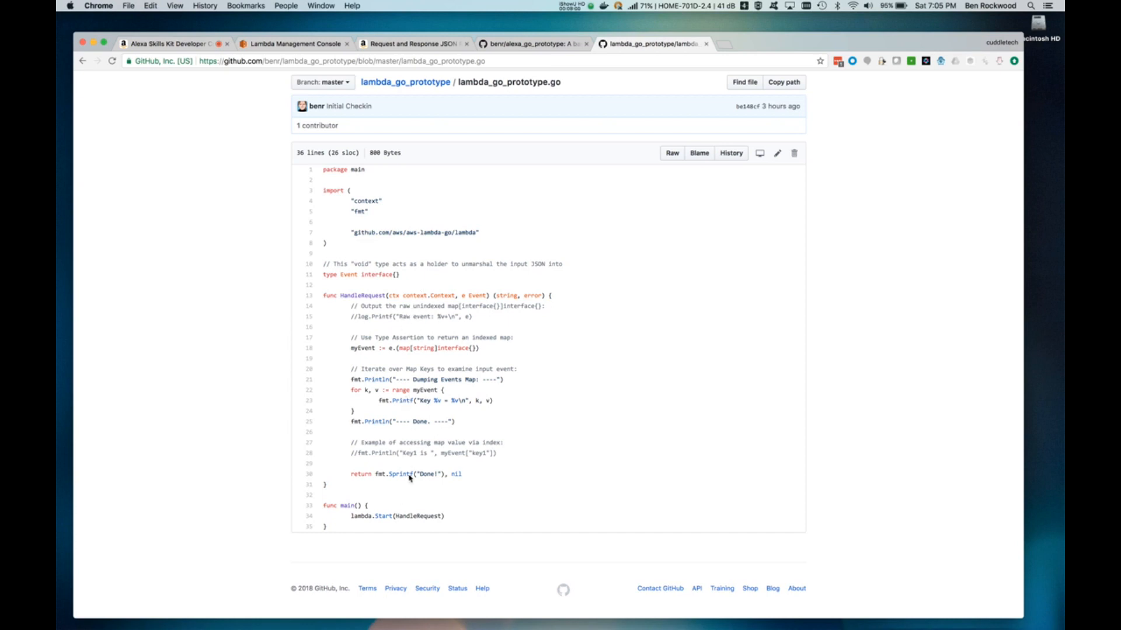
mouse_move(412, 327)
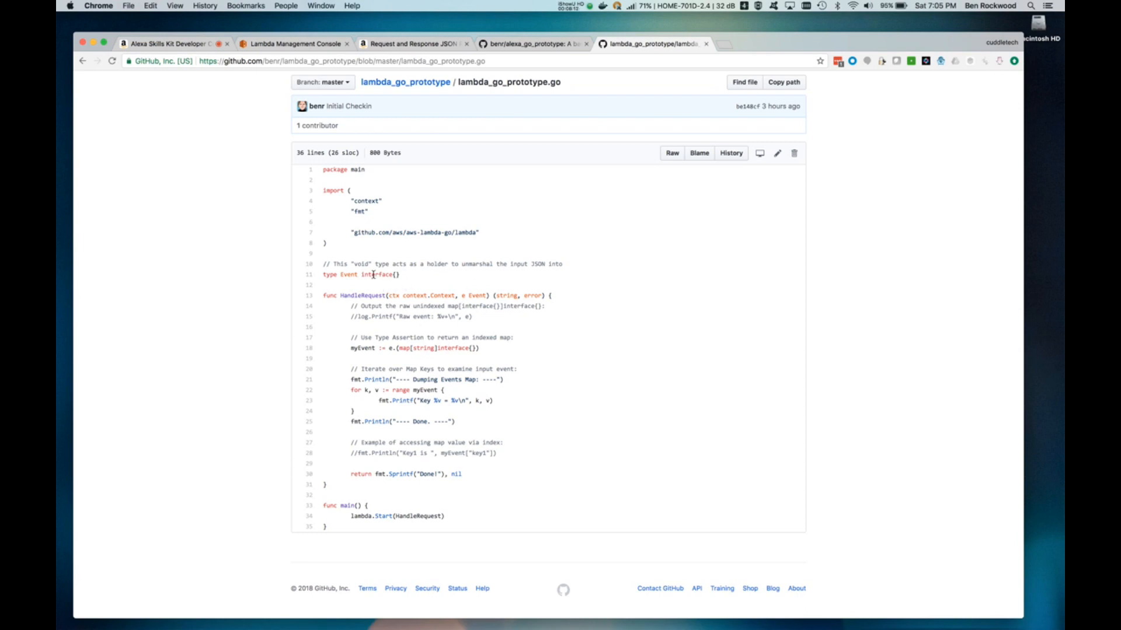
mouse_move(437, 369)
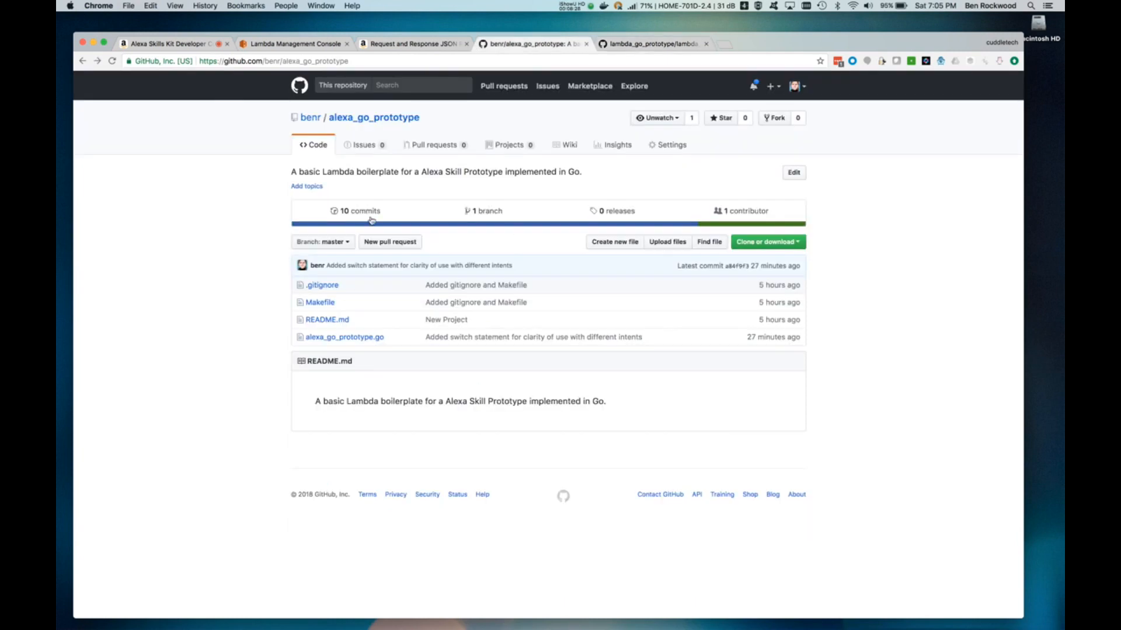
mouse_move(338, 301)
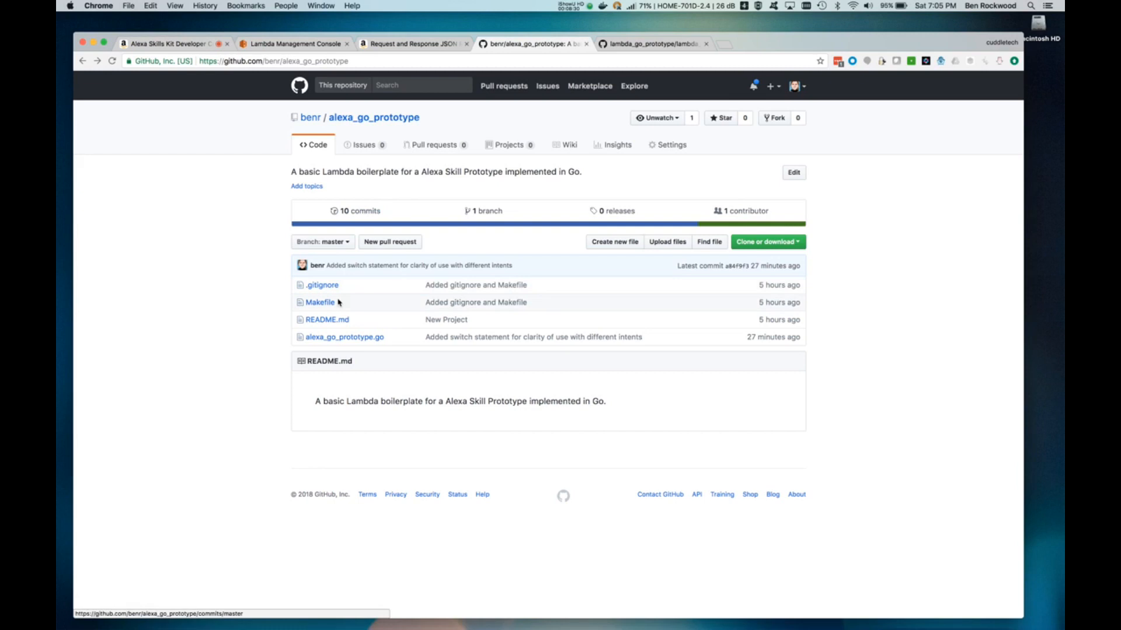
click(344, 337)
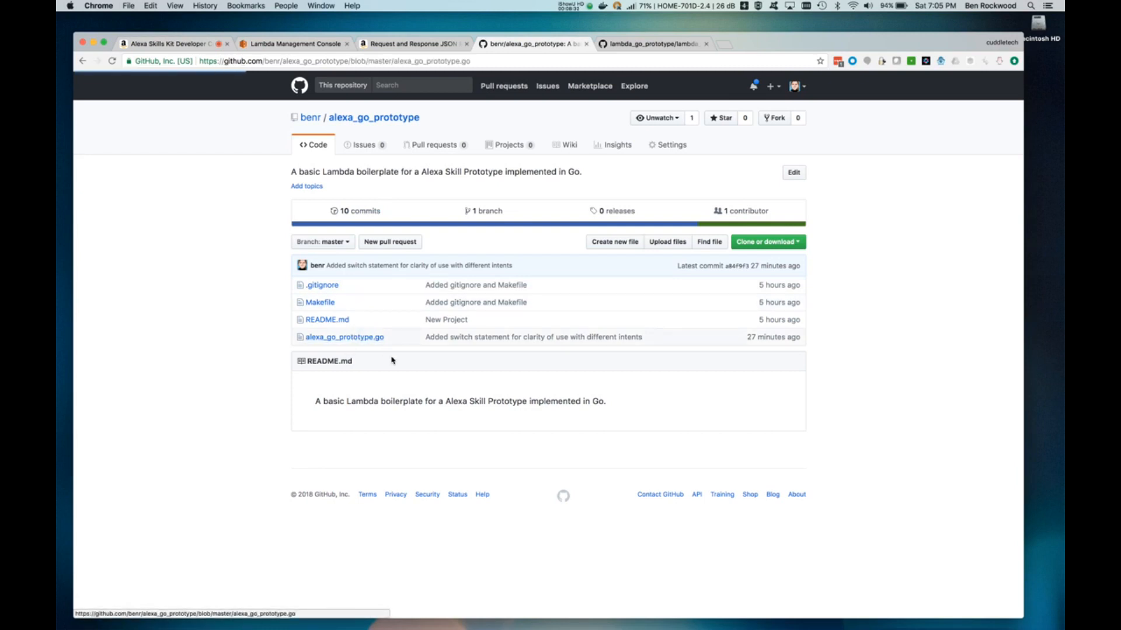
click(345, 337)
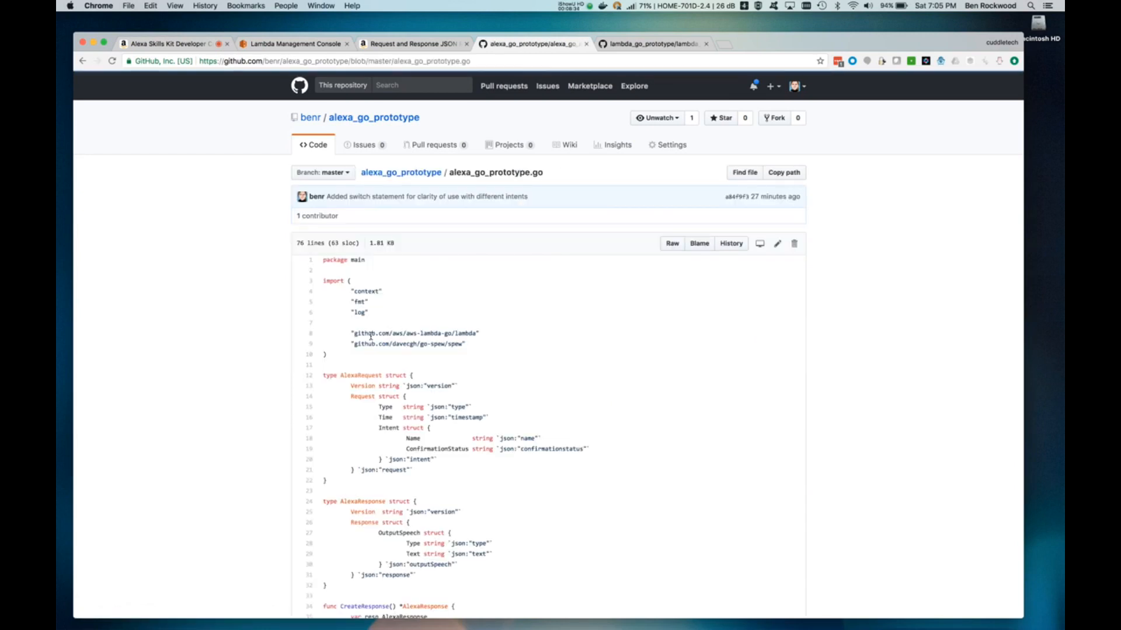
scroll(down, 3)
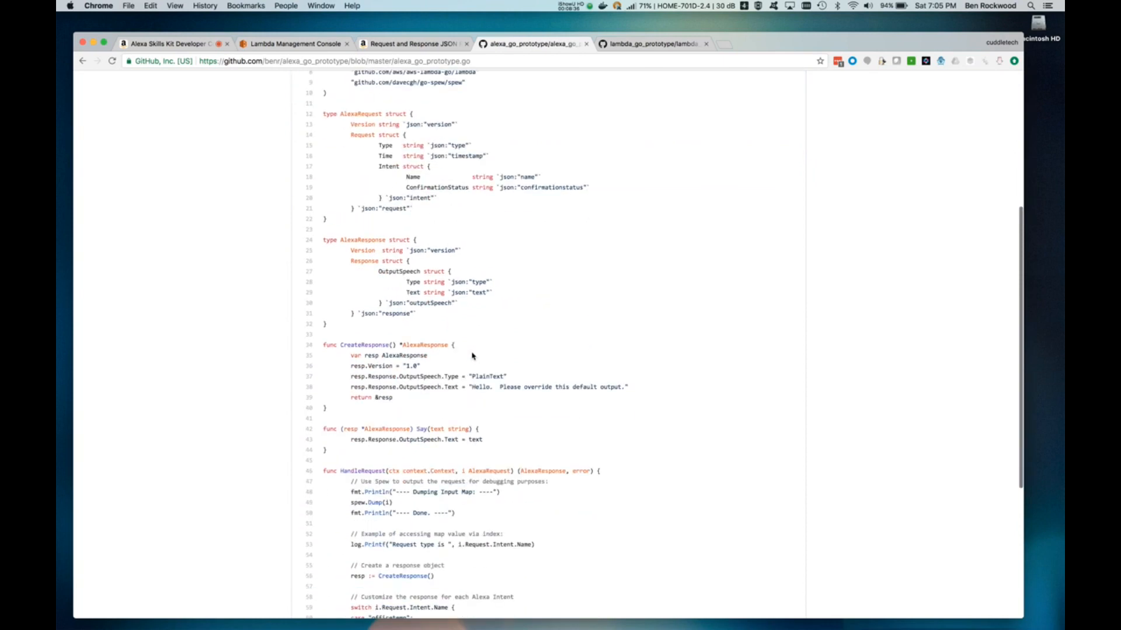
scroll(down, 3)
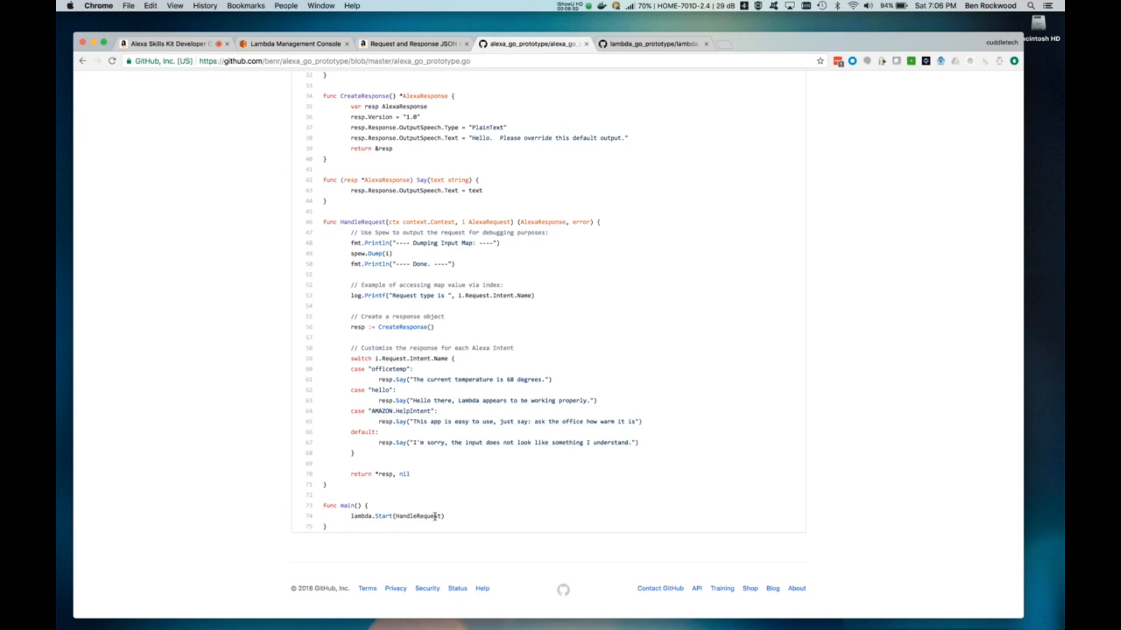
double_click(422, 516)
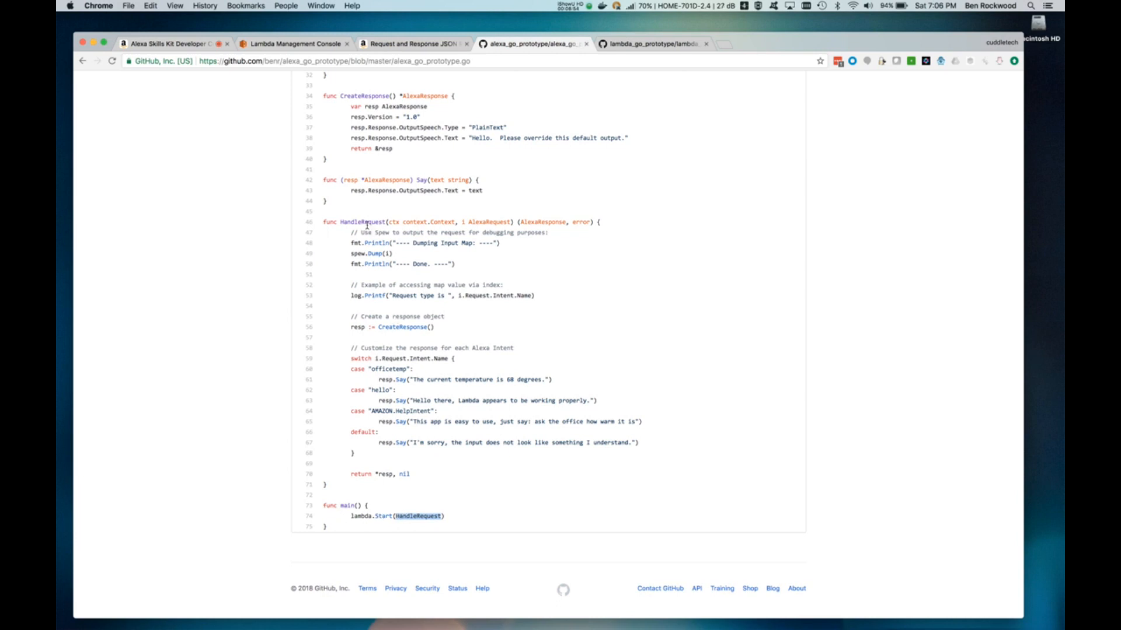
double_click(364, 222)
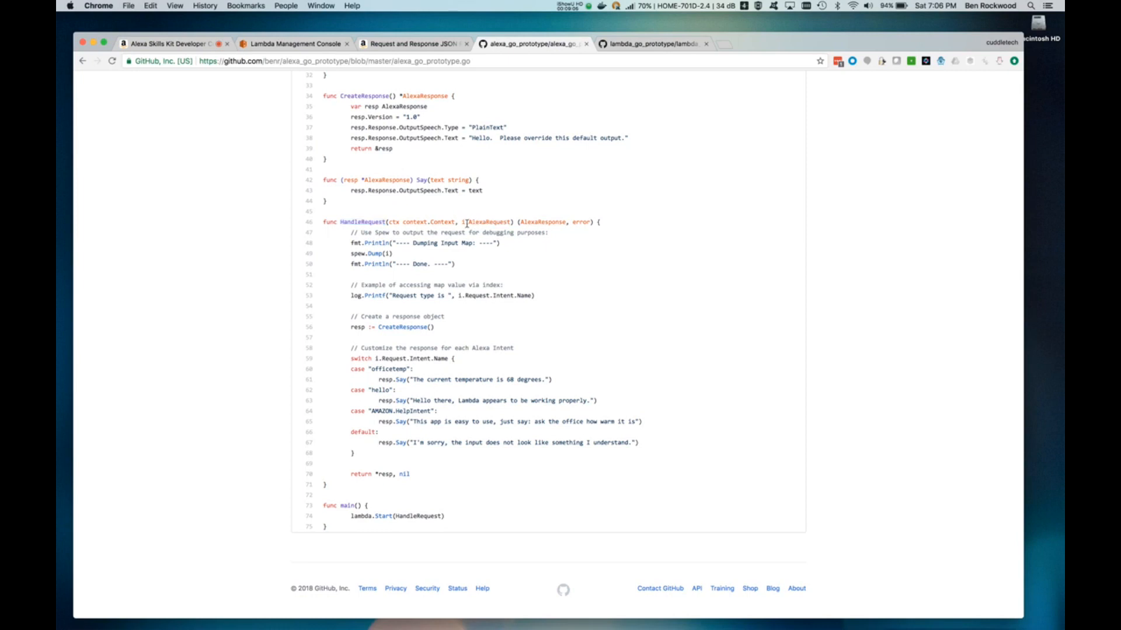
double_click(486, 221)
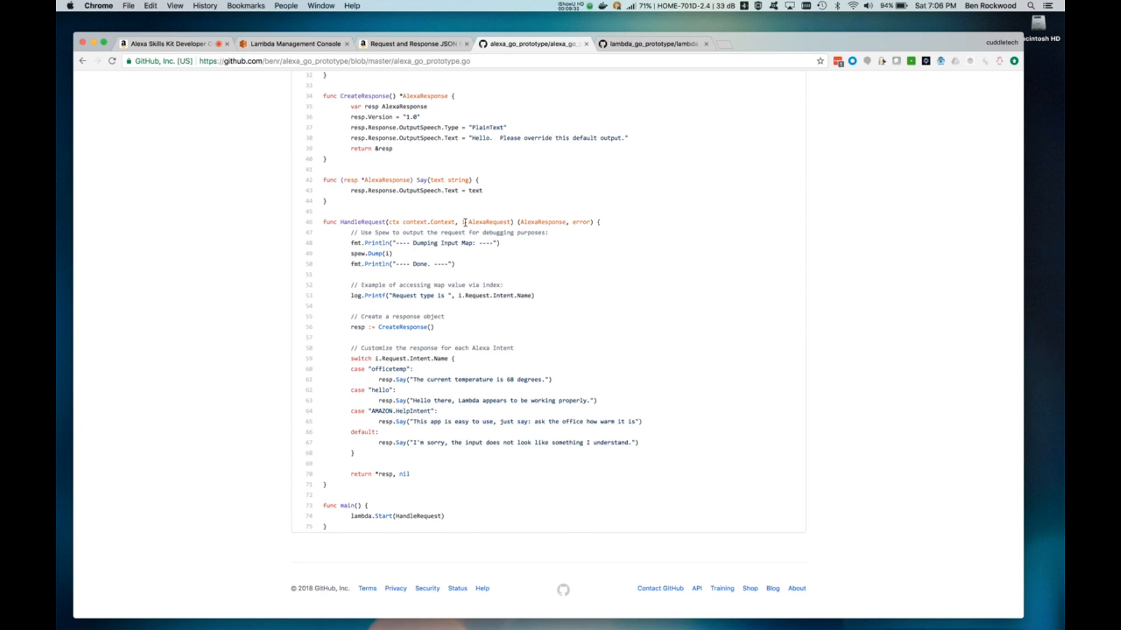
click(650, 44)
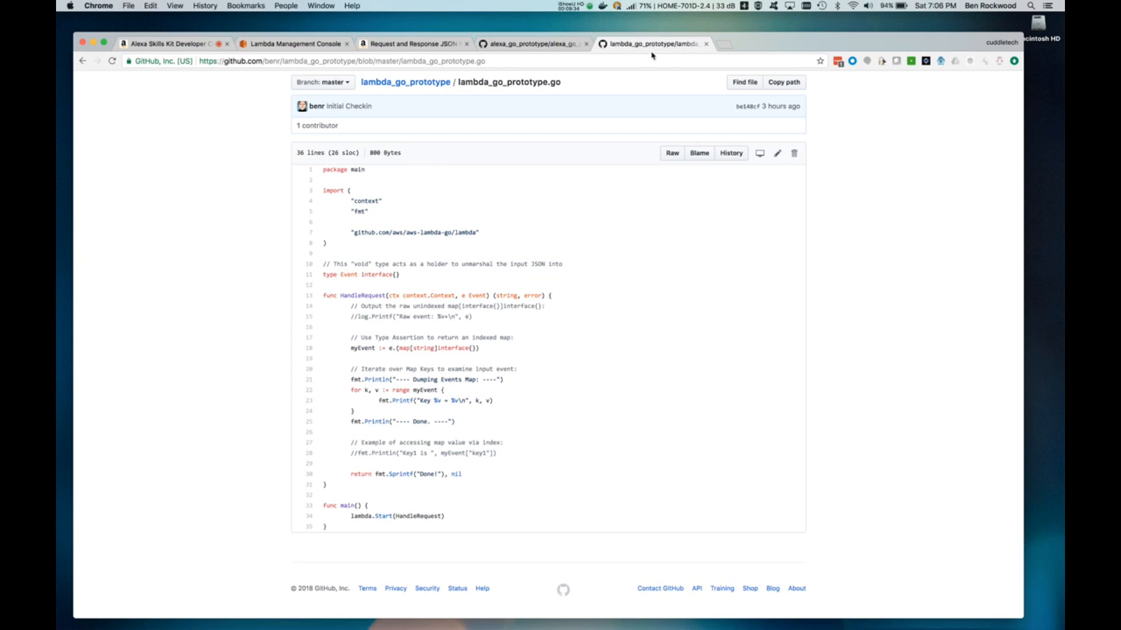
mouse_move(415, 249)
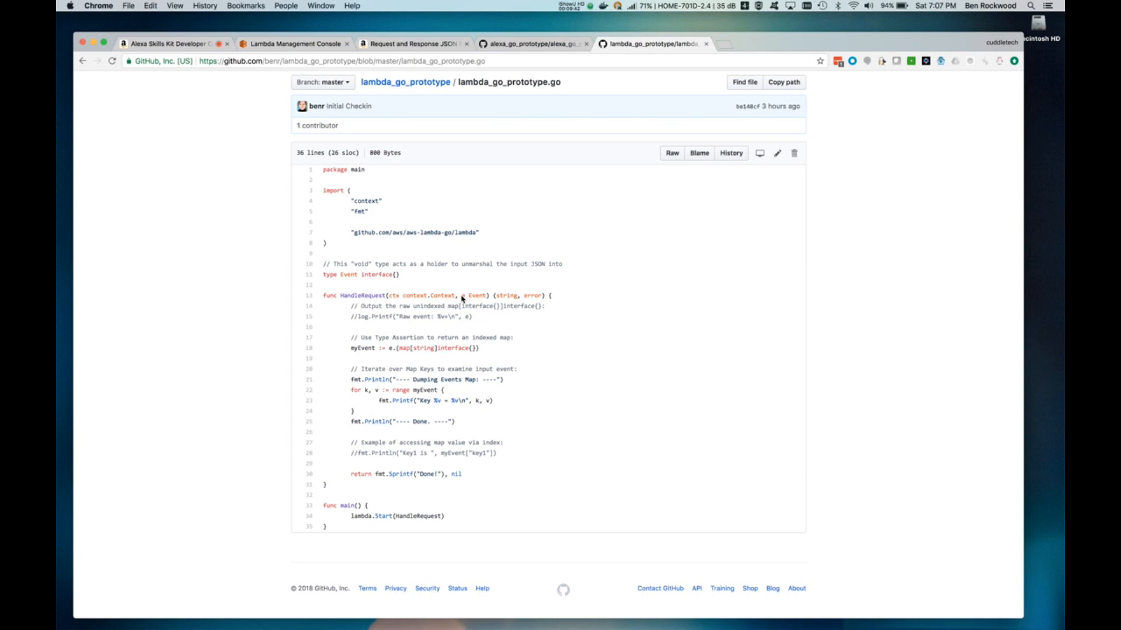
mouse_move(458, 326)
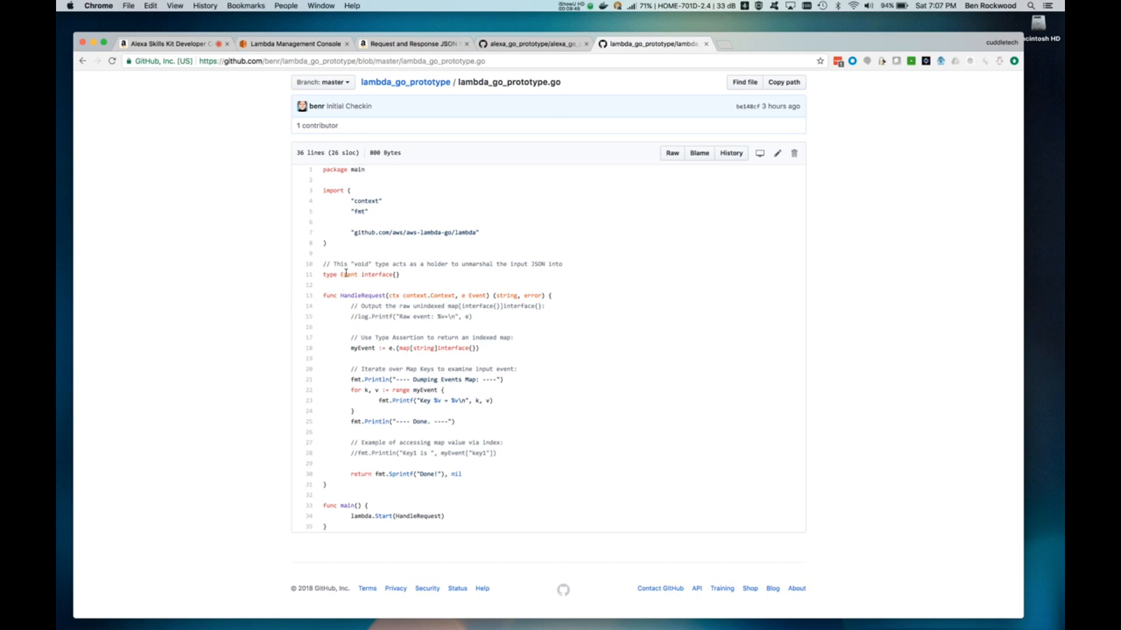
mouse_move(410, 276)
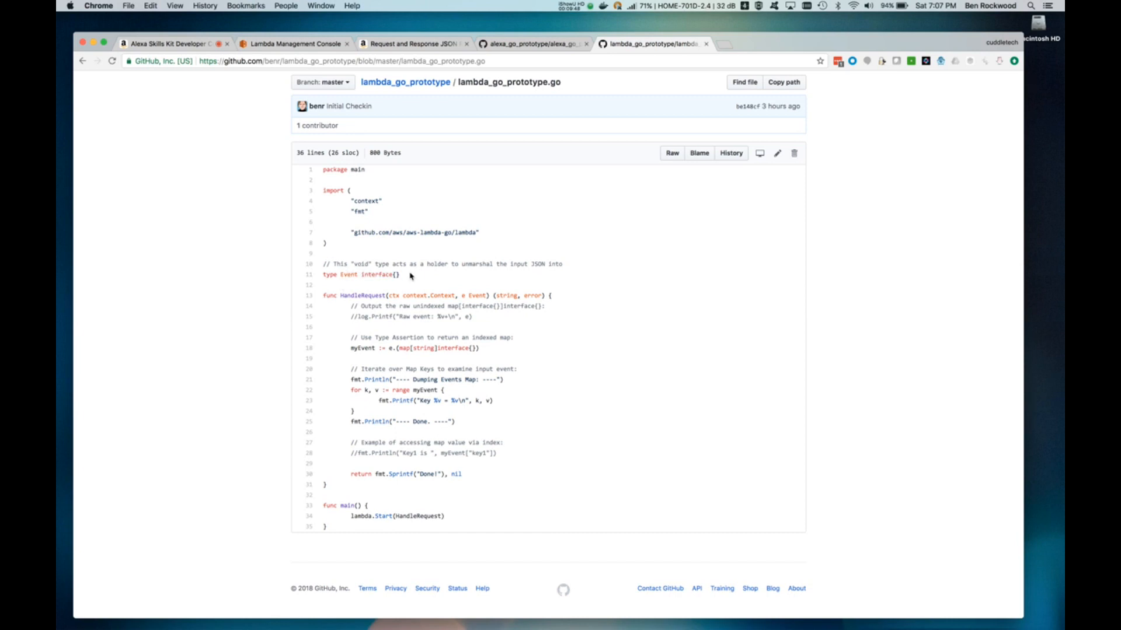
mouse_move(565, 57)
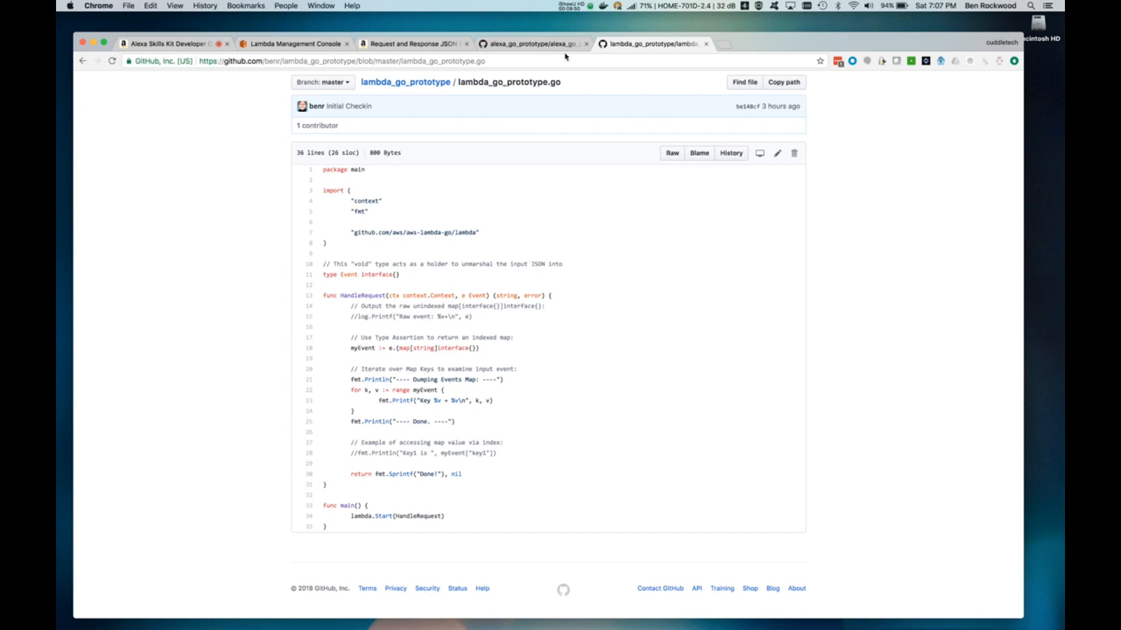
click(531, 44)
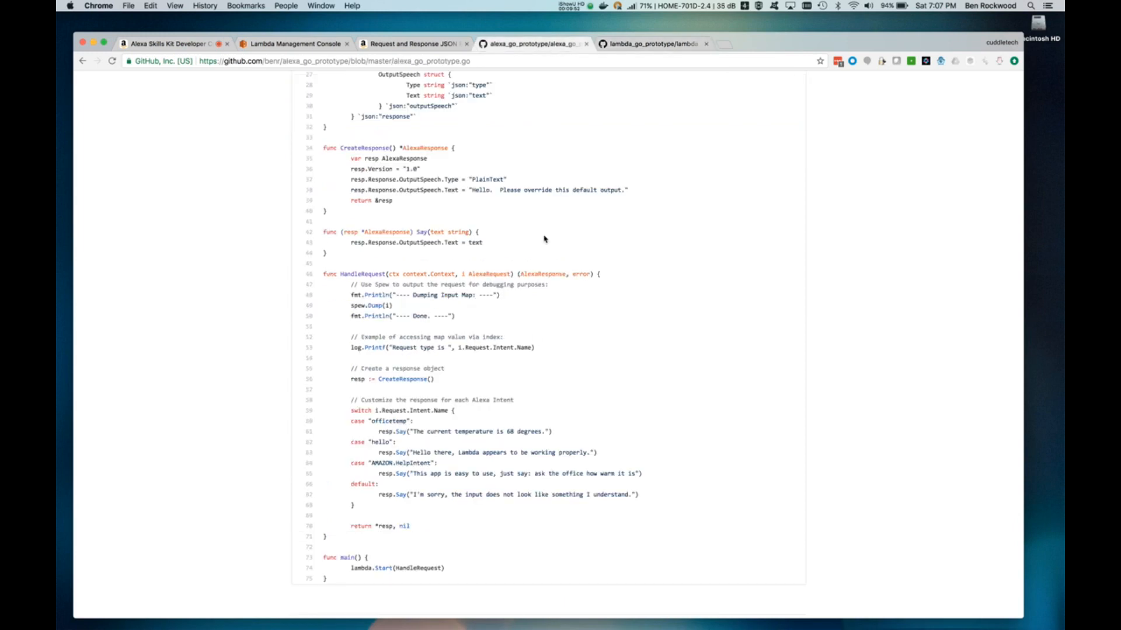
scroll(up, 3)
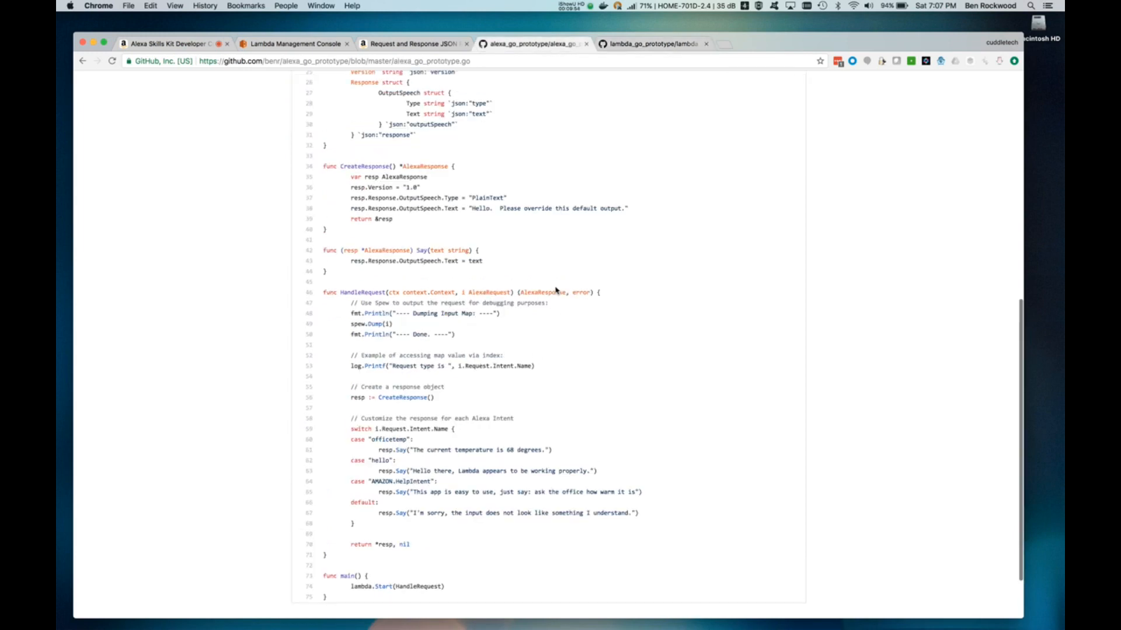
double_click(494, 292)
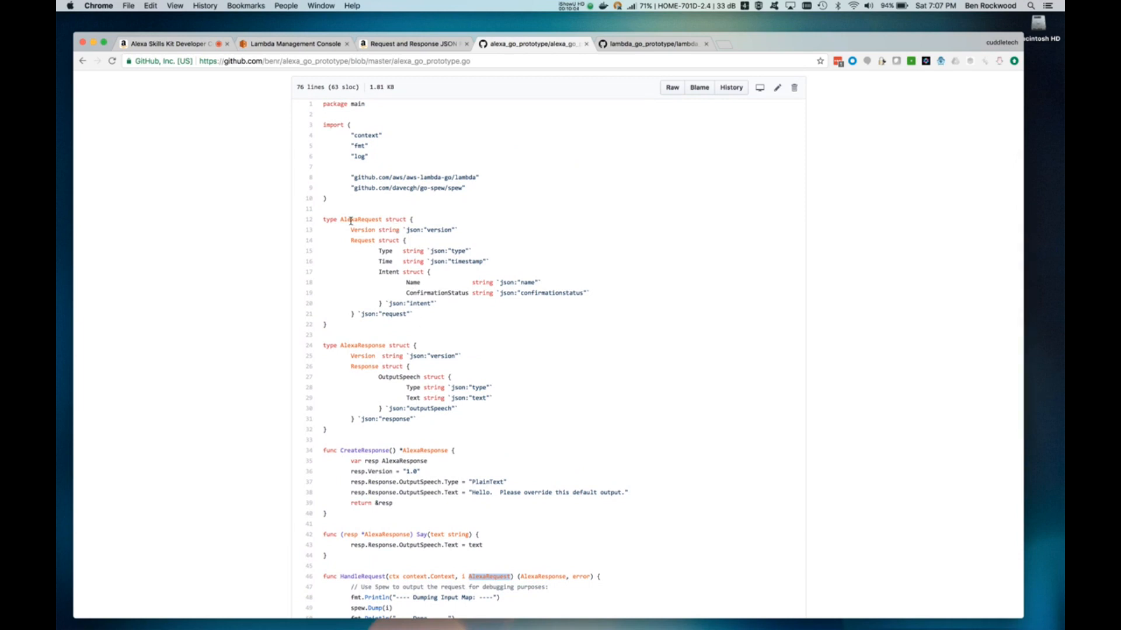
double_click(361, 219)
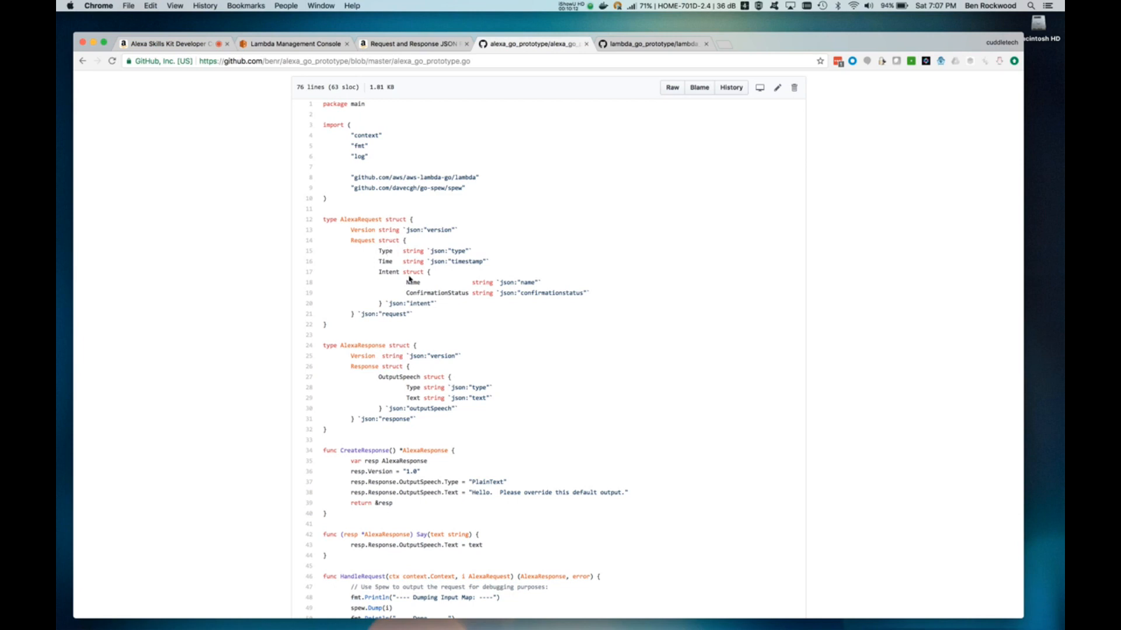
mouse_move(432, 127)
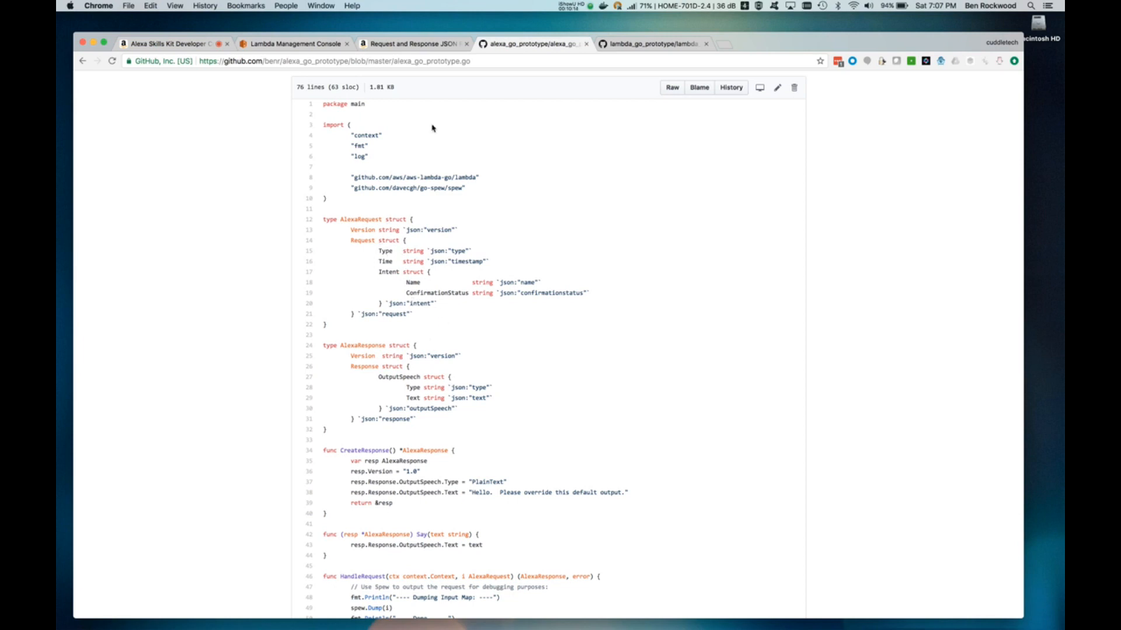
click(175, 43)
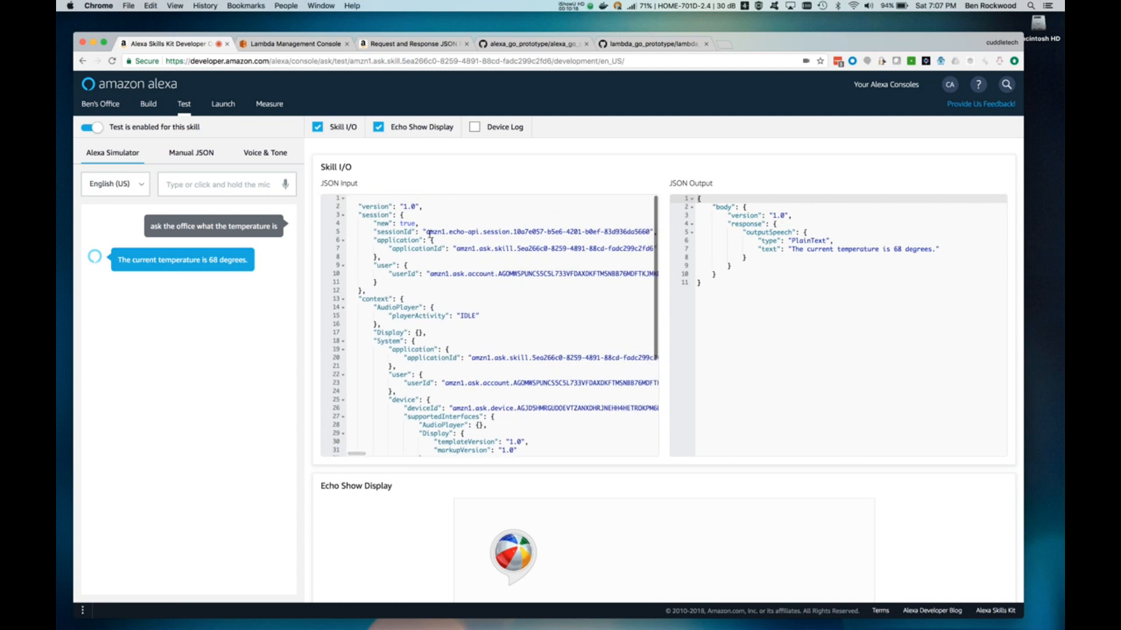
scroll(down, 3)
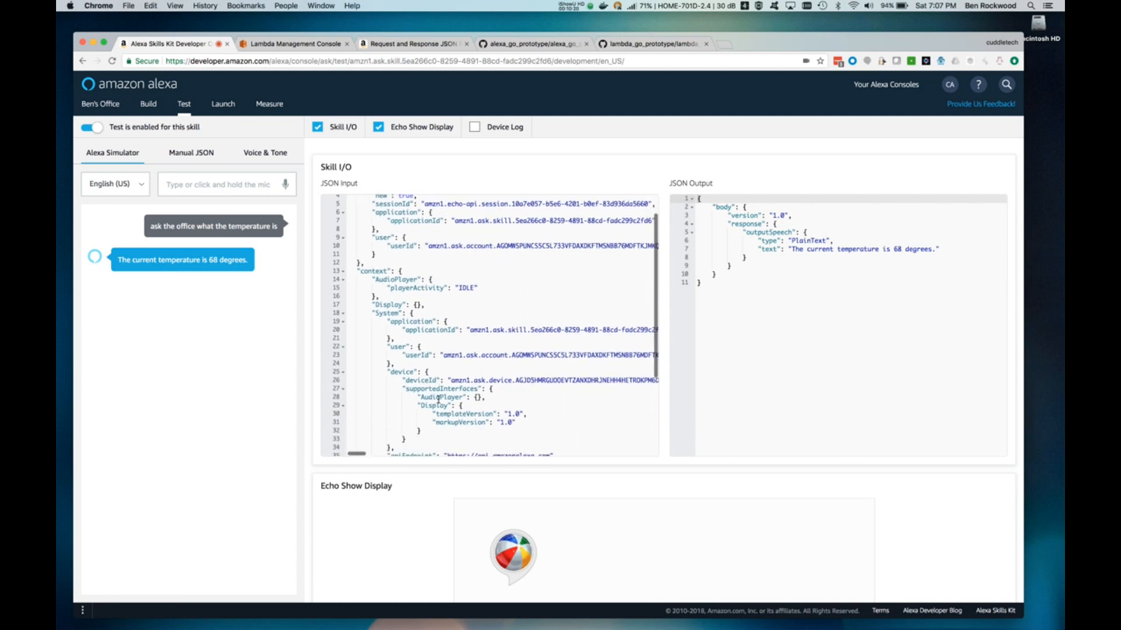
scroll(down, 3)
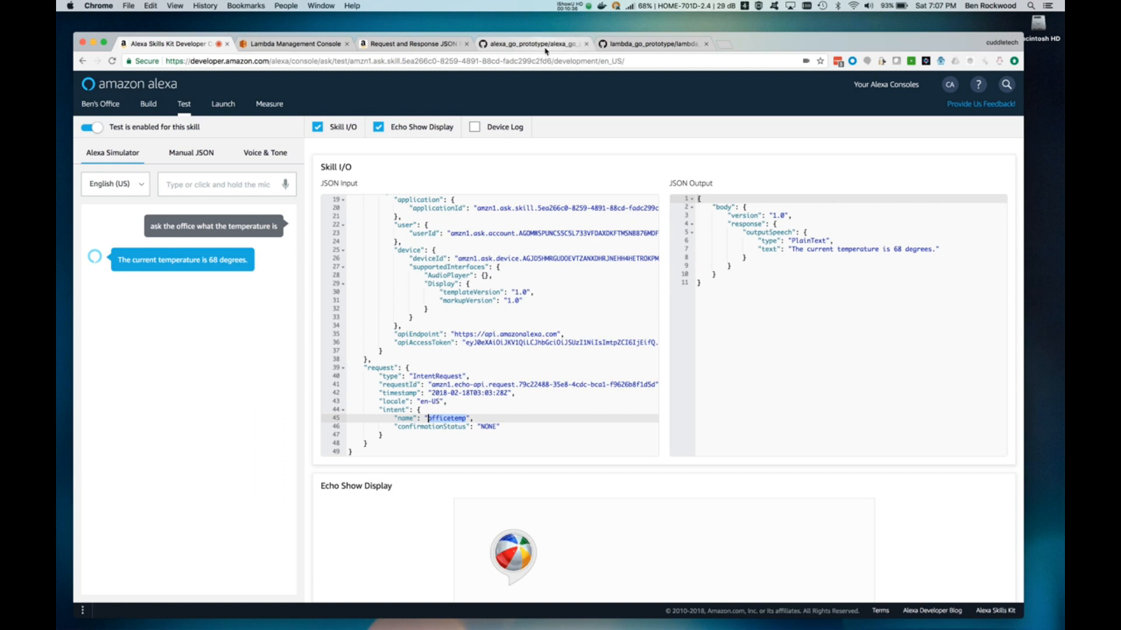
click(531, 44)
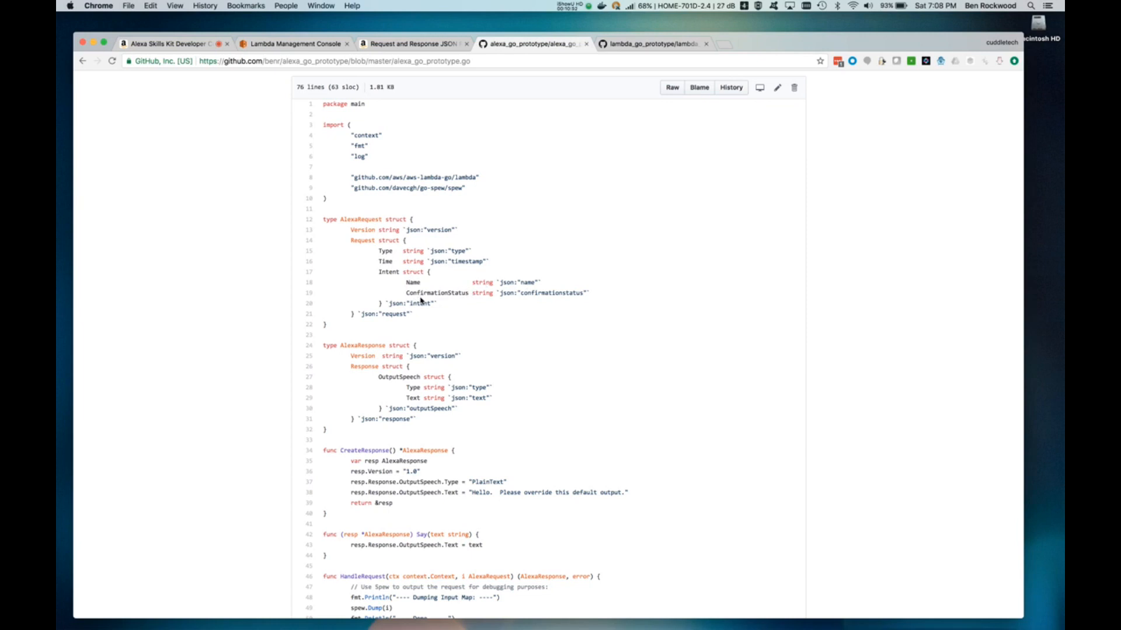
scroll(down, 3)
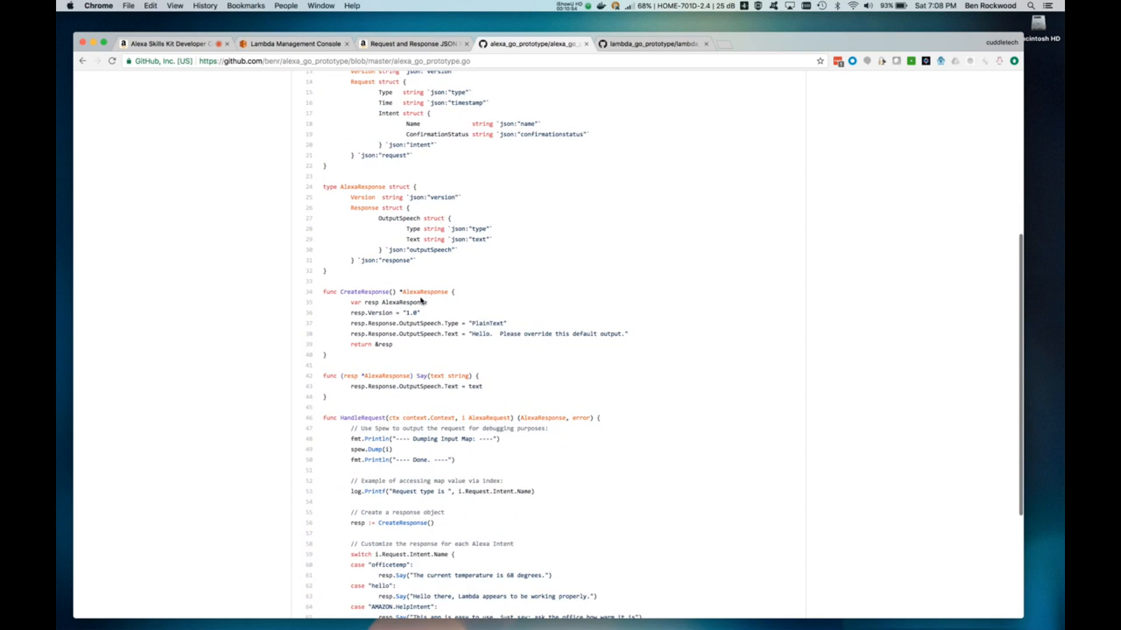
scroll(down, 3)
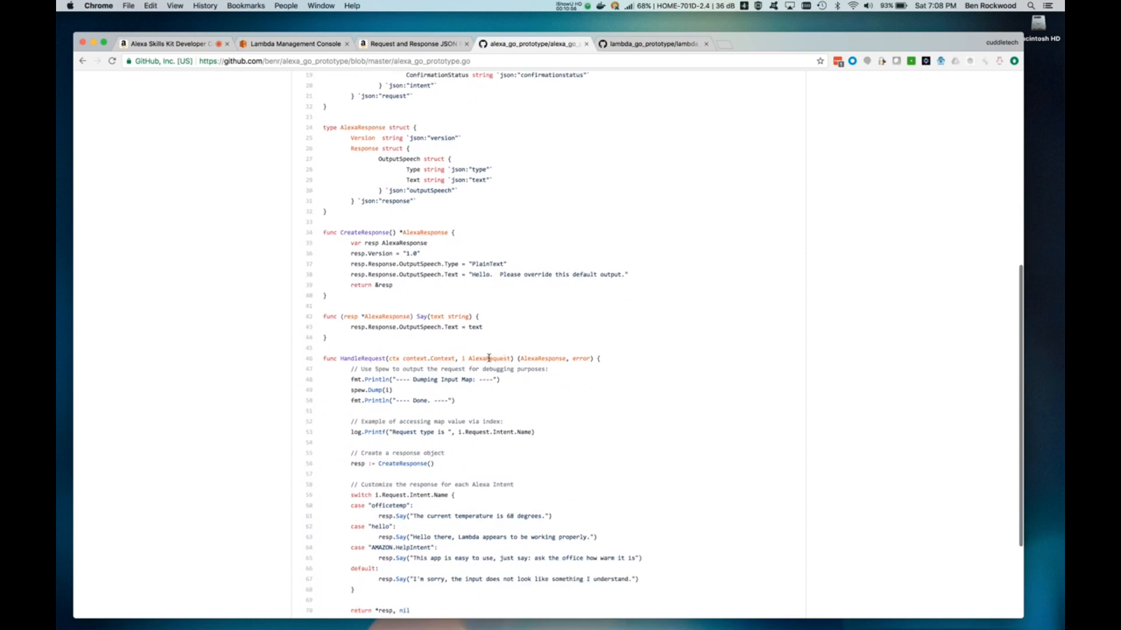
double_click(491, 358)
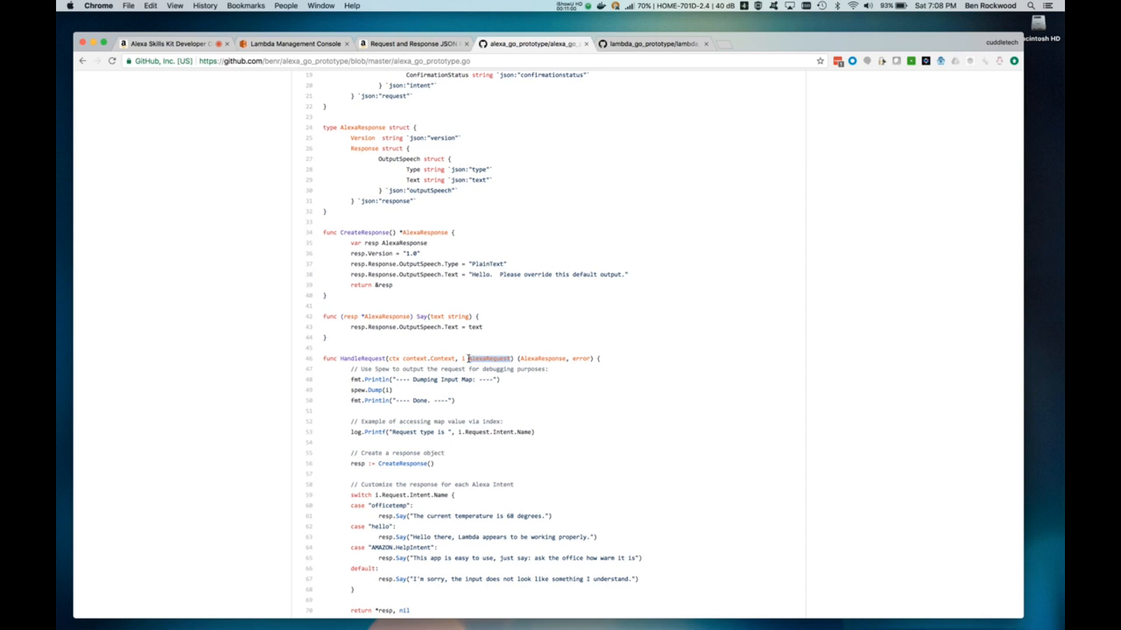
mouse_move(361, 392)
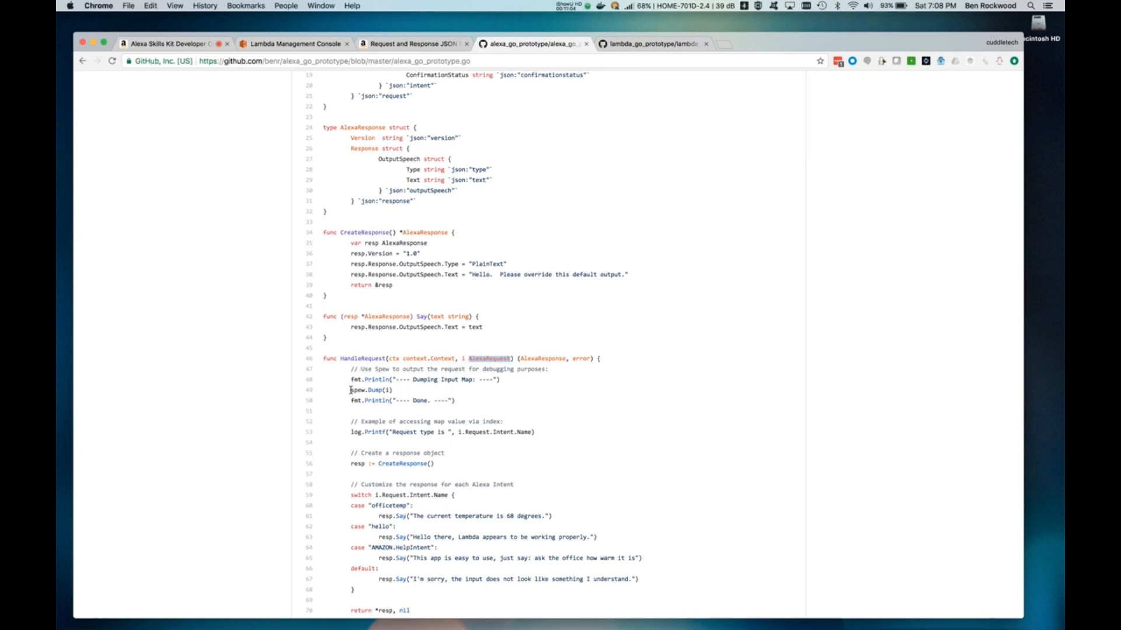
double_click(368, 390)
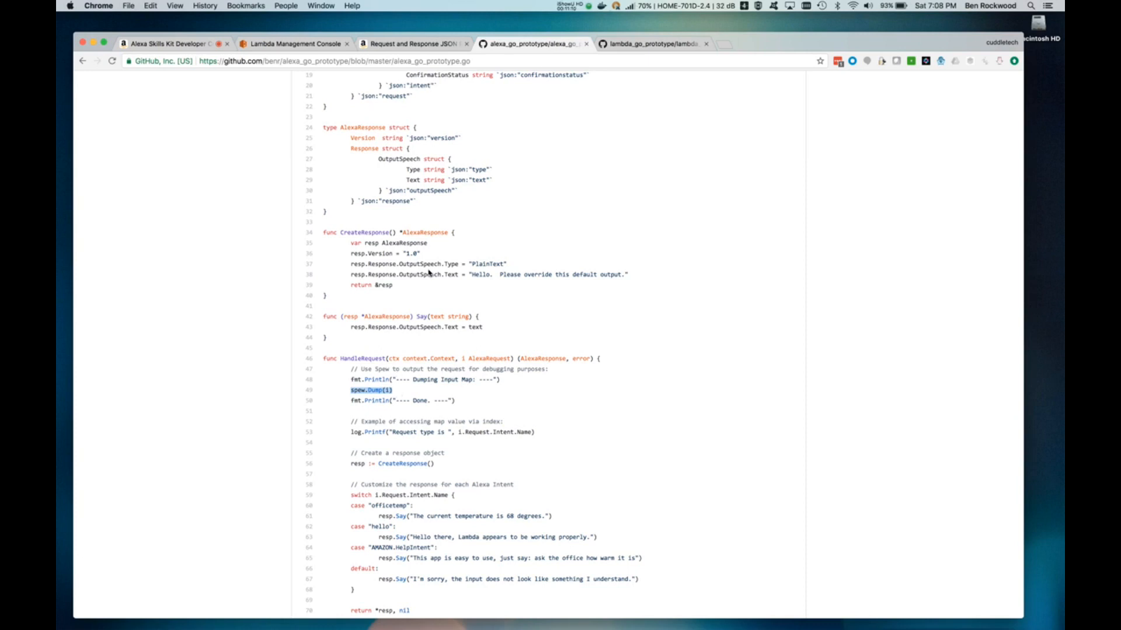
scroll(down, 3)
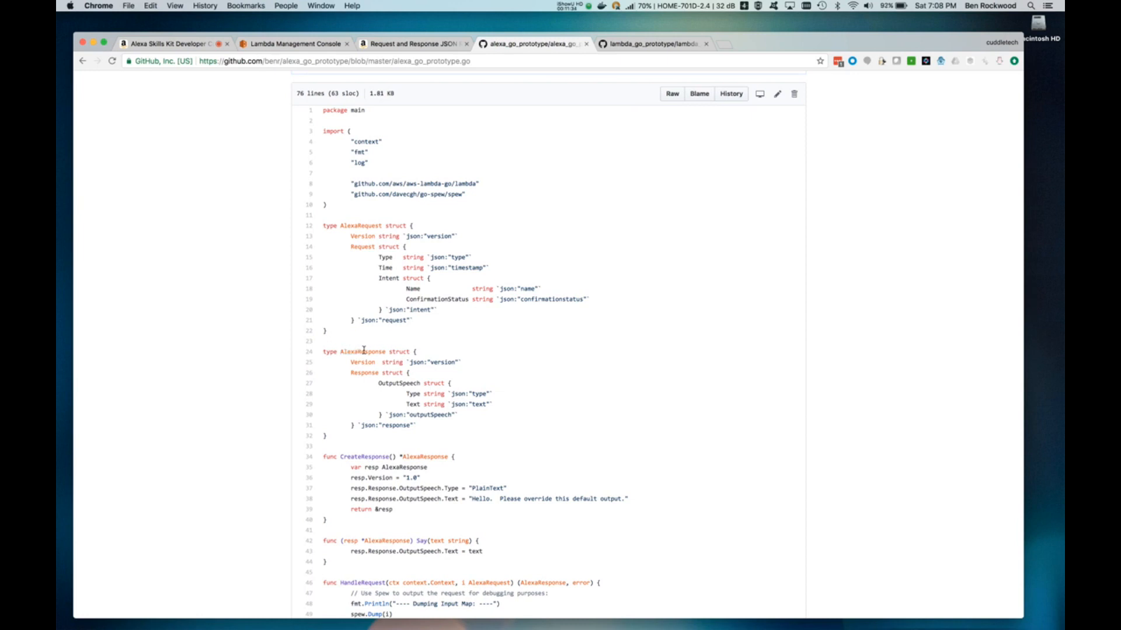
scroll(down, 3)
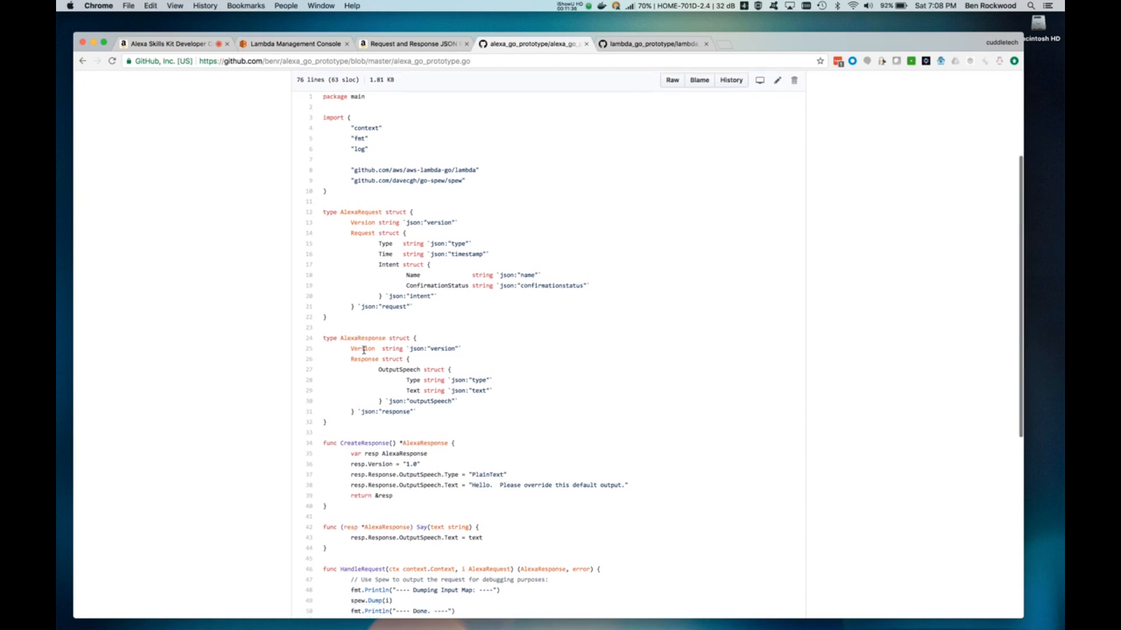
scroll(down, 3)
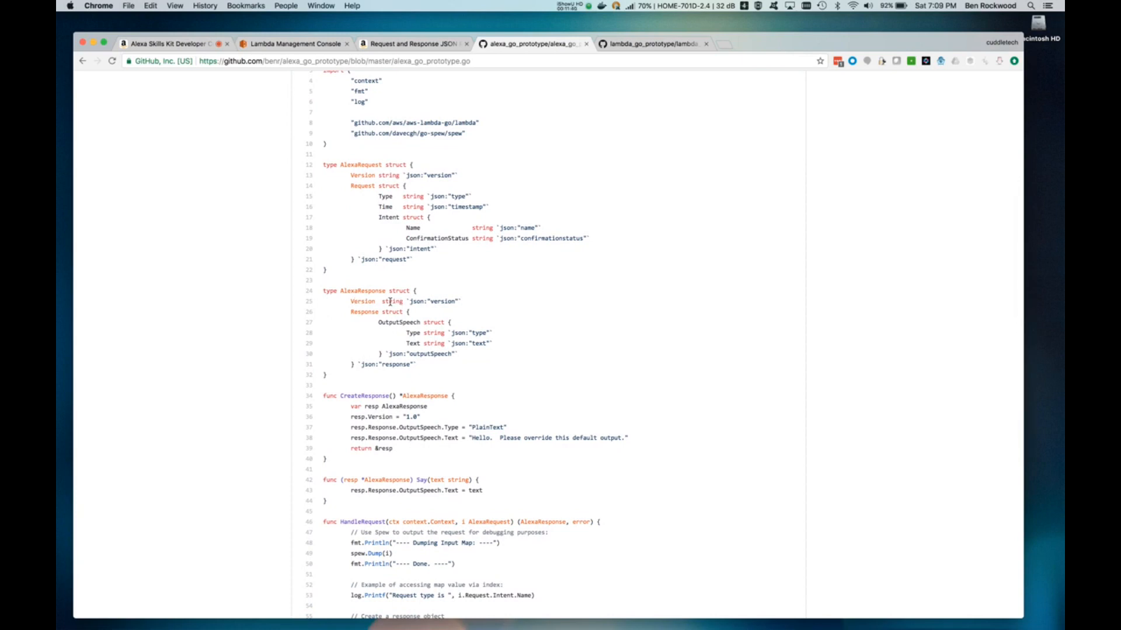
scroll(down, 3)
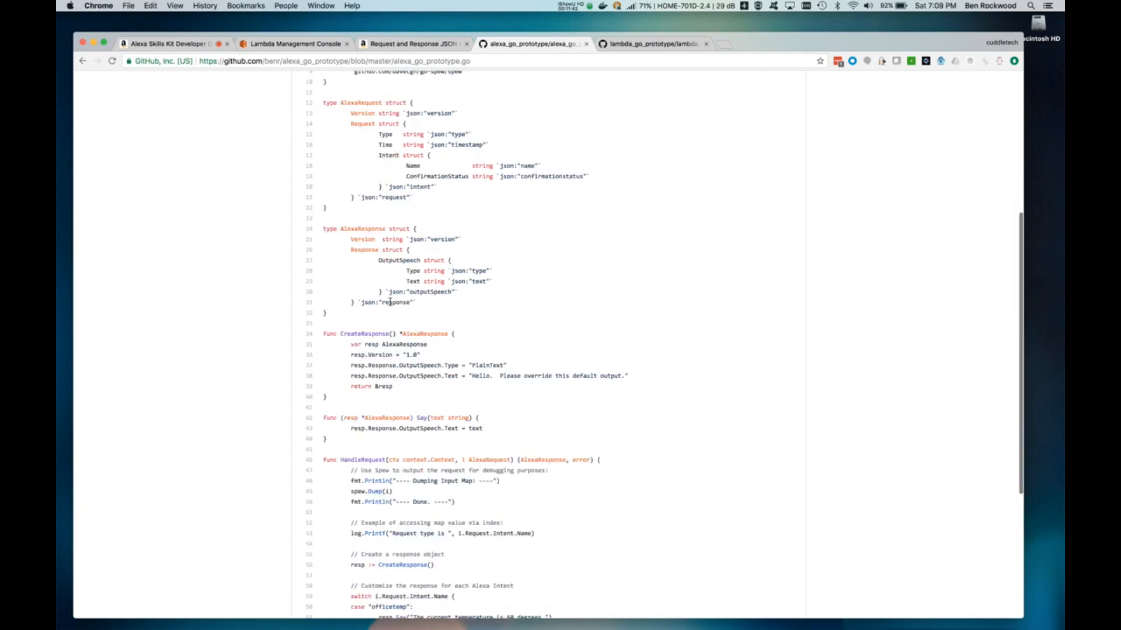
scroll(down, 3)
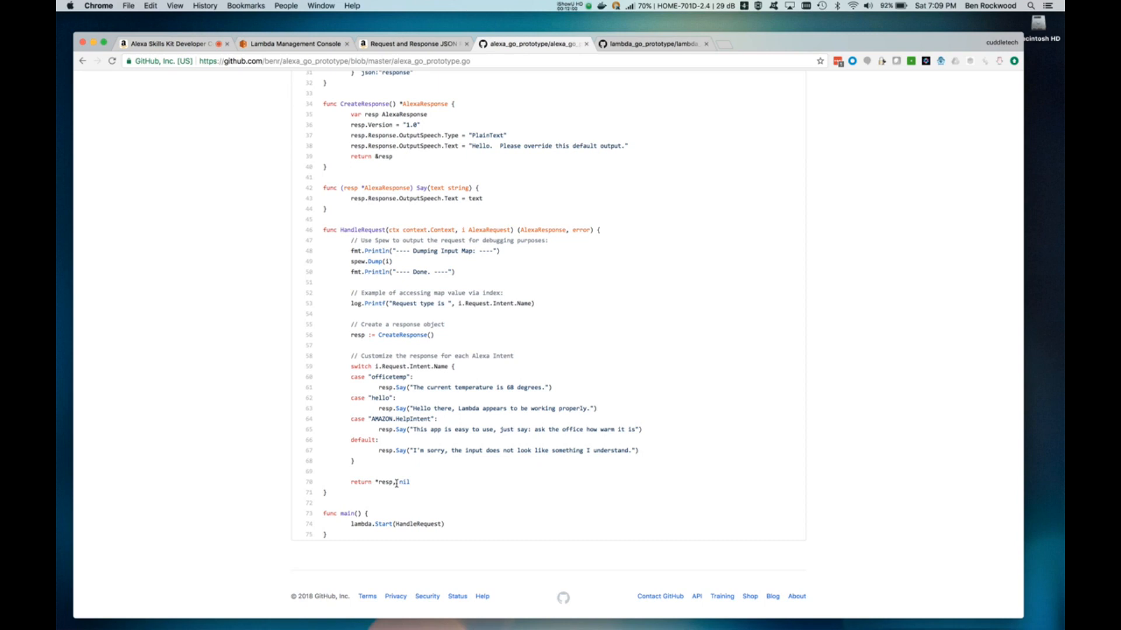
mouse_move(440, 406)
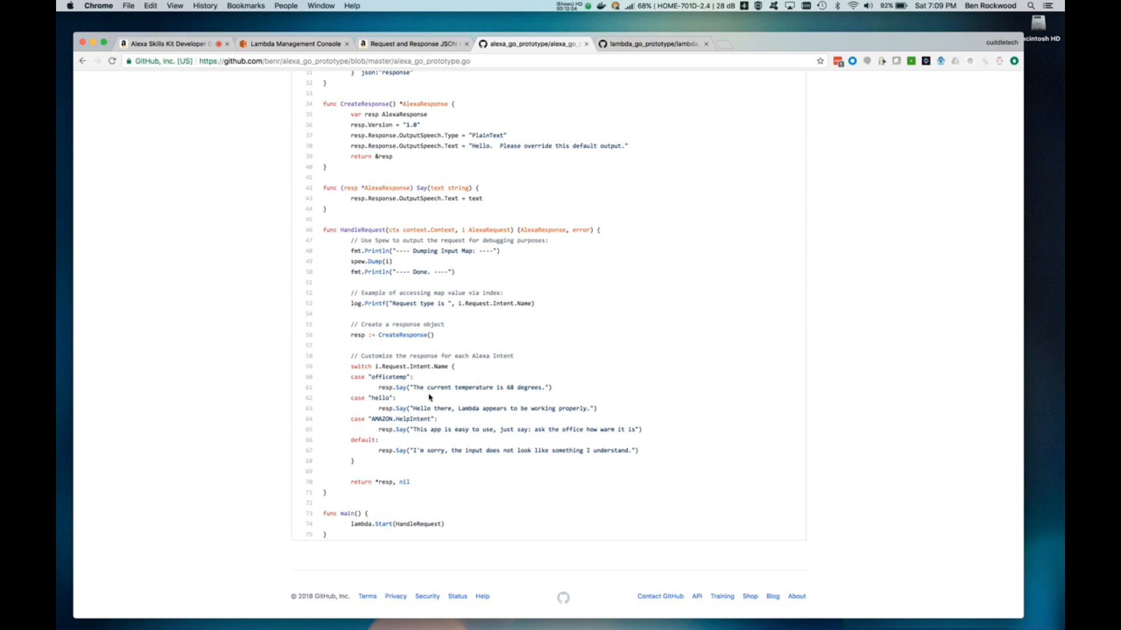
mouse_move(385, 479)
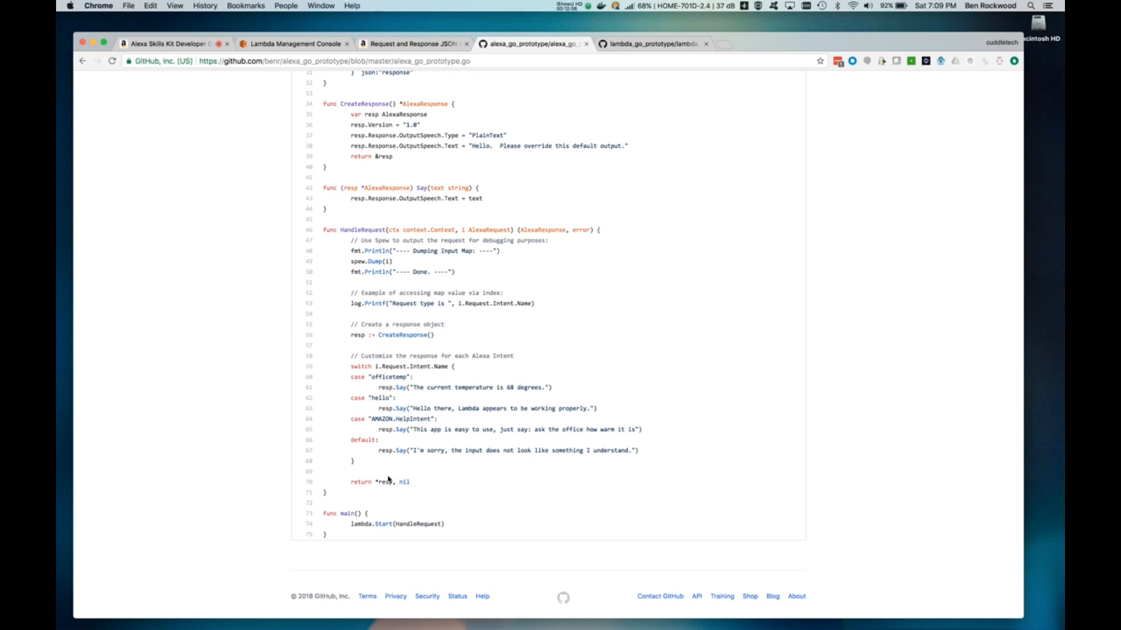
scroll(up, 3)
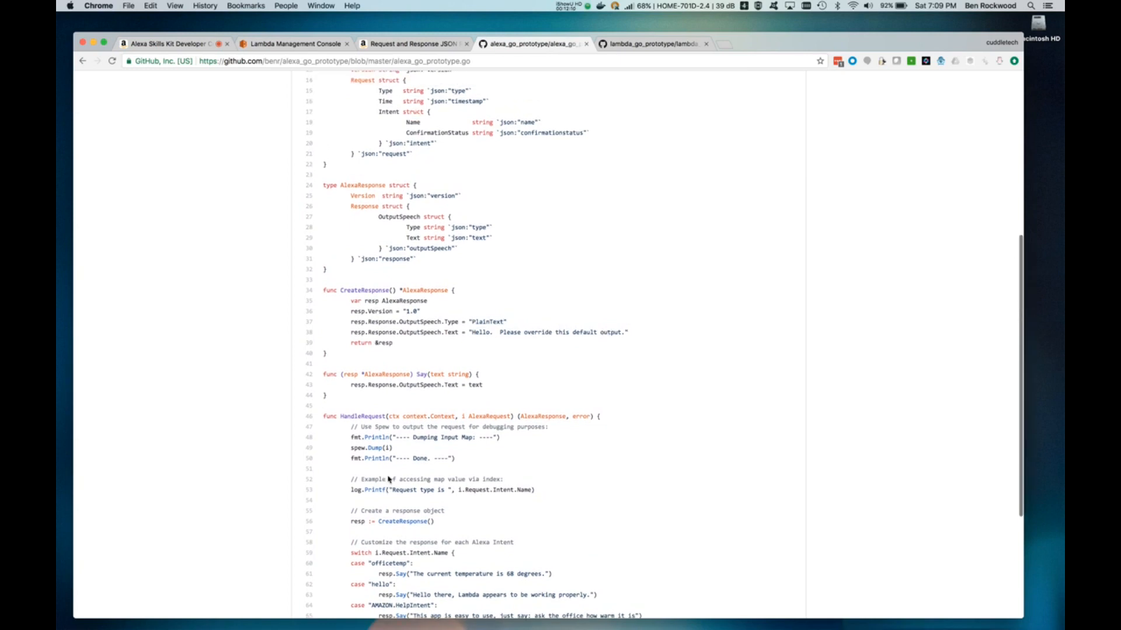
mouse_move(367, 194)
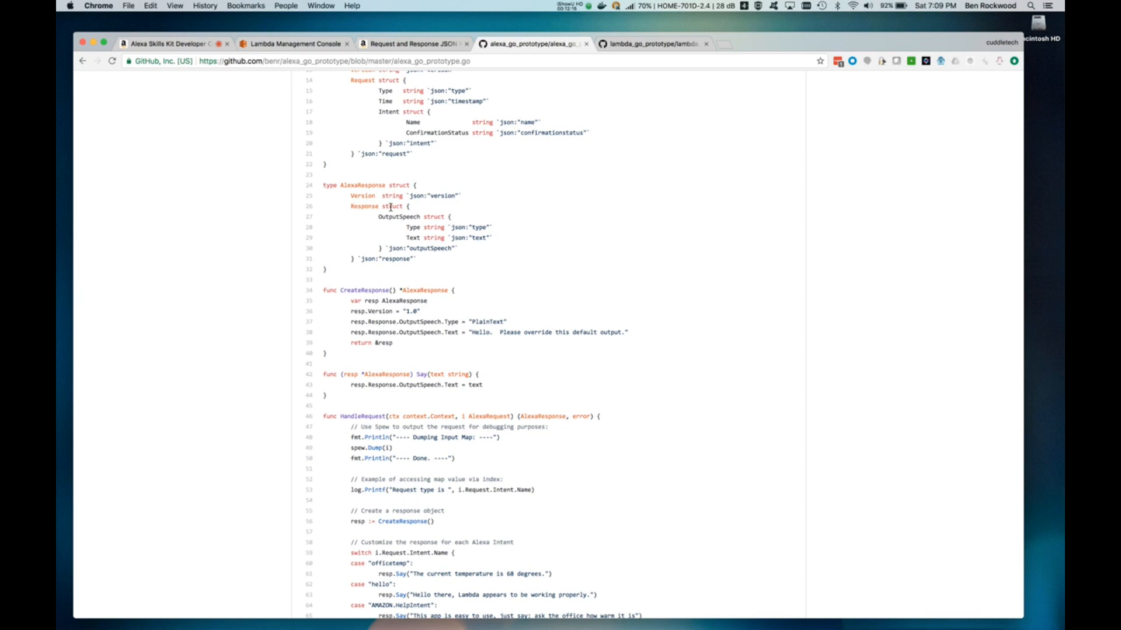
mouse_move(406, 217)
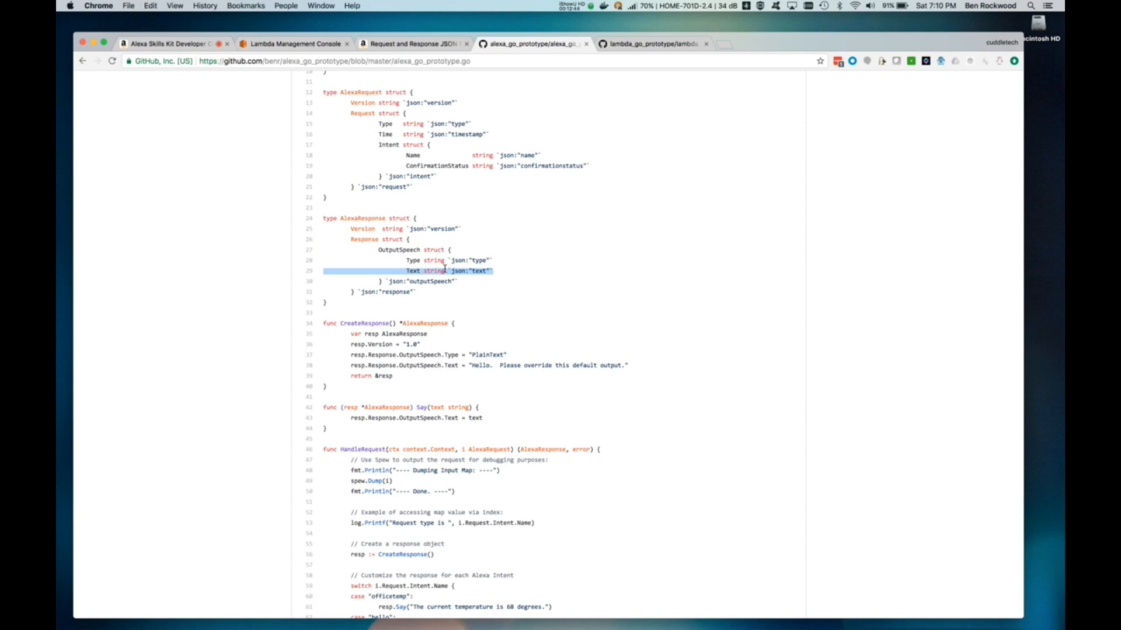
scroll(down, 3)
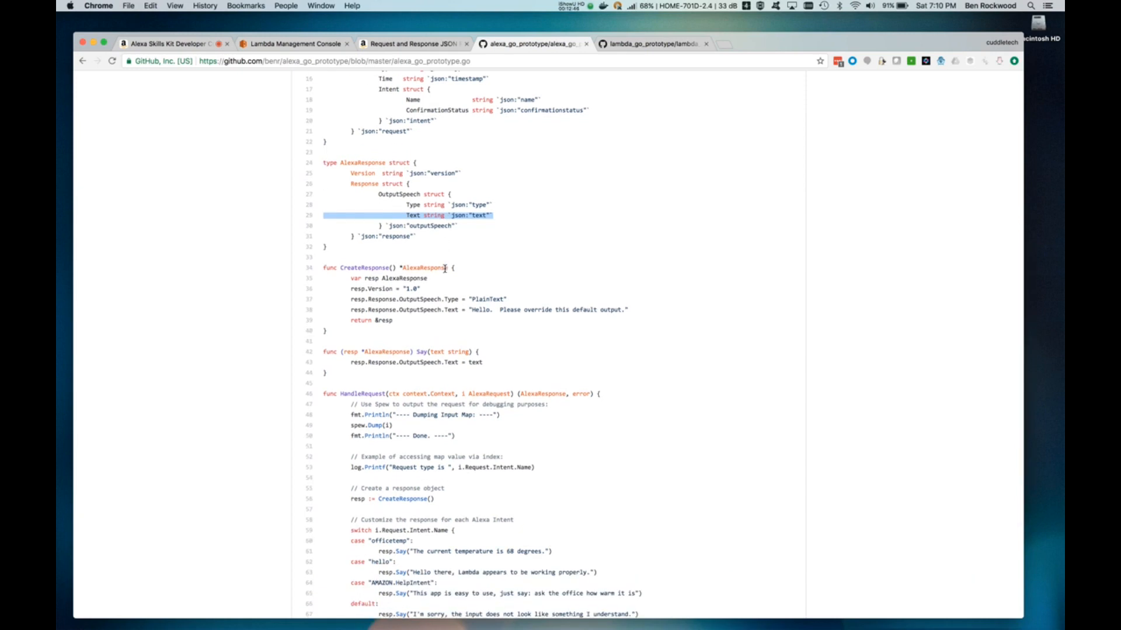
scroll(down, 3)
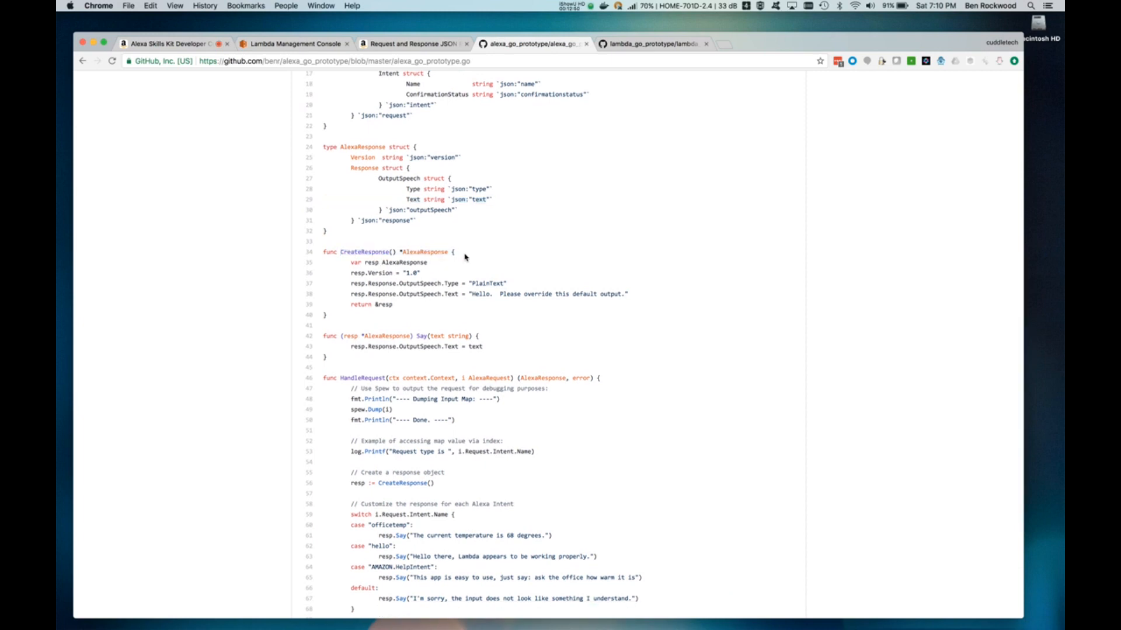
mouse_move(406, 134)
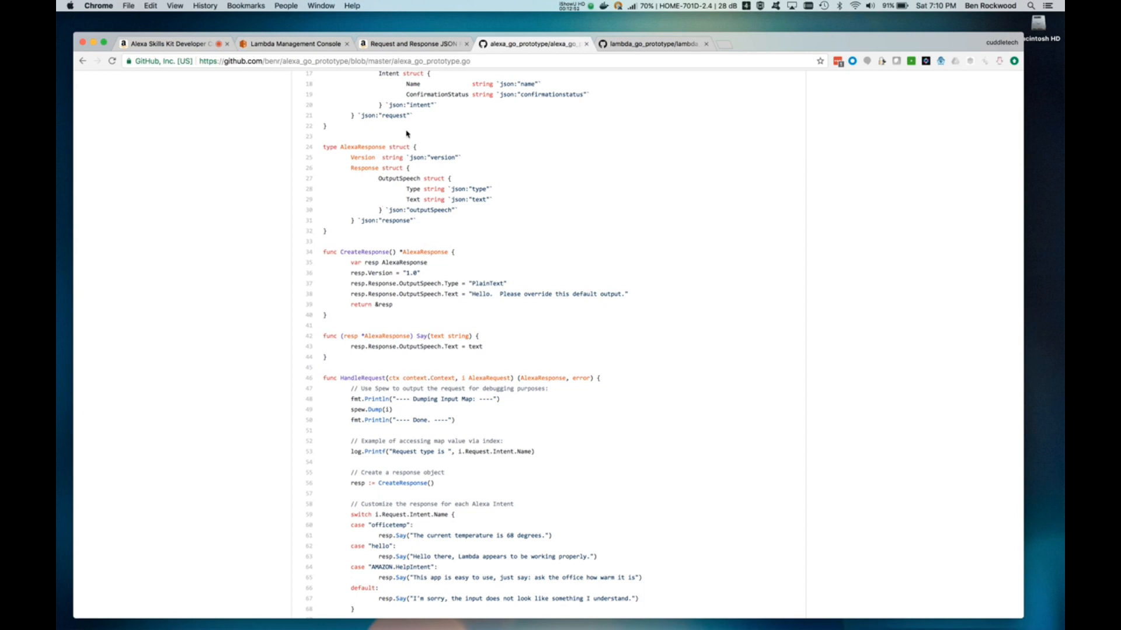
mouse_move(397, 200)
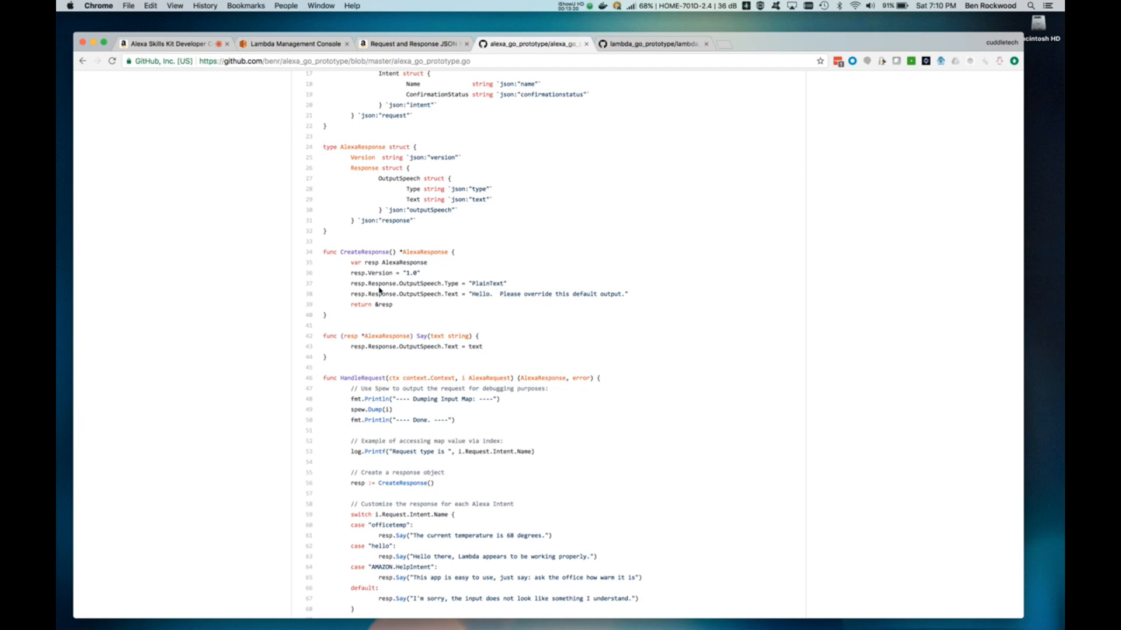
scroll(down, 3)
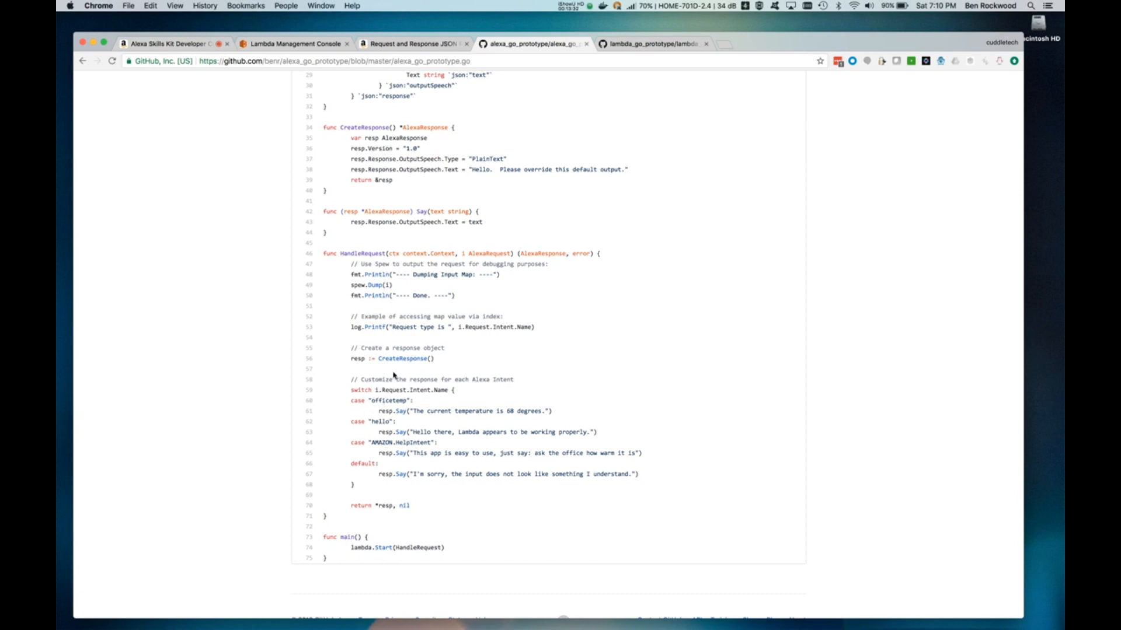
double_click(385, 401)
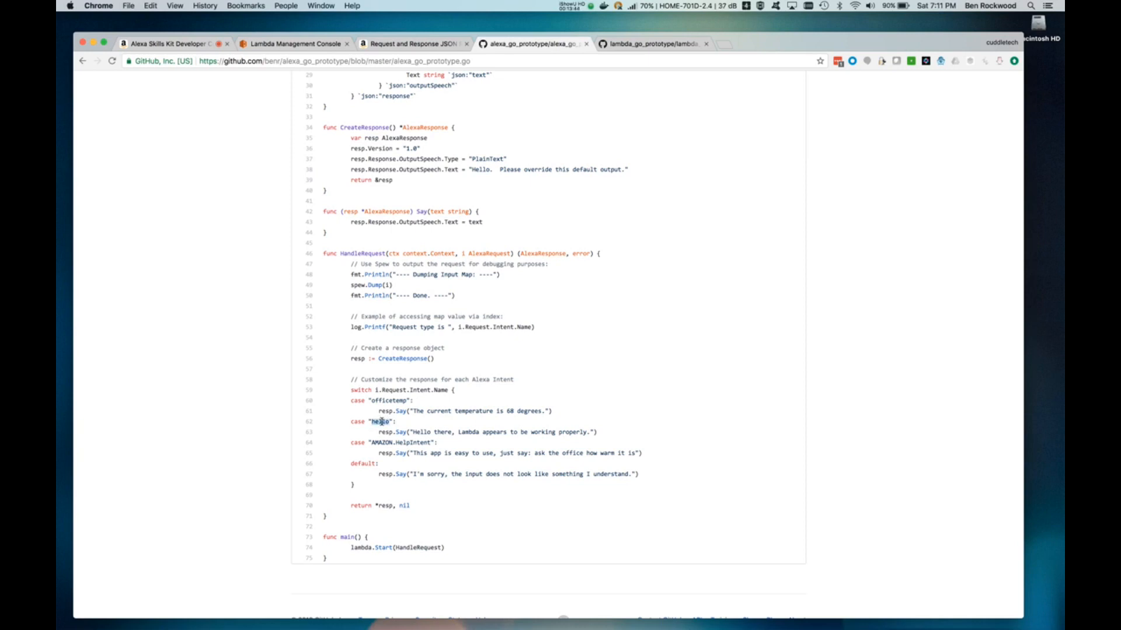
double_click(383, 421)
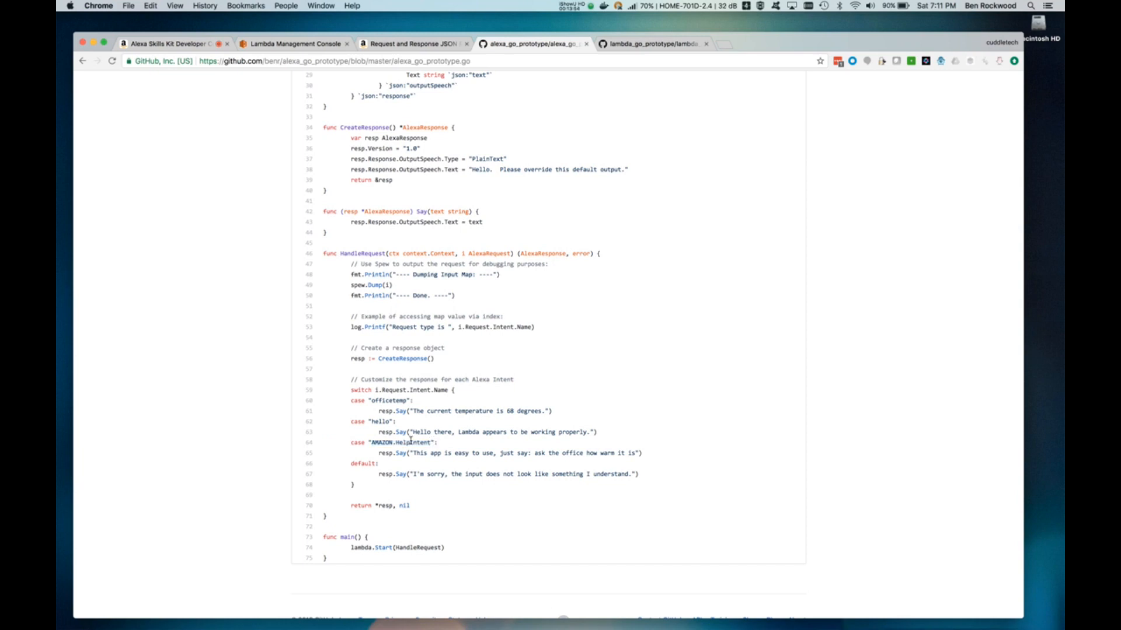
double_click(401, 442)
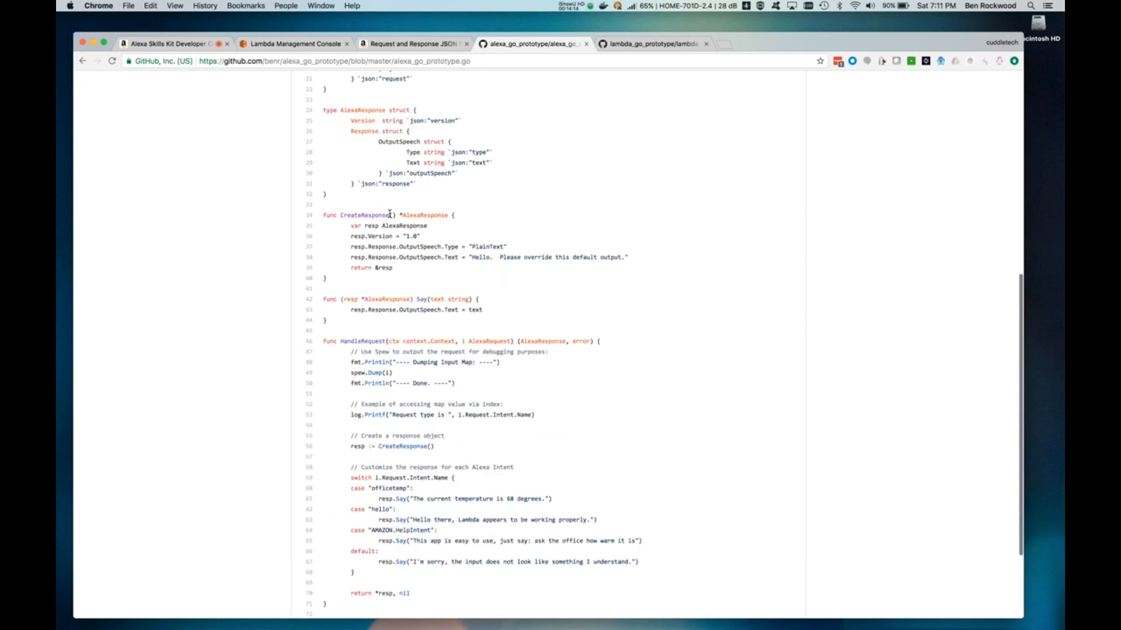
scroll(down, 3)
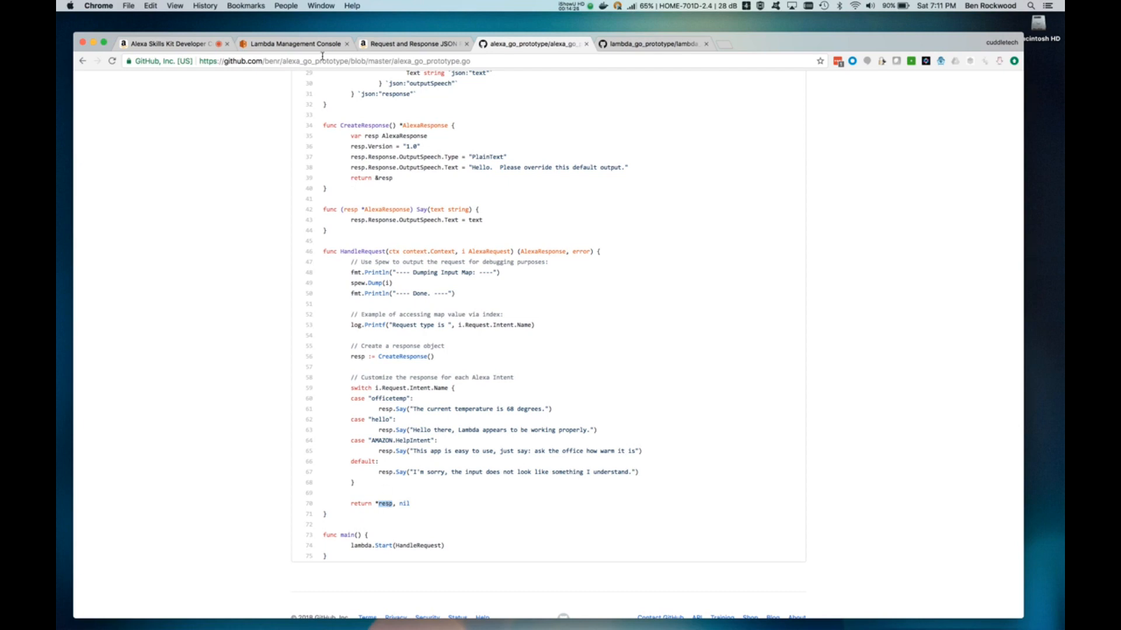
click(172, 44)
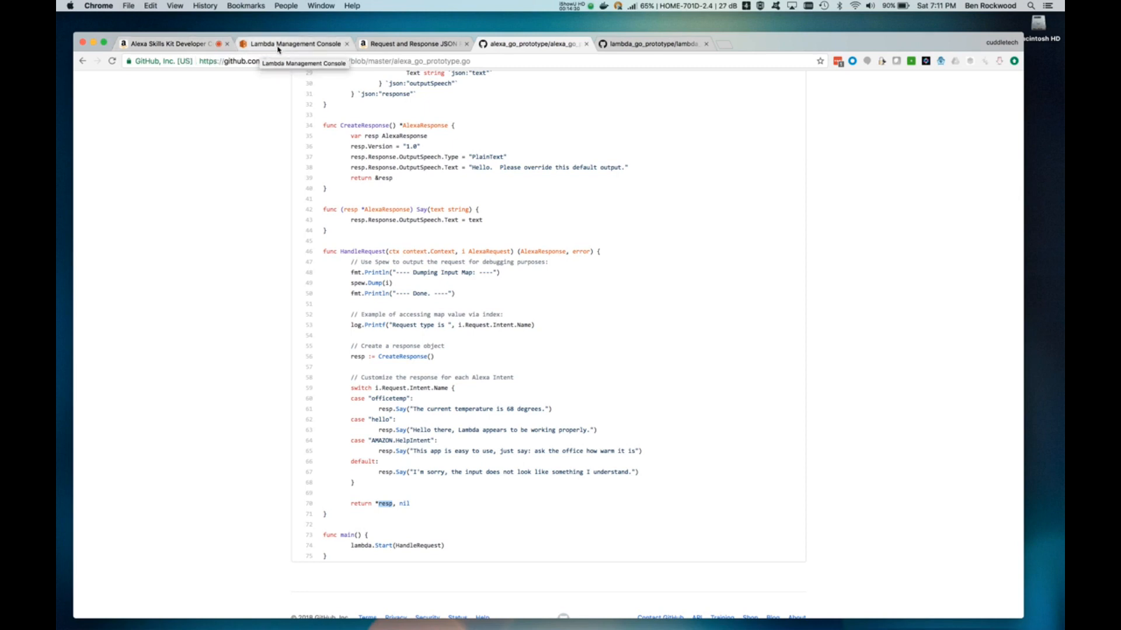
Show the simulator's Skill I/O with the officetemp request JSON and 68-degree reply.
click(165, 43)
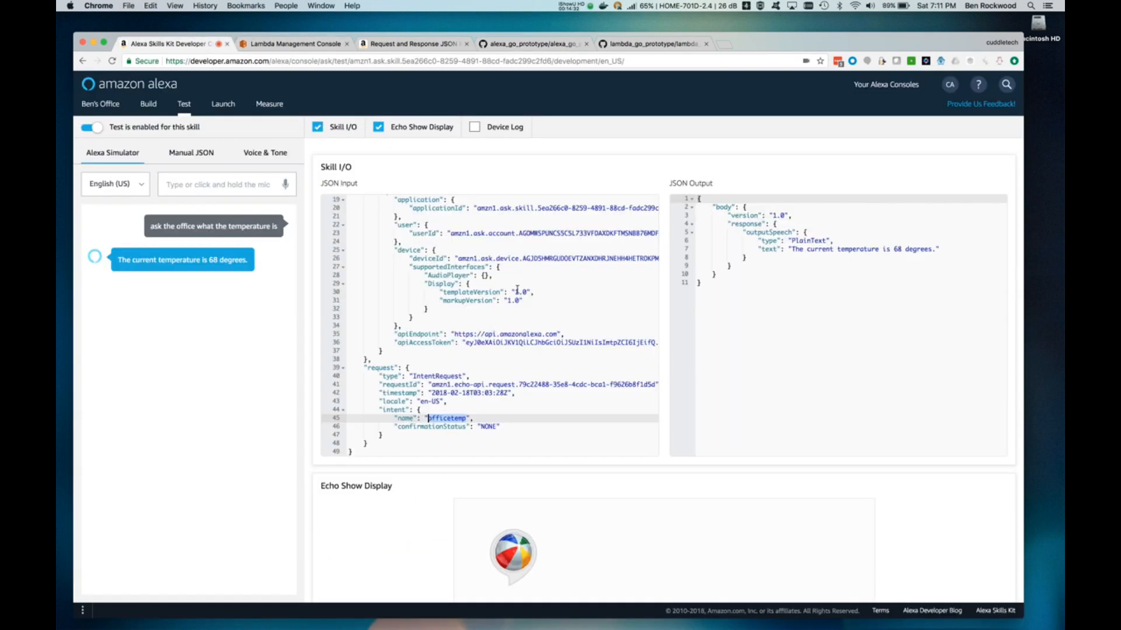
mouse_move(247, 258)
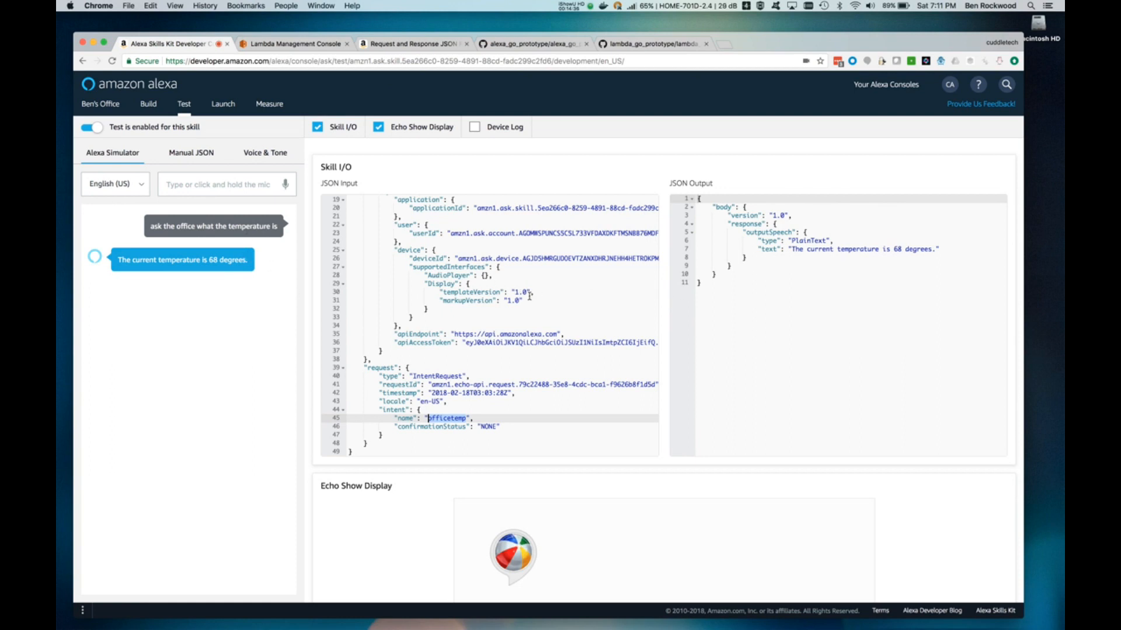
mouse_move(793, 405)
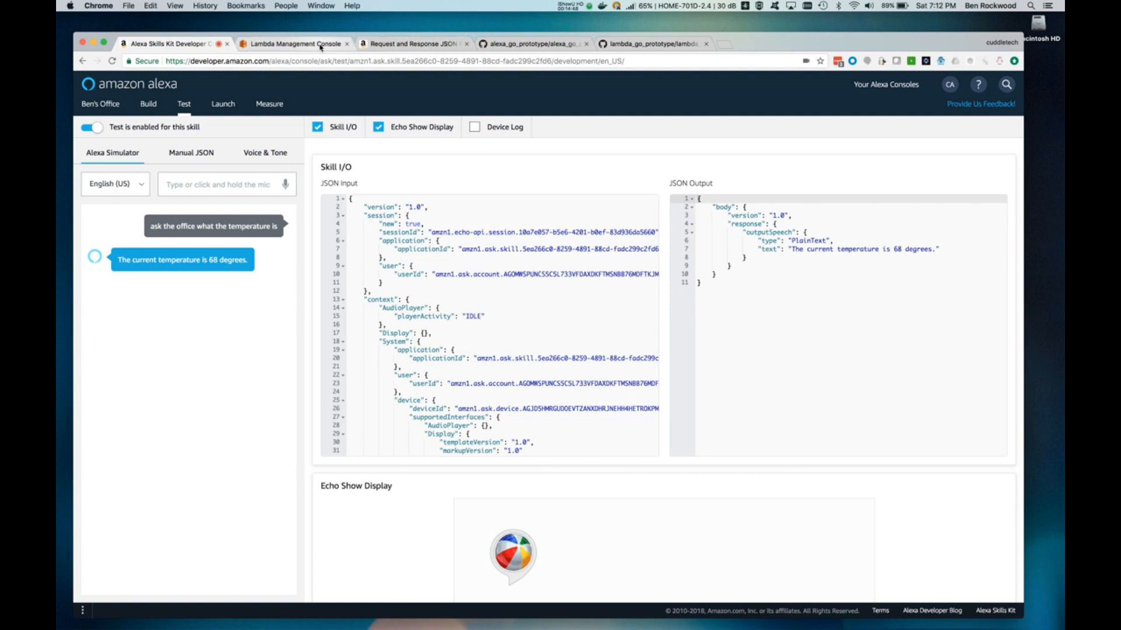
Return to theOffice_alexa_skill function page after rechecking the alexa_go_prototype.go handler code.
click(293, 44)
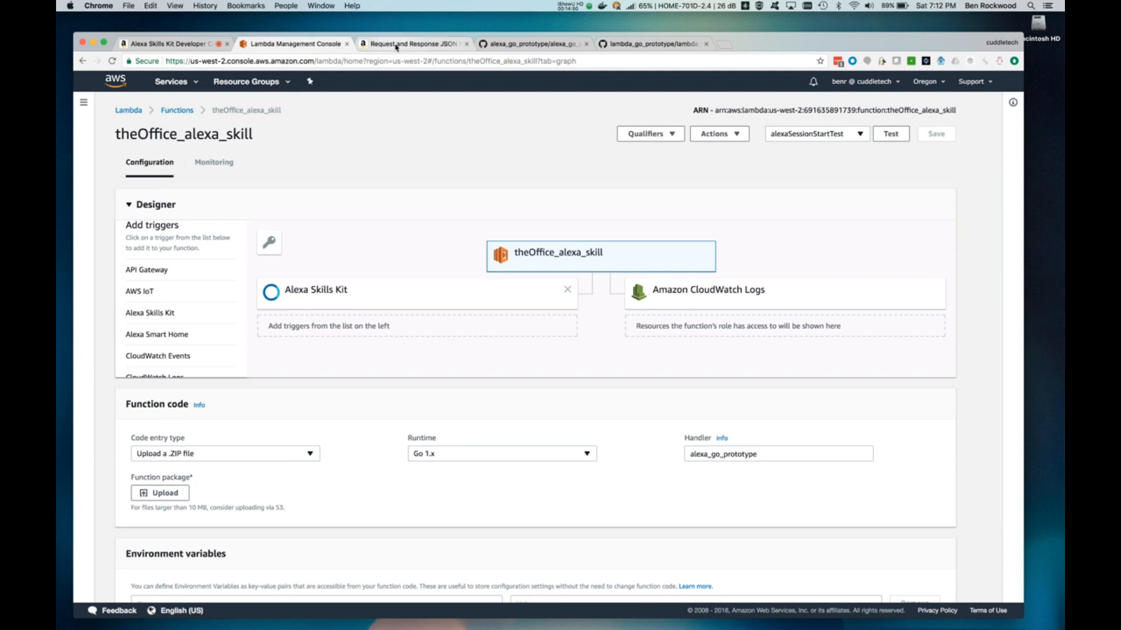
click(533, 43)
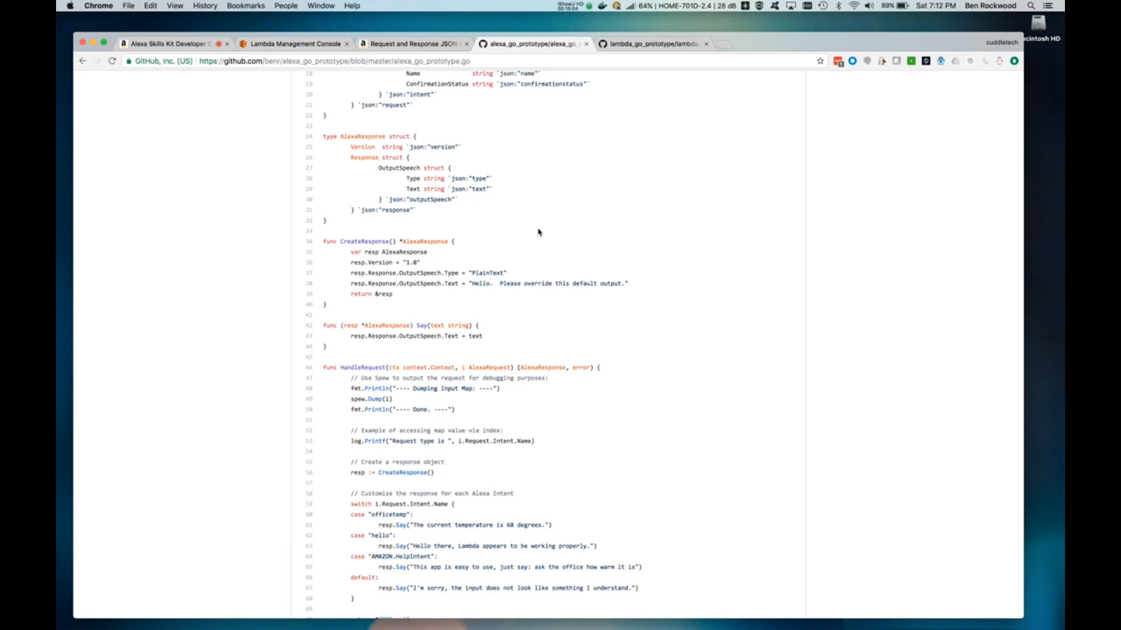
scroll(down, 3)
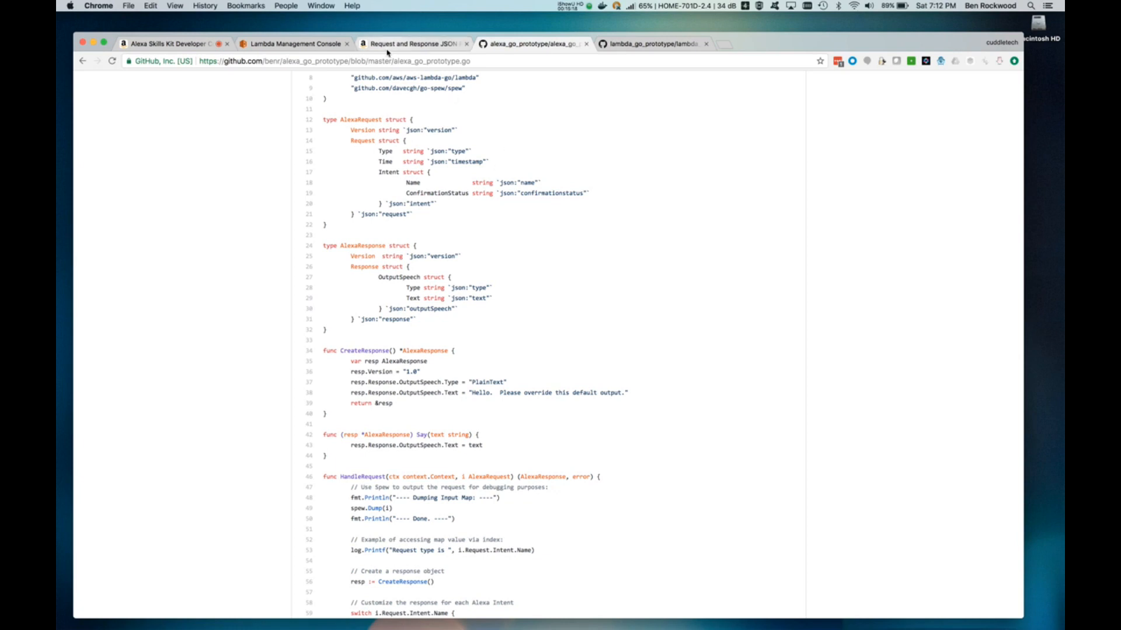
click(293, 44)
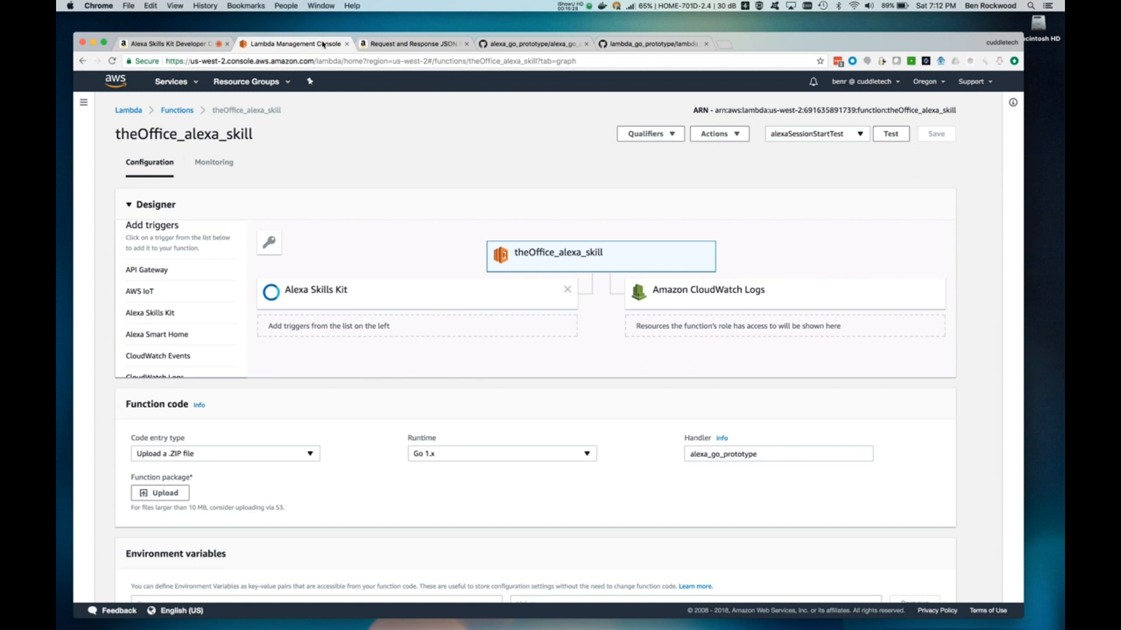
mouse_move(442, 102)
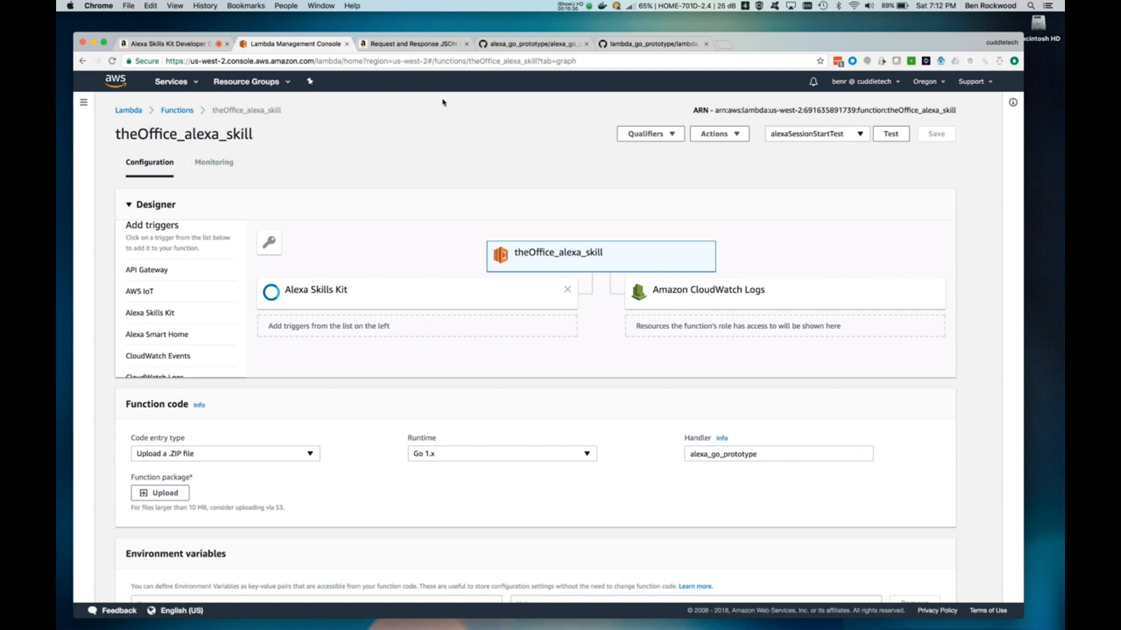
click(568, 6)
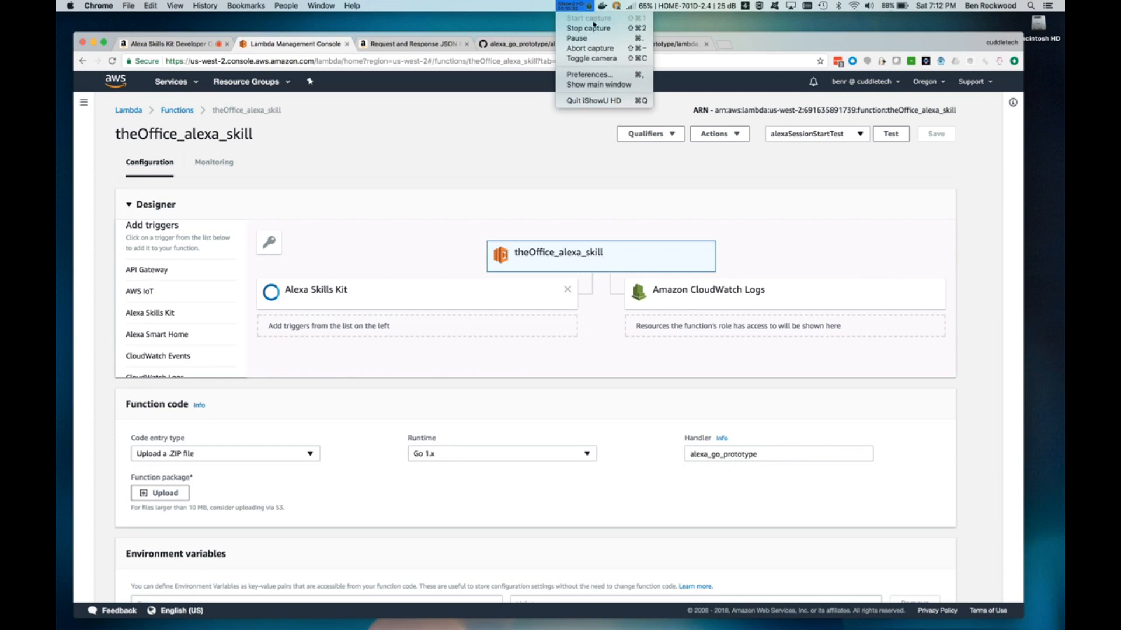